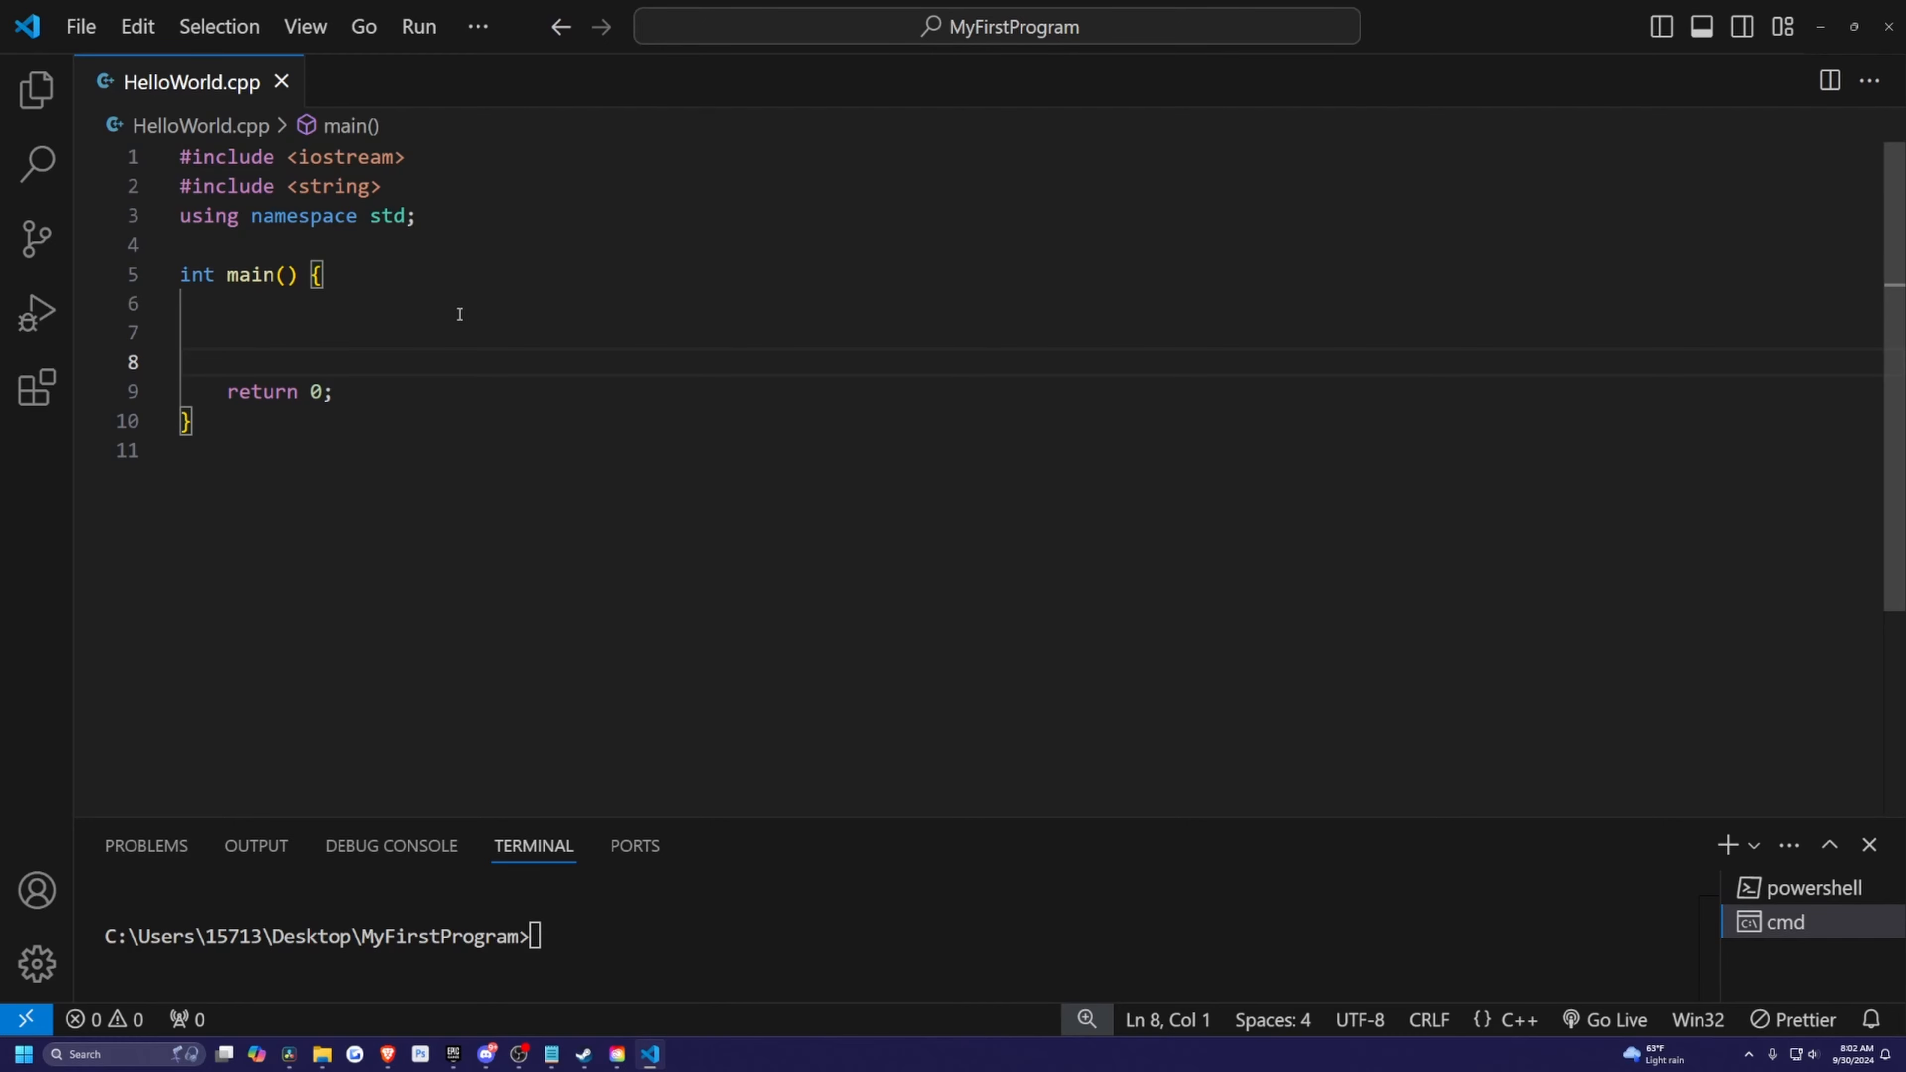
{"action": "mouse_move", "coordinate": [1829, 320]}
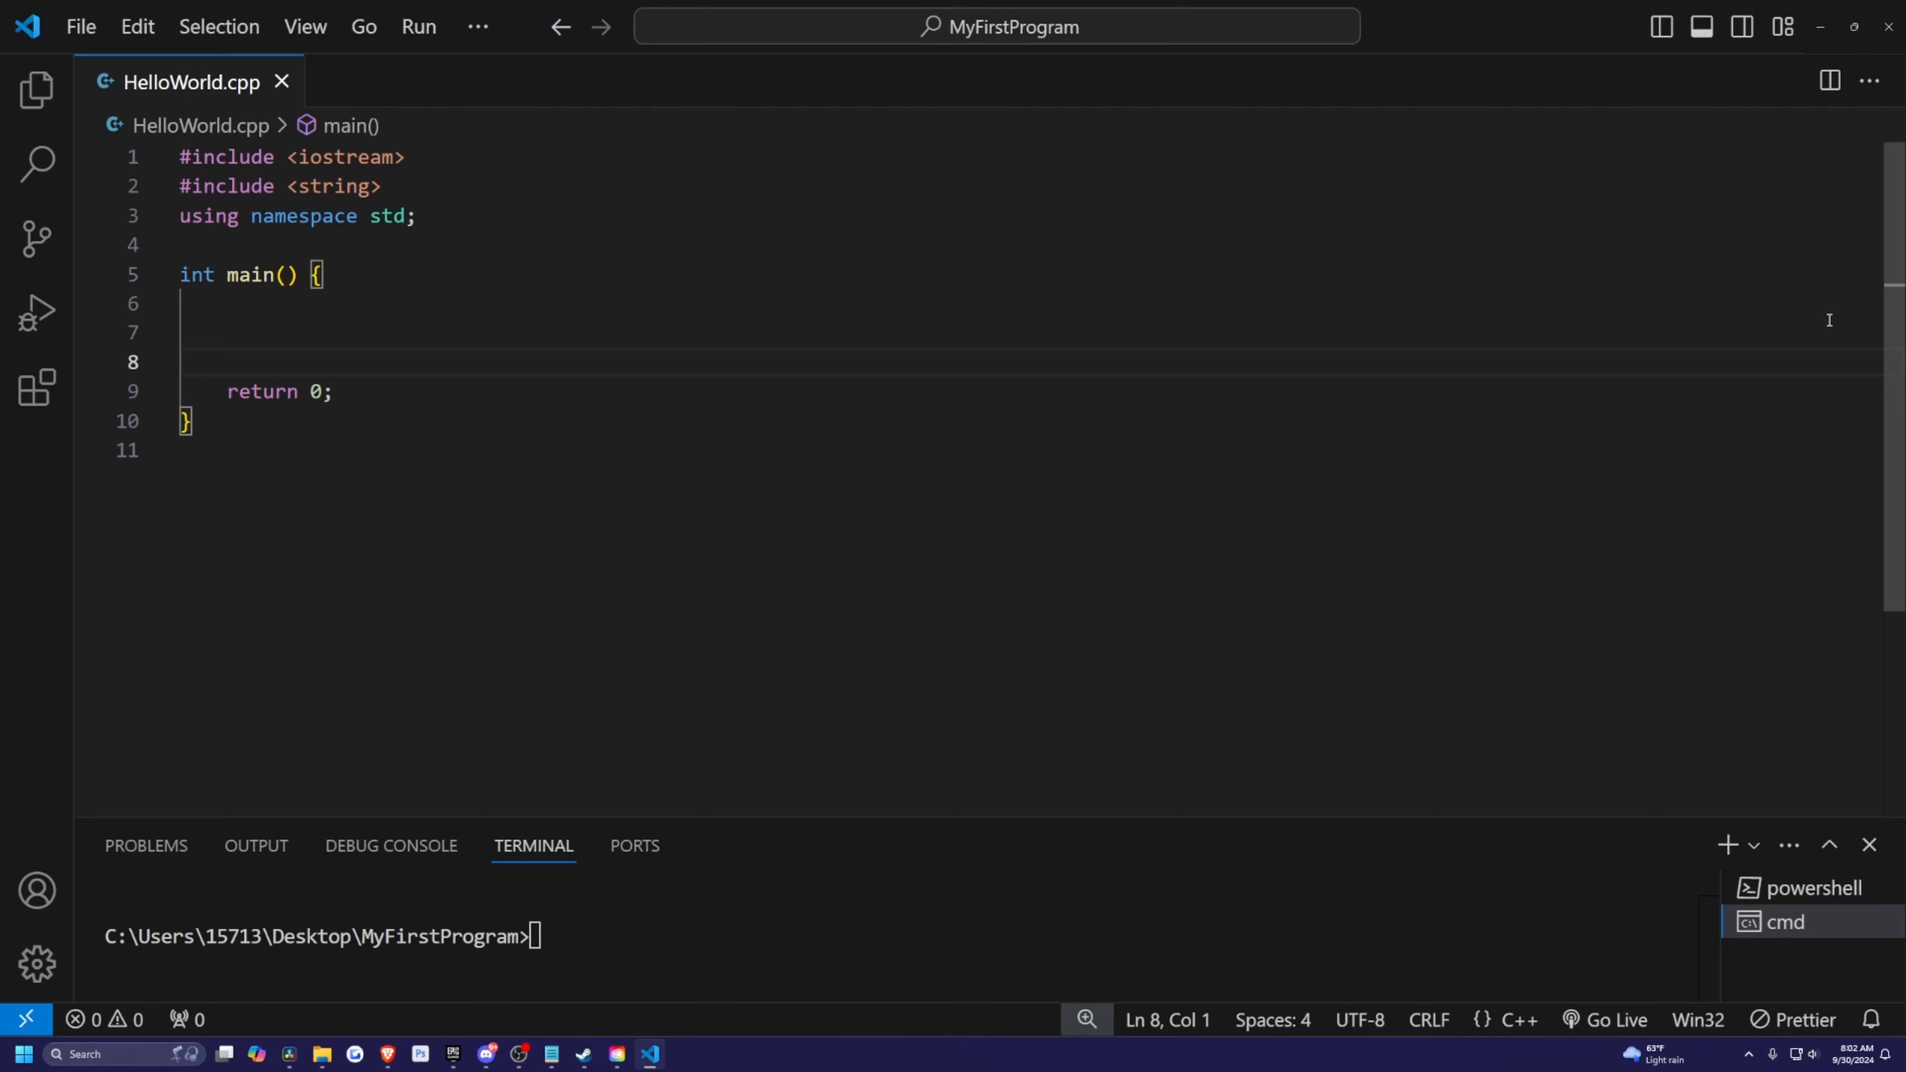
{"action": "mouse_move", "coordinate": [829, 432]}
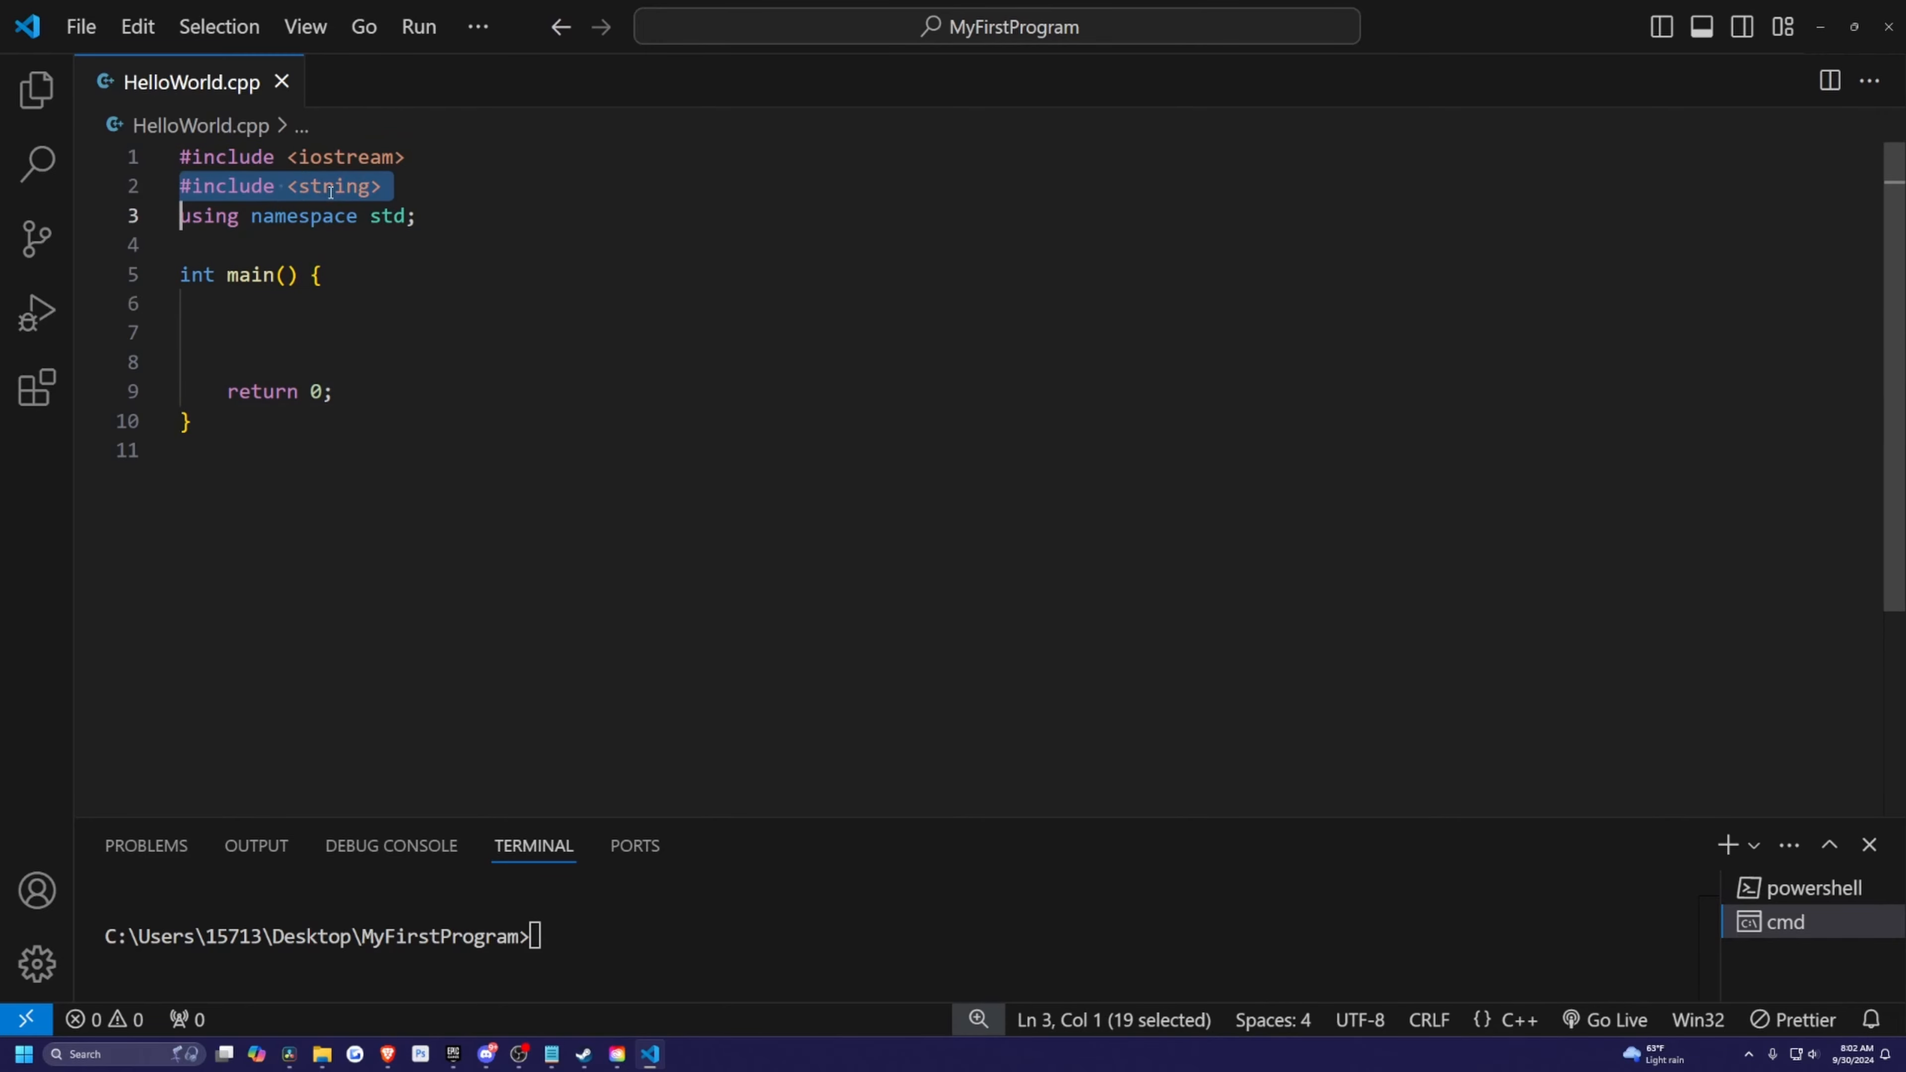
Step: Remove the unneeded #include <string> line, keeping only iostream
{"action": "key", "text": "Delete"}
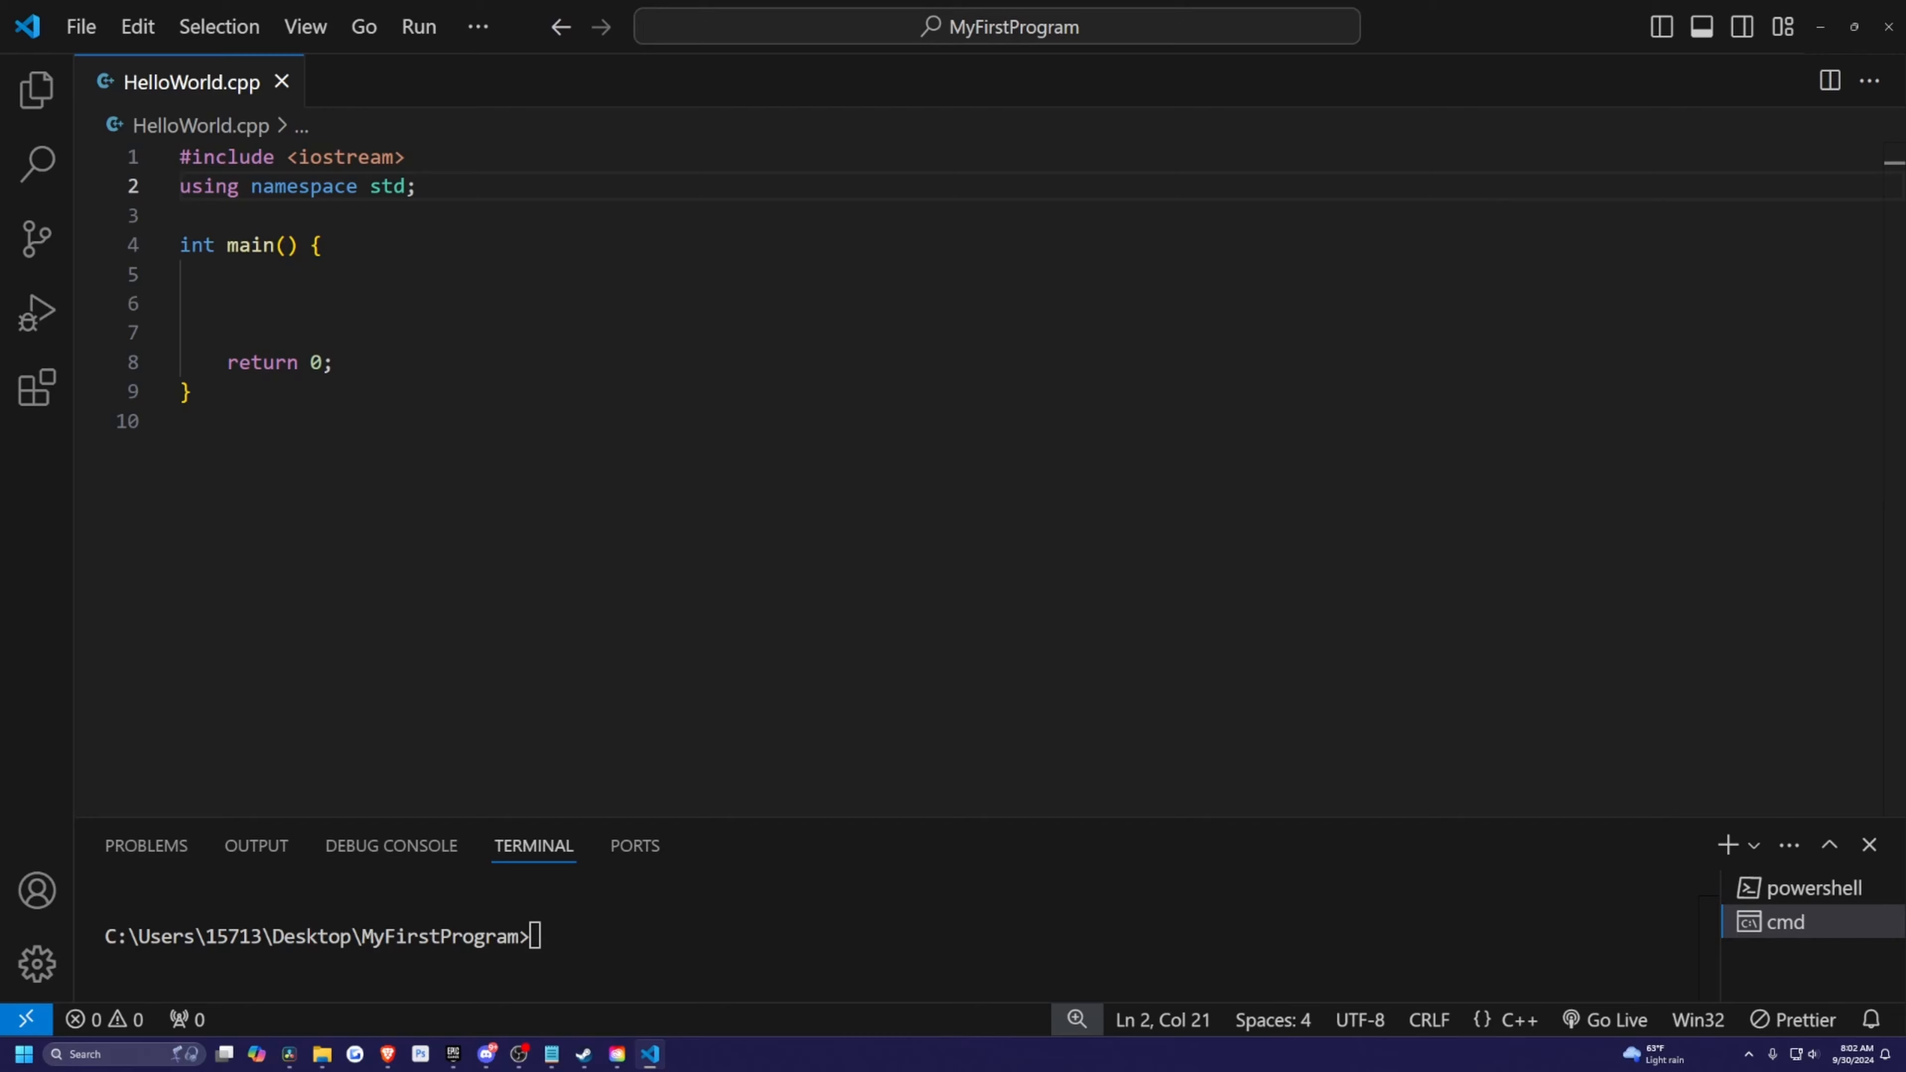
Step: Declare int number, print "Enter a number: " and read it with cin >> number
{"action": "type", "text": "int n"}
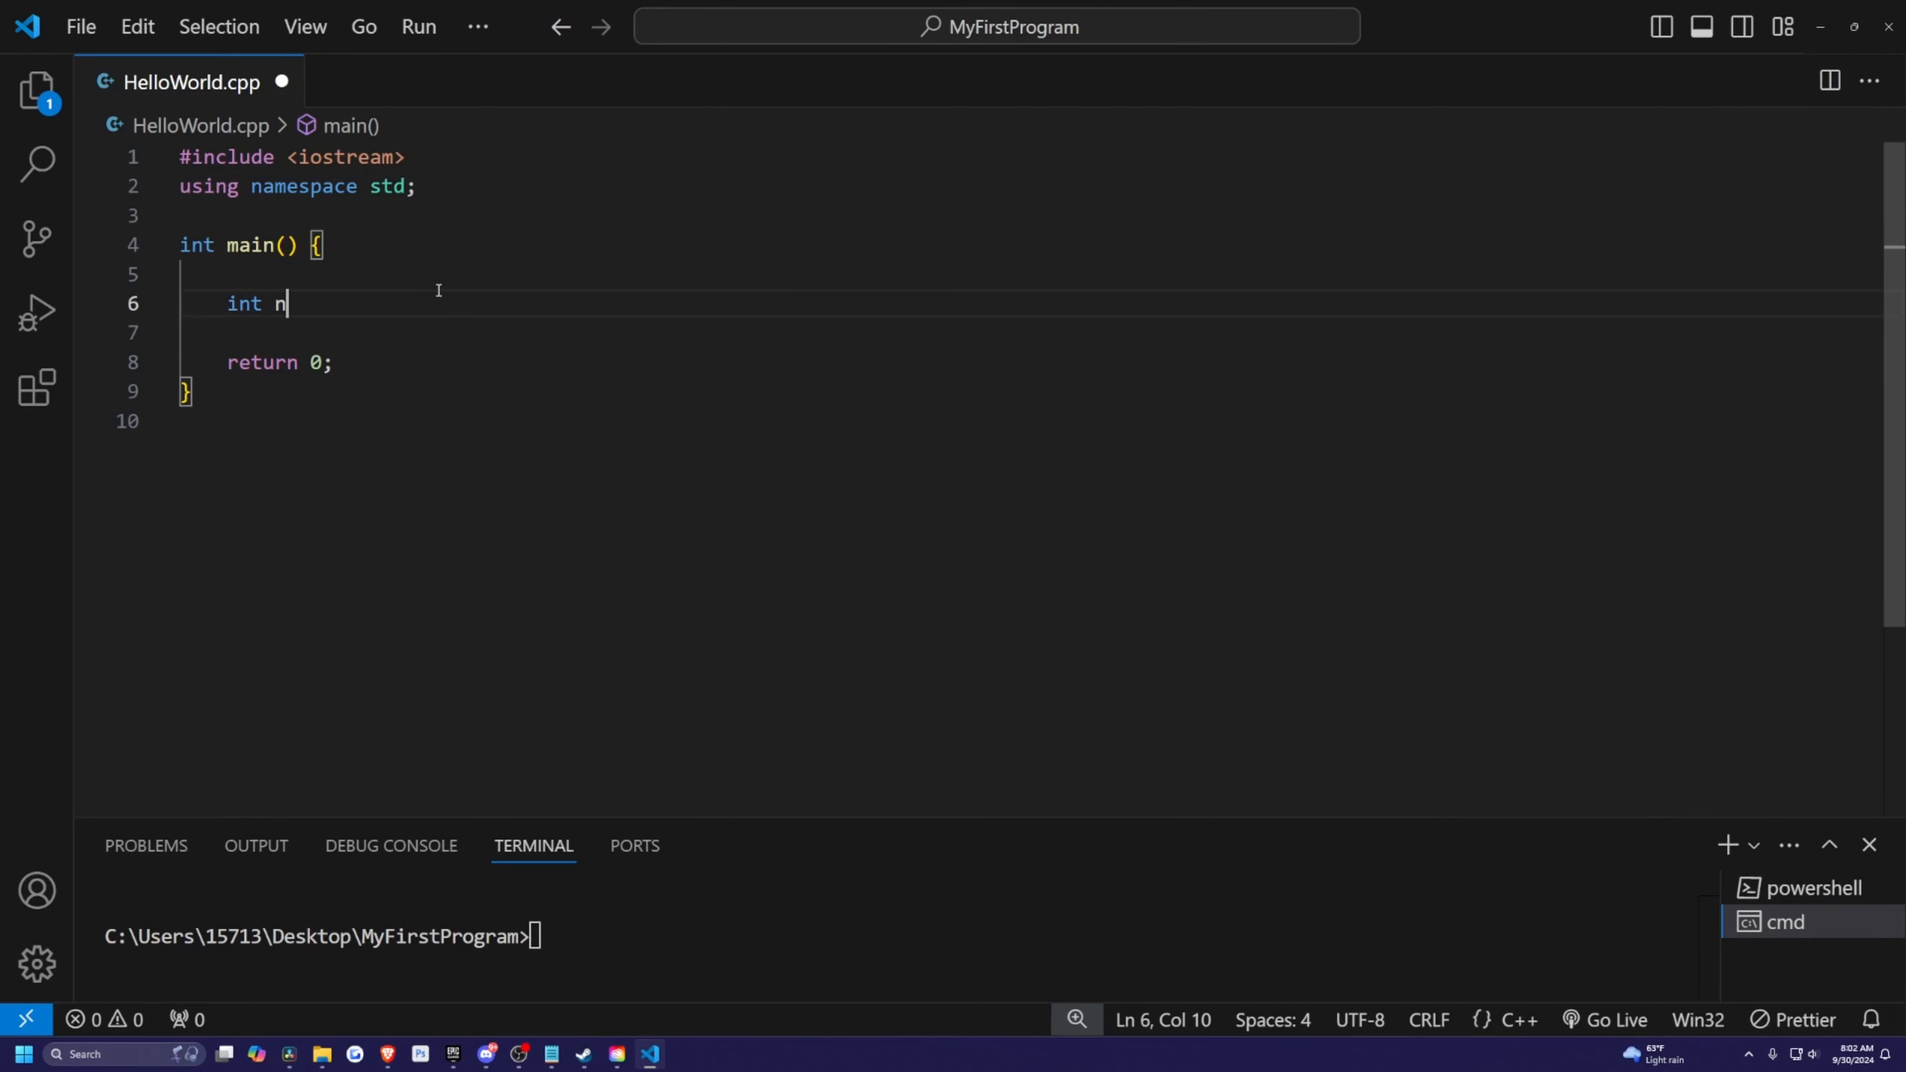
{"action": "type", "text": "umber;"}
{"action": "type", "text": "cout << \"Ente"}
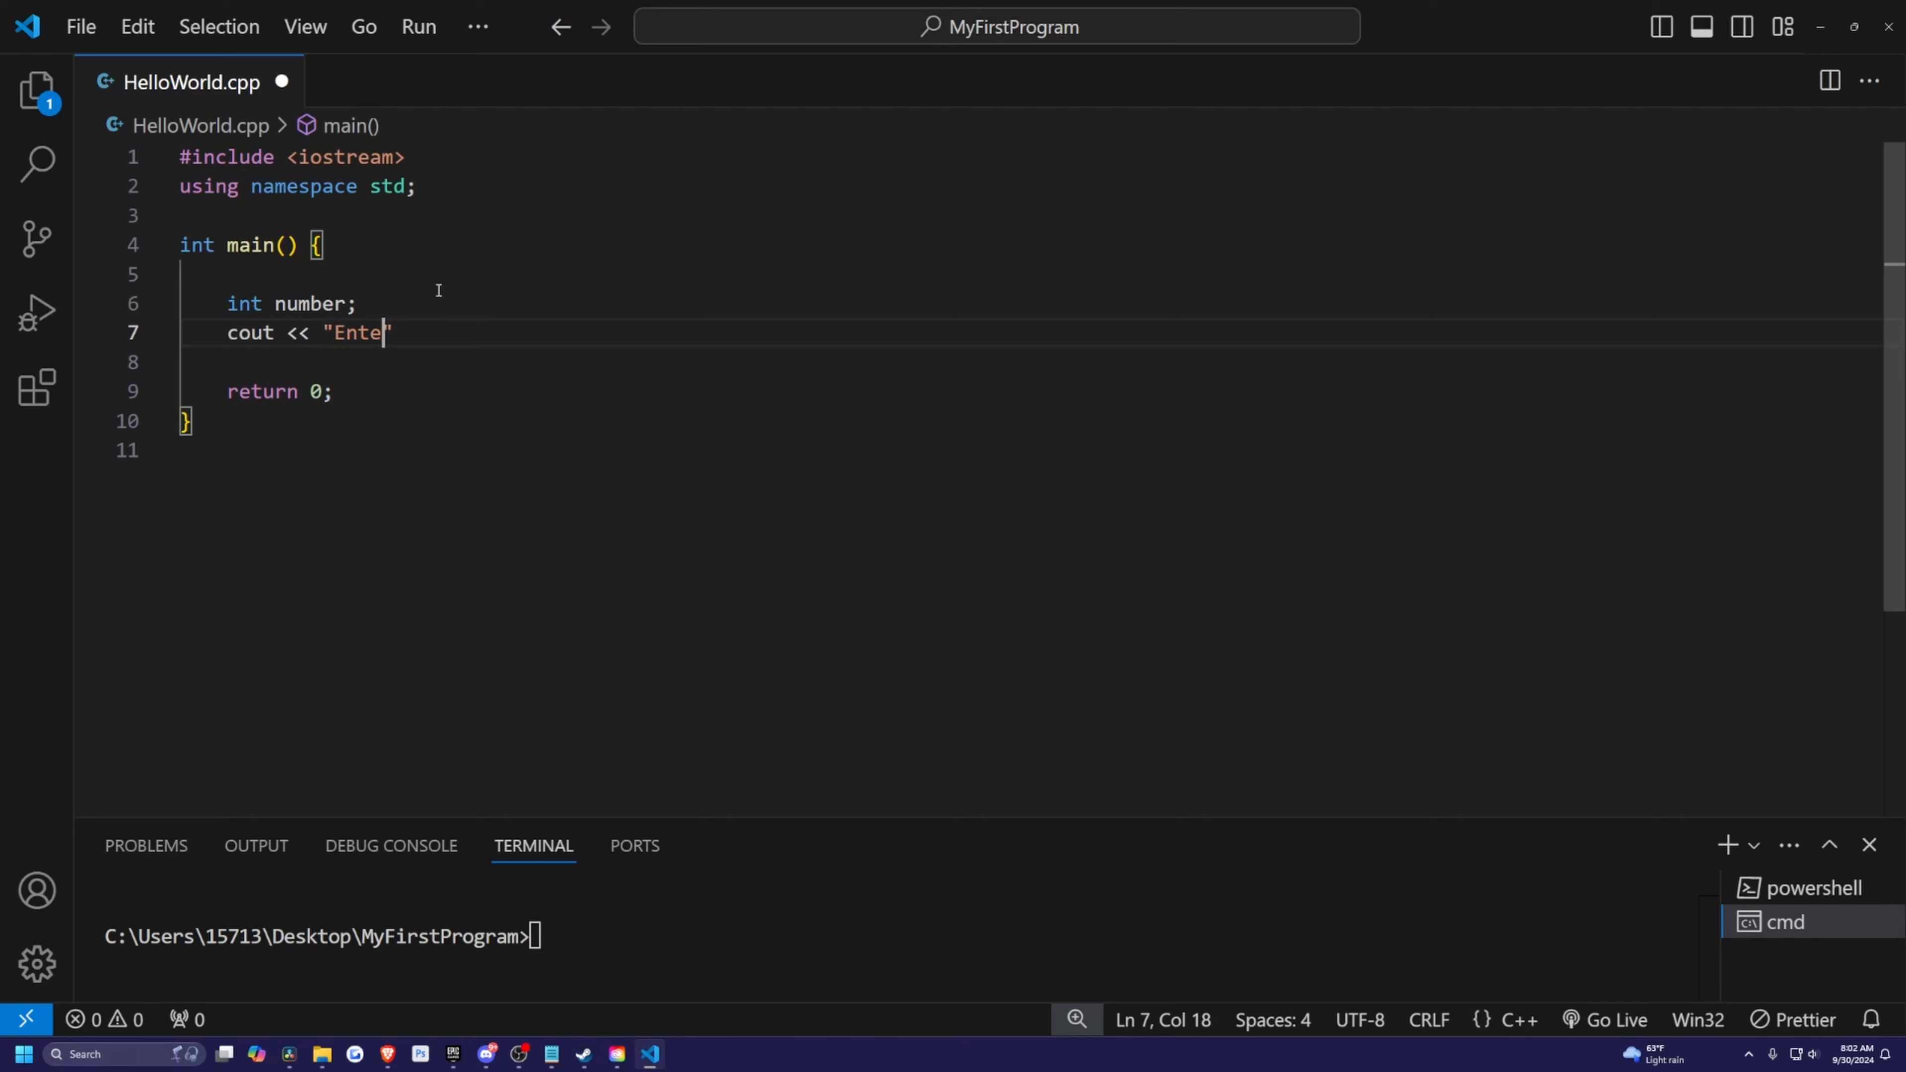
{"action": "type", "text": "r a number: \";"}
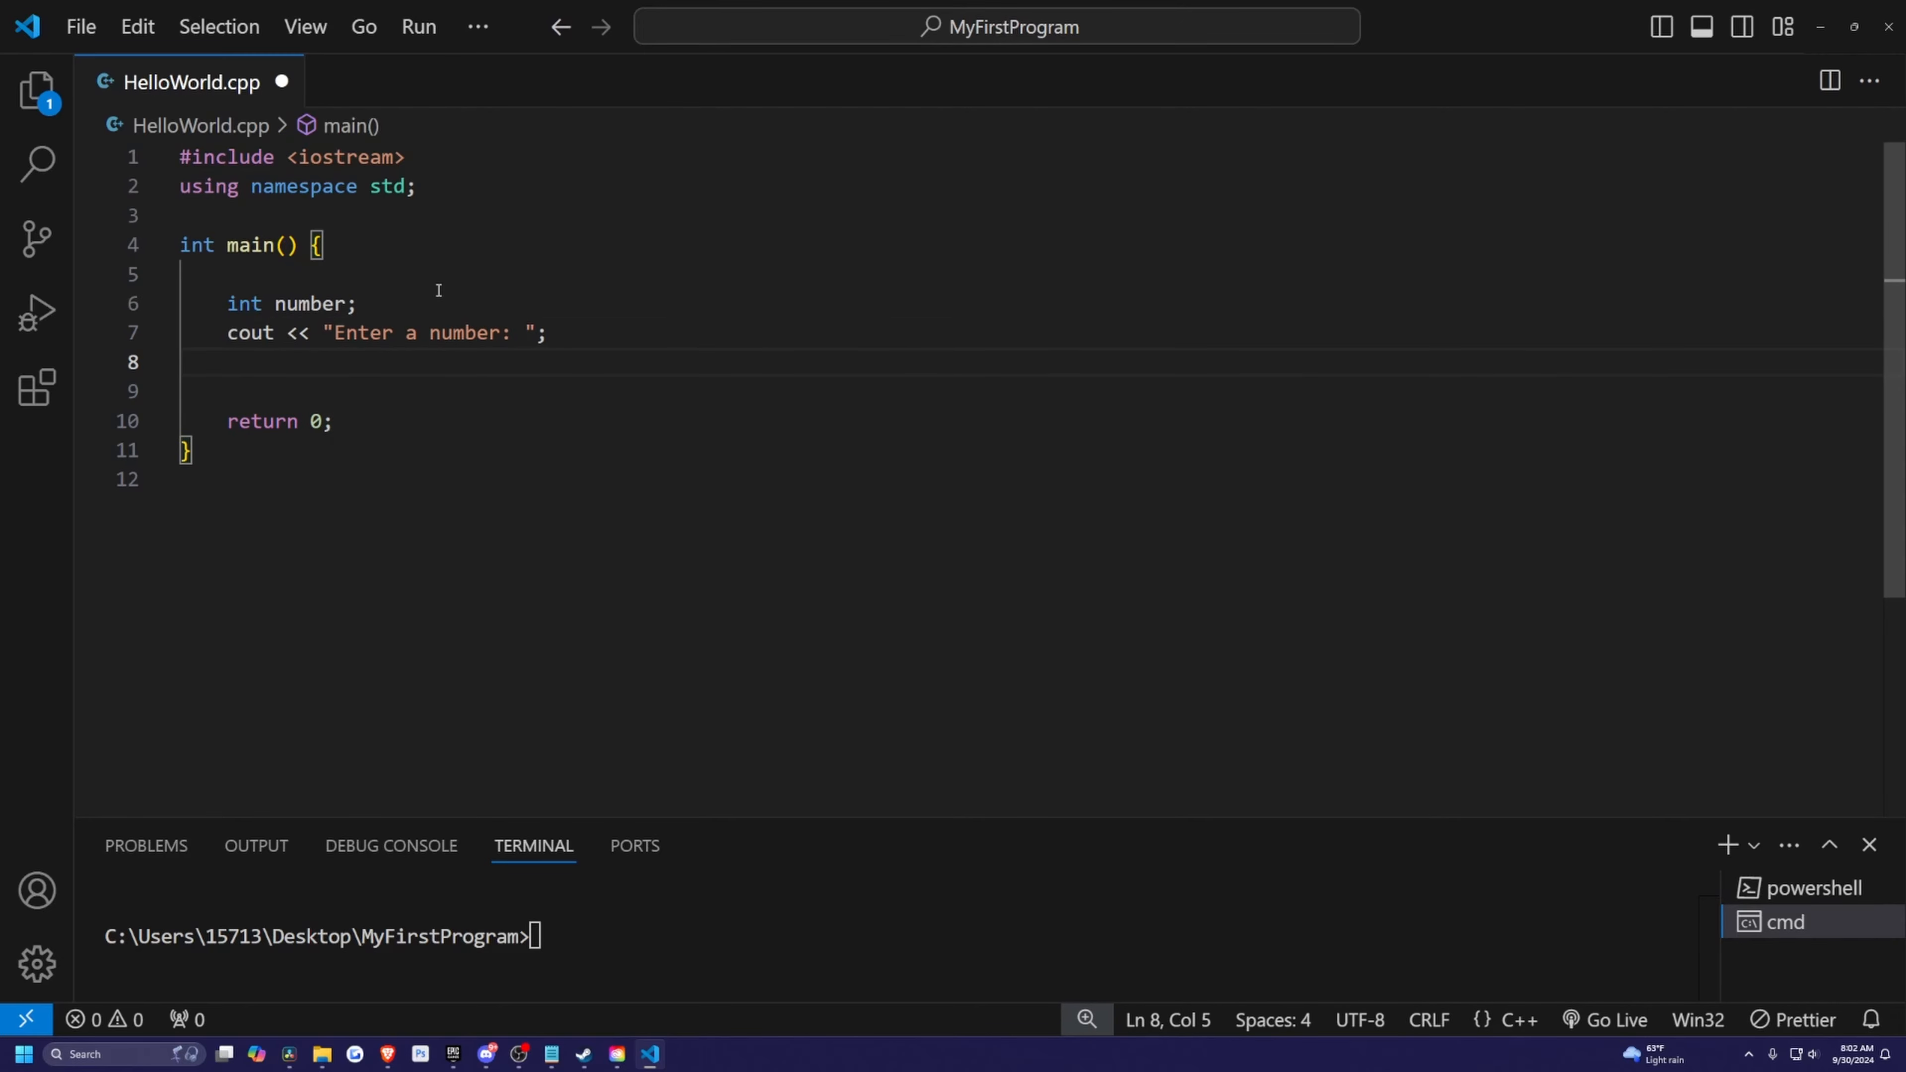
{"action": "type", "text": "cin >>"}
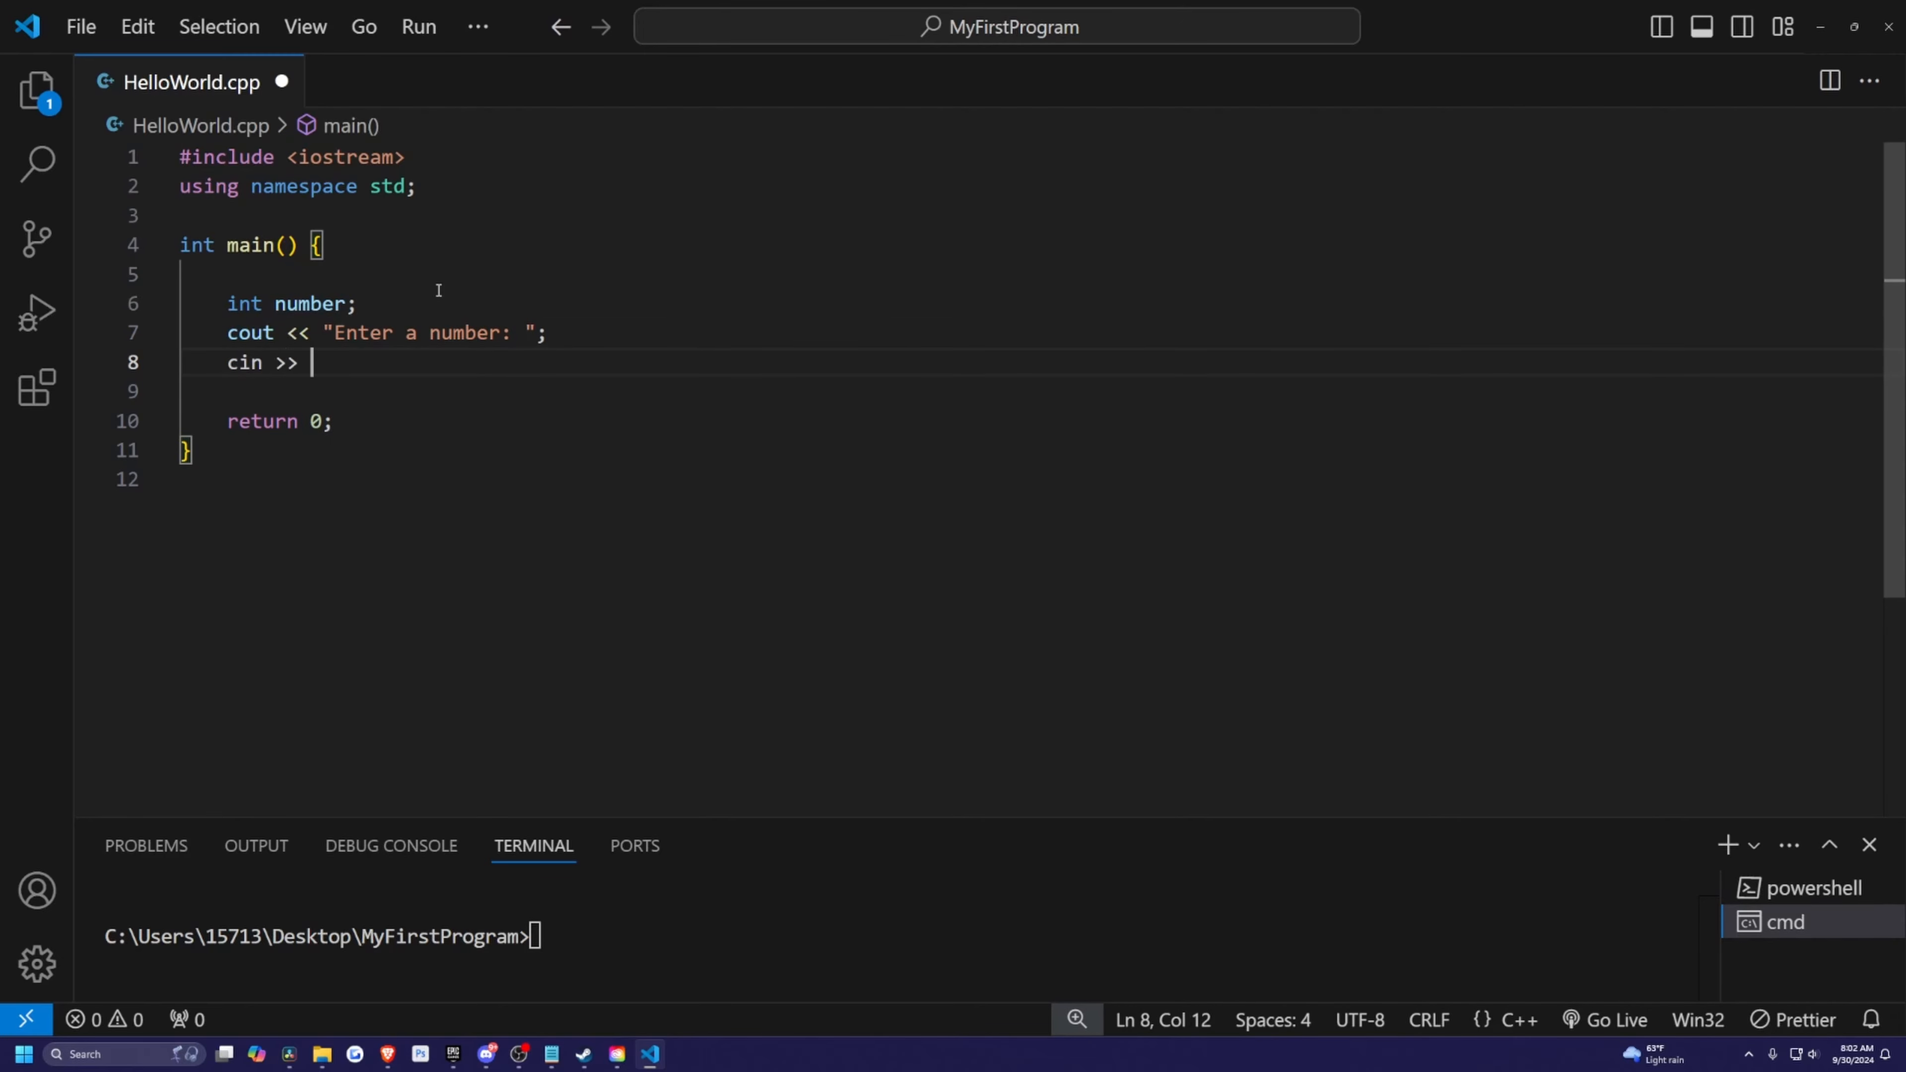
{"action": "type", "text": "number;"}
{"action": "type", "text": "'"}
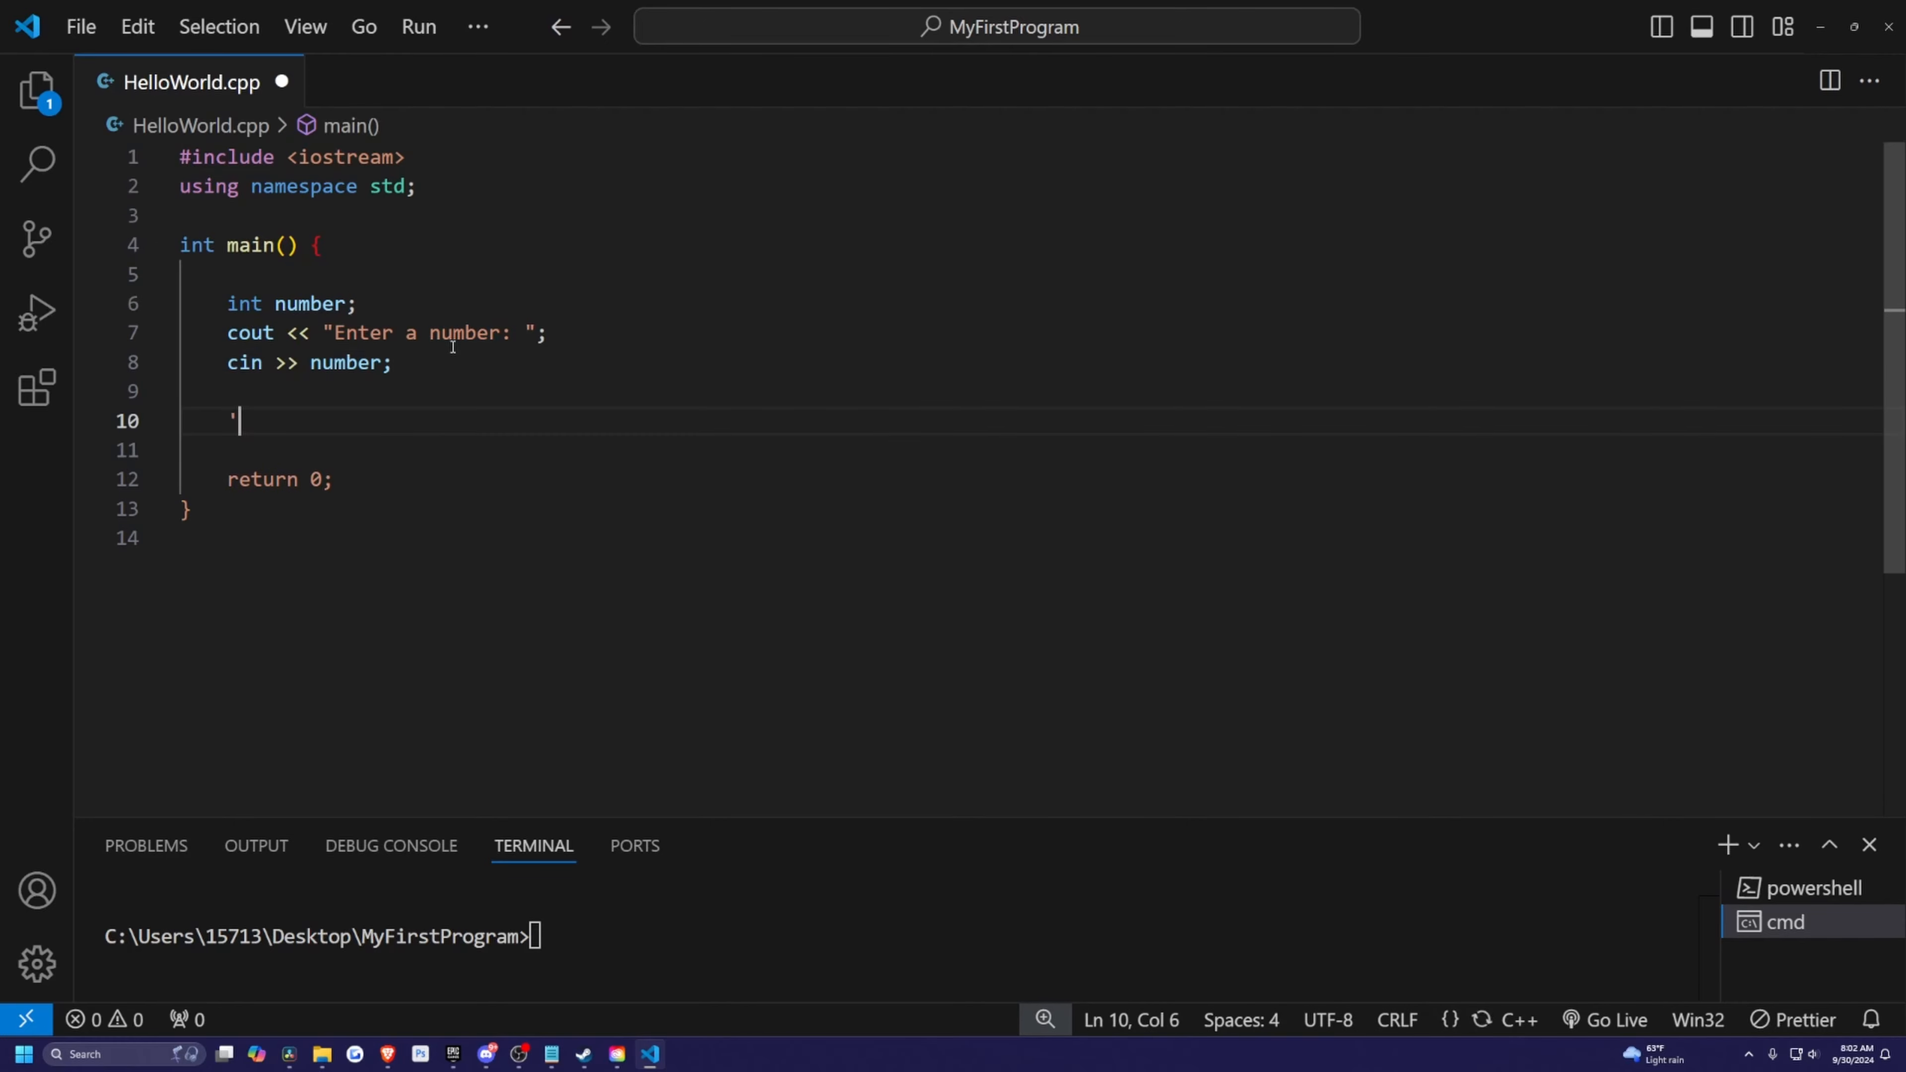
{"action": "key", "text": "Backspace"}
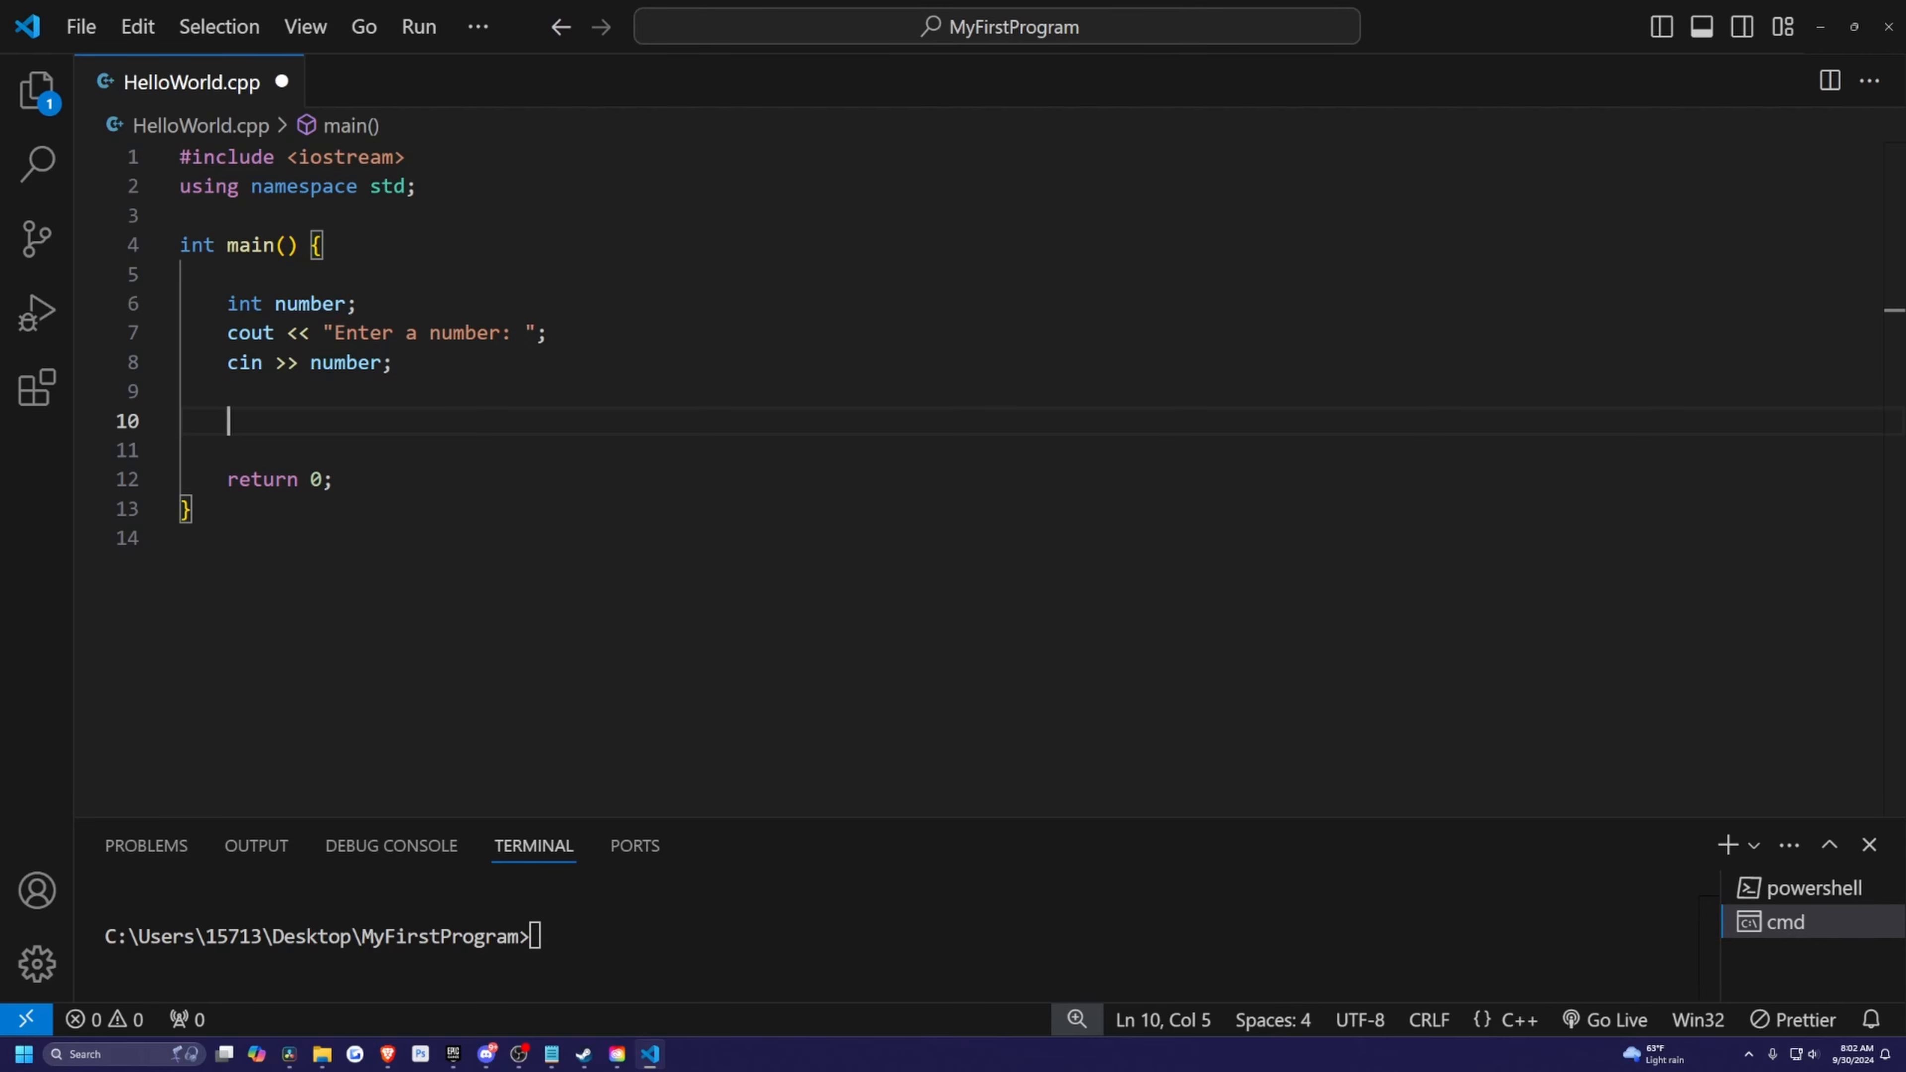
Step: Add if (number > 0) printing "The number is positive." with endl
{"action": "type", "text": "if ("}
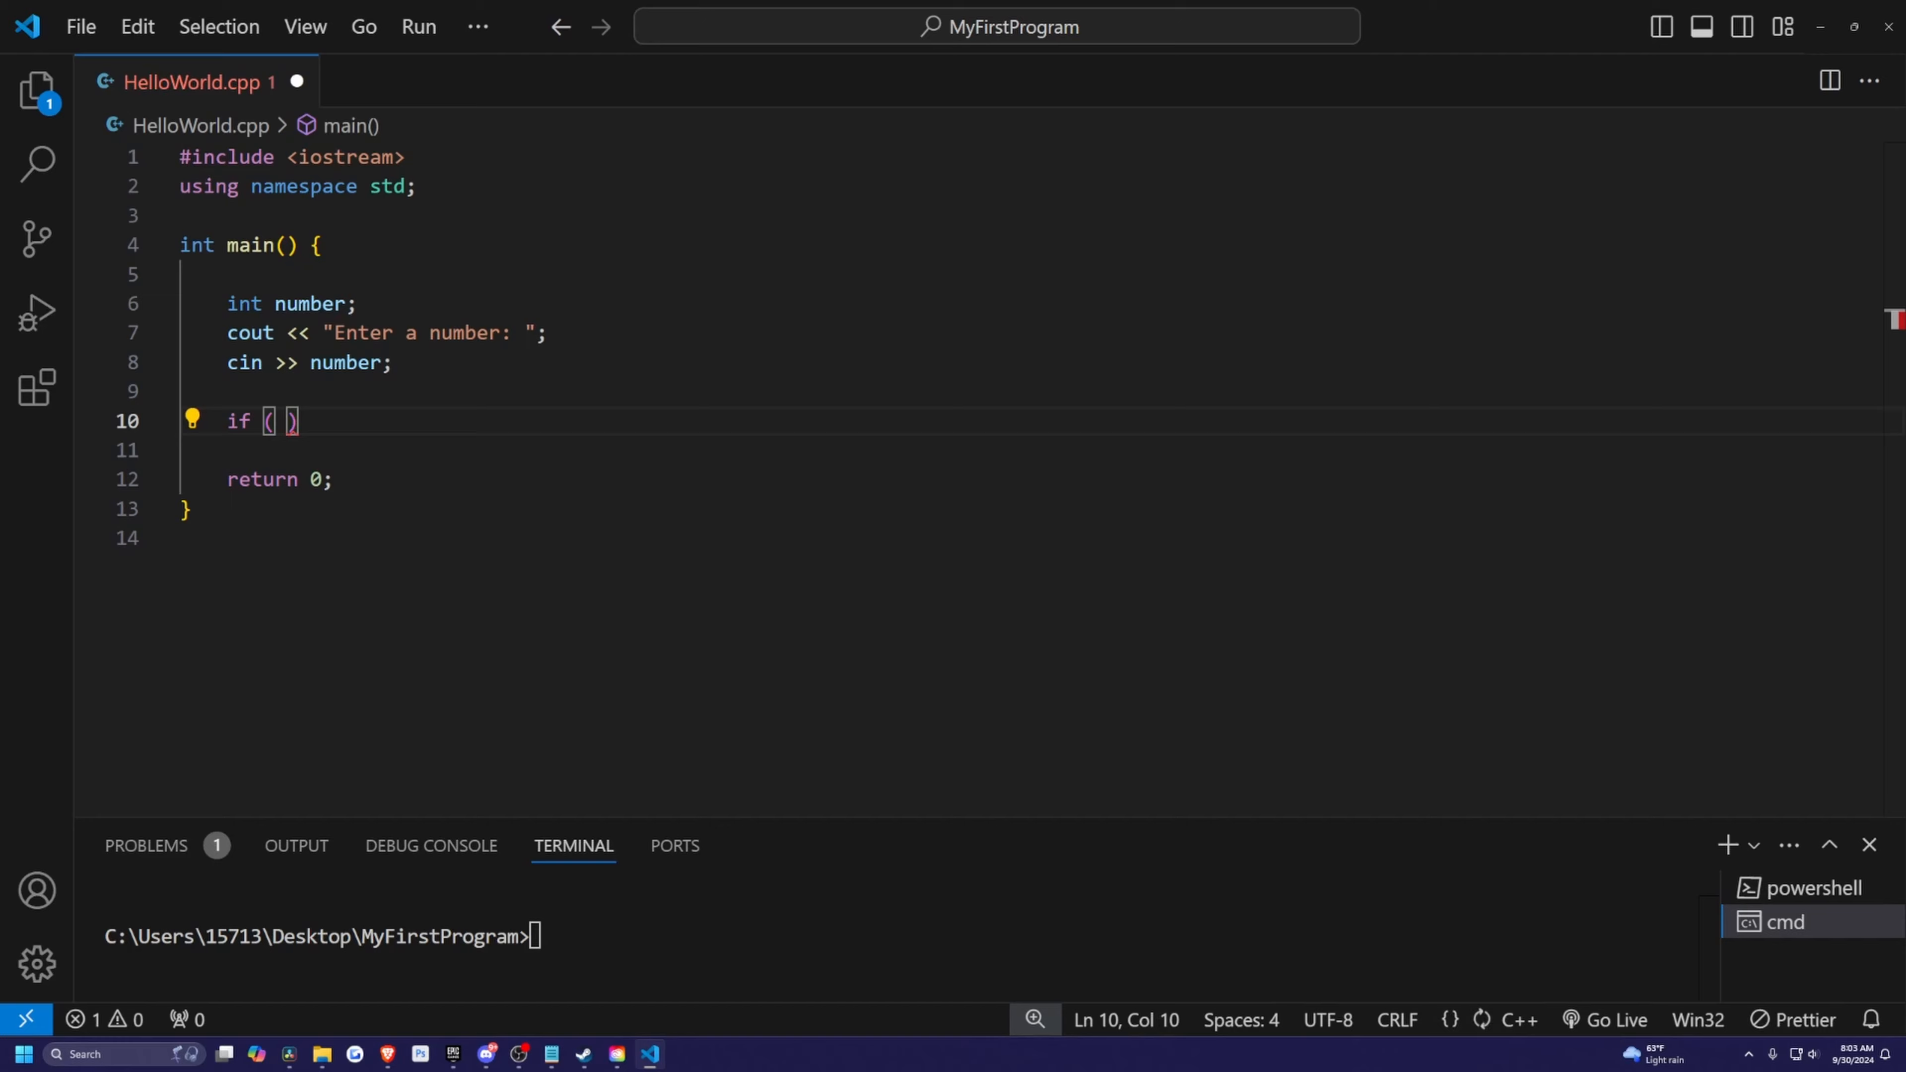
{"action": "type", "text": "number > 0"}
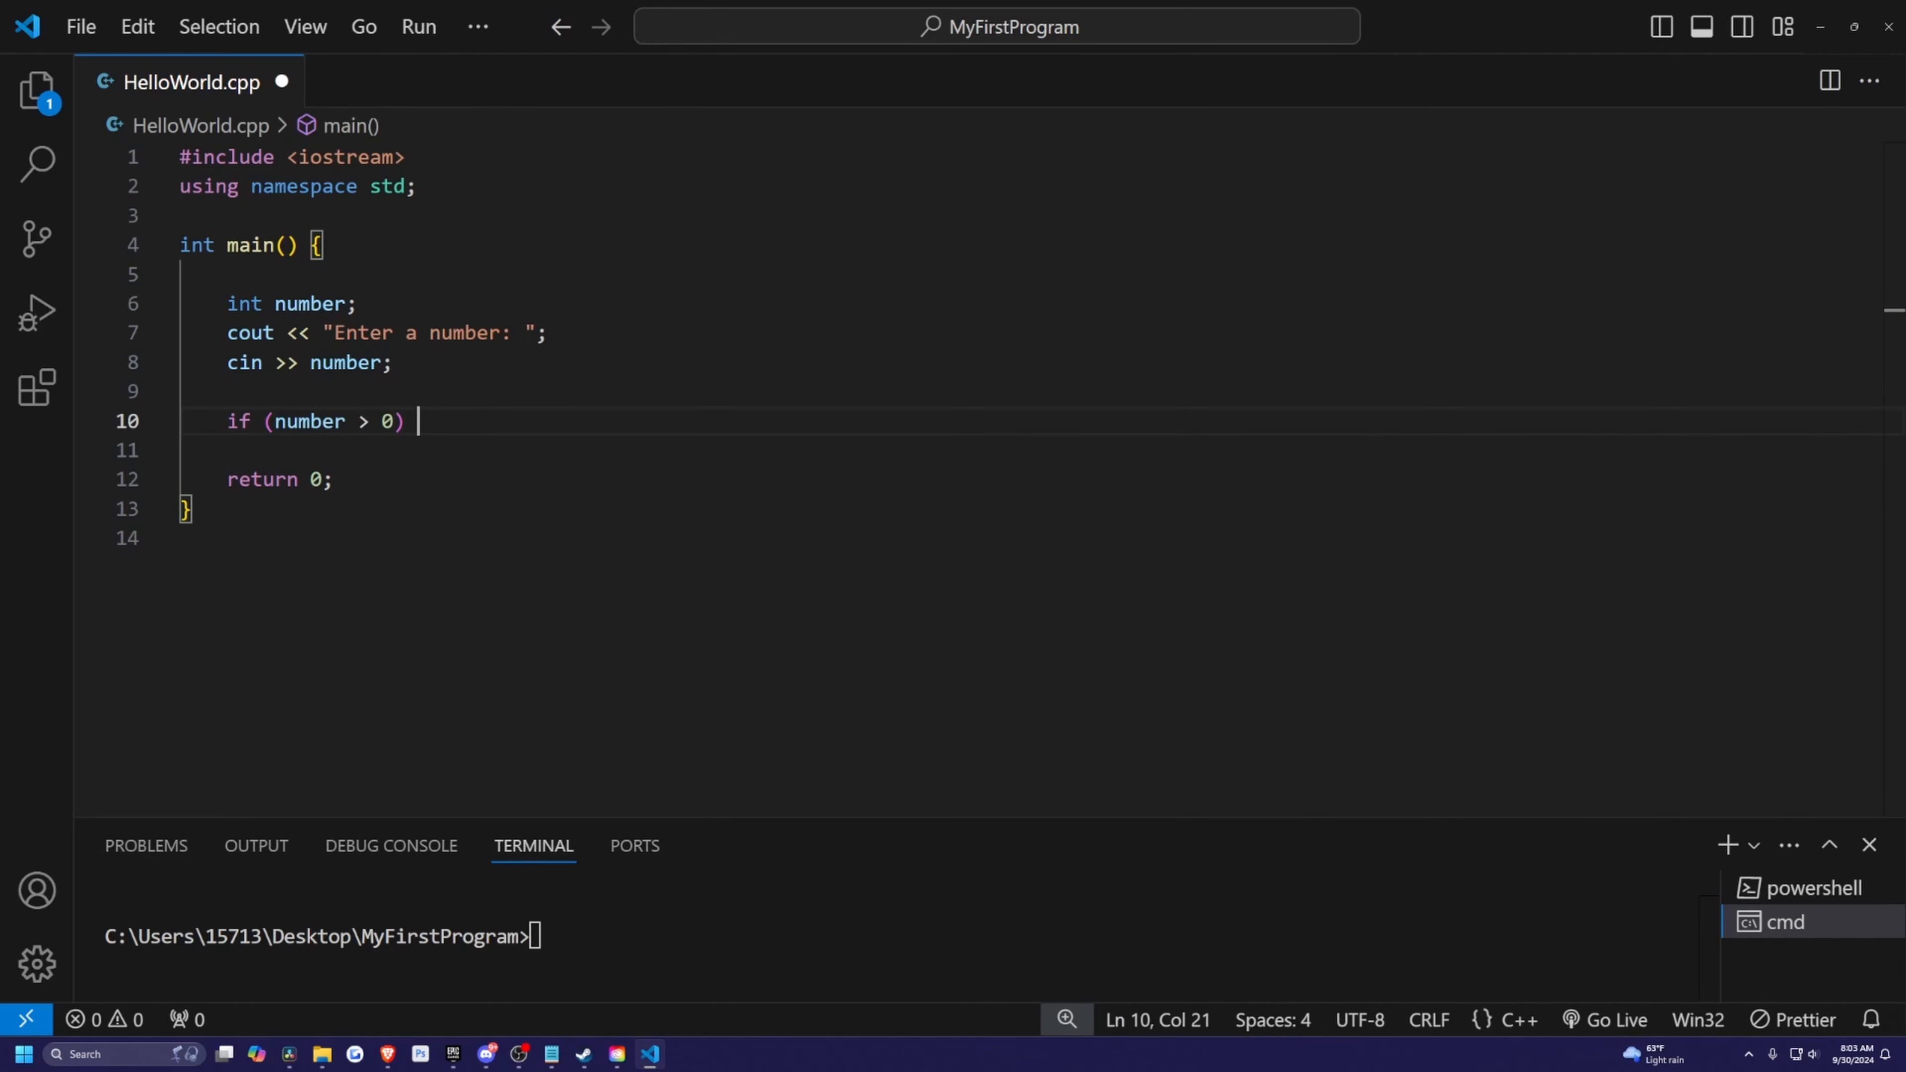
{"action": "type", "text": "{"}
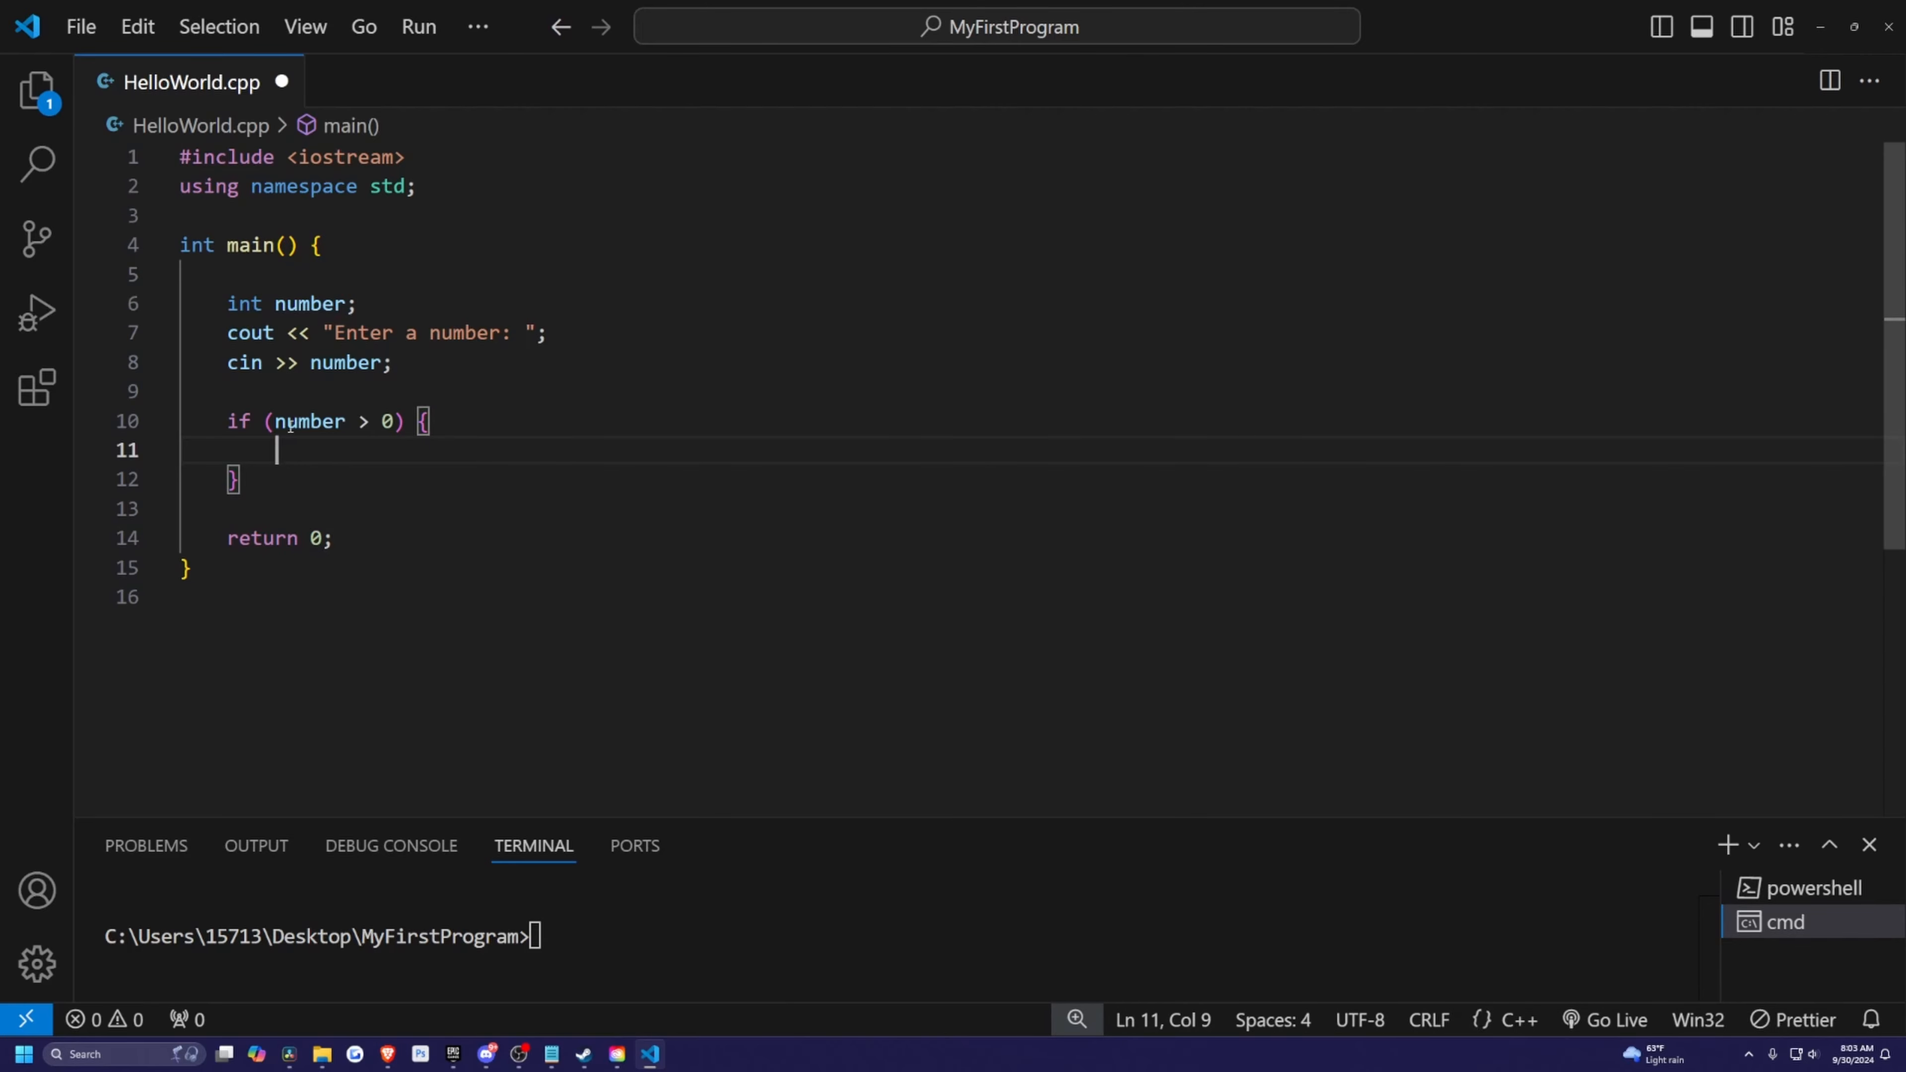
{"action": "mouse_move", "coordinate": [309, 455]}
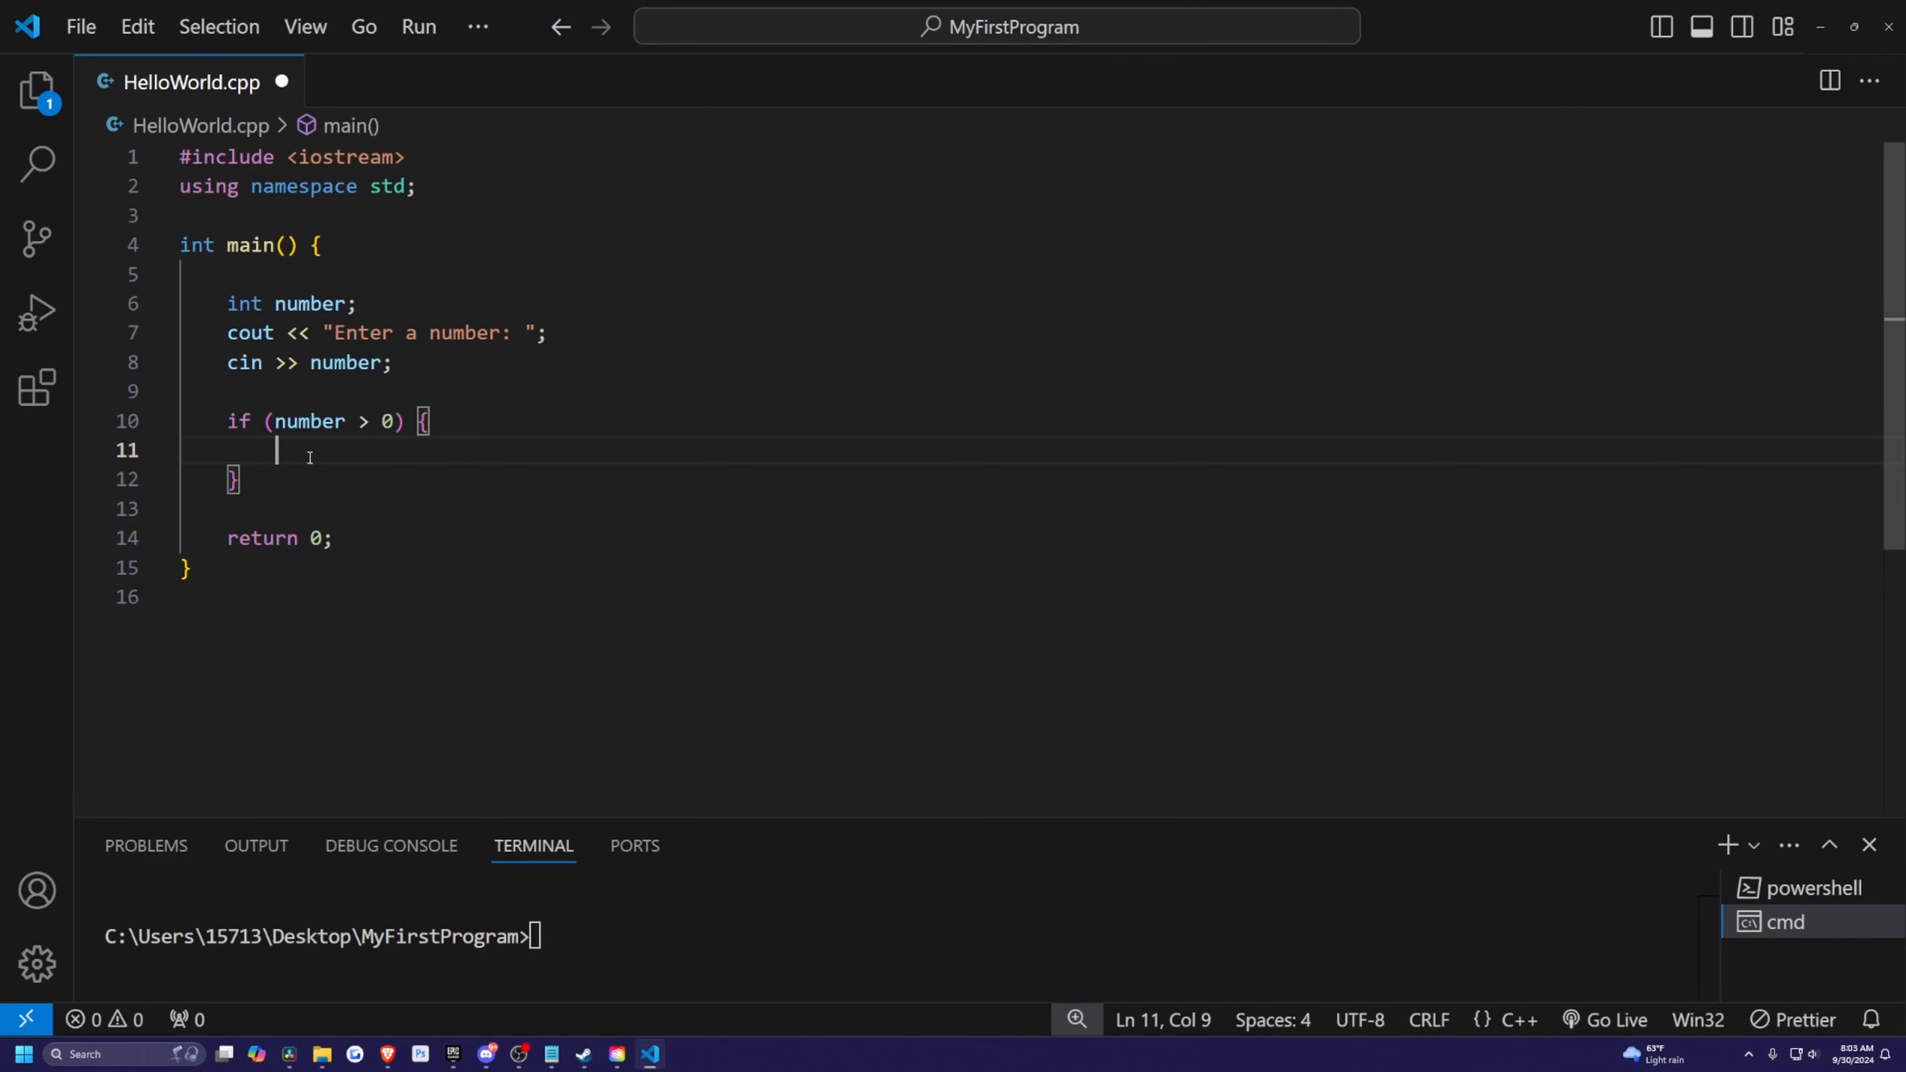
{"action": "mouse_move", "coordinate": [394, 451]}
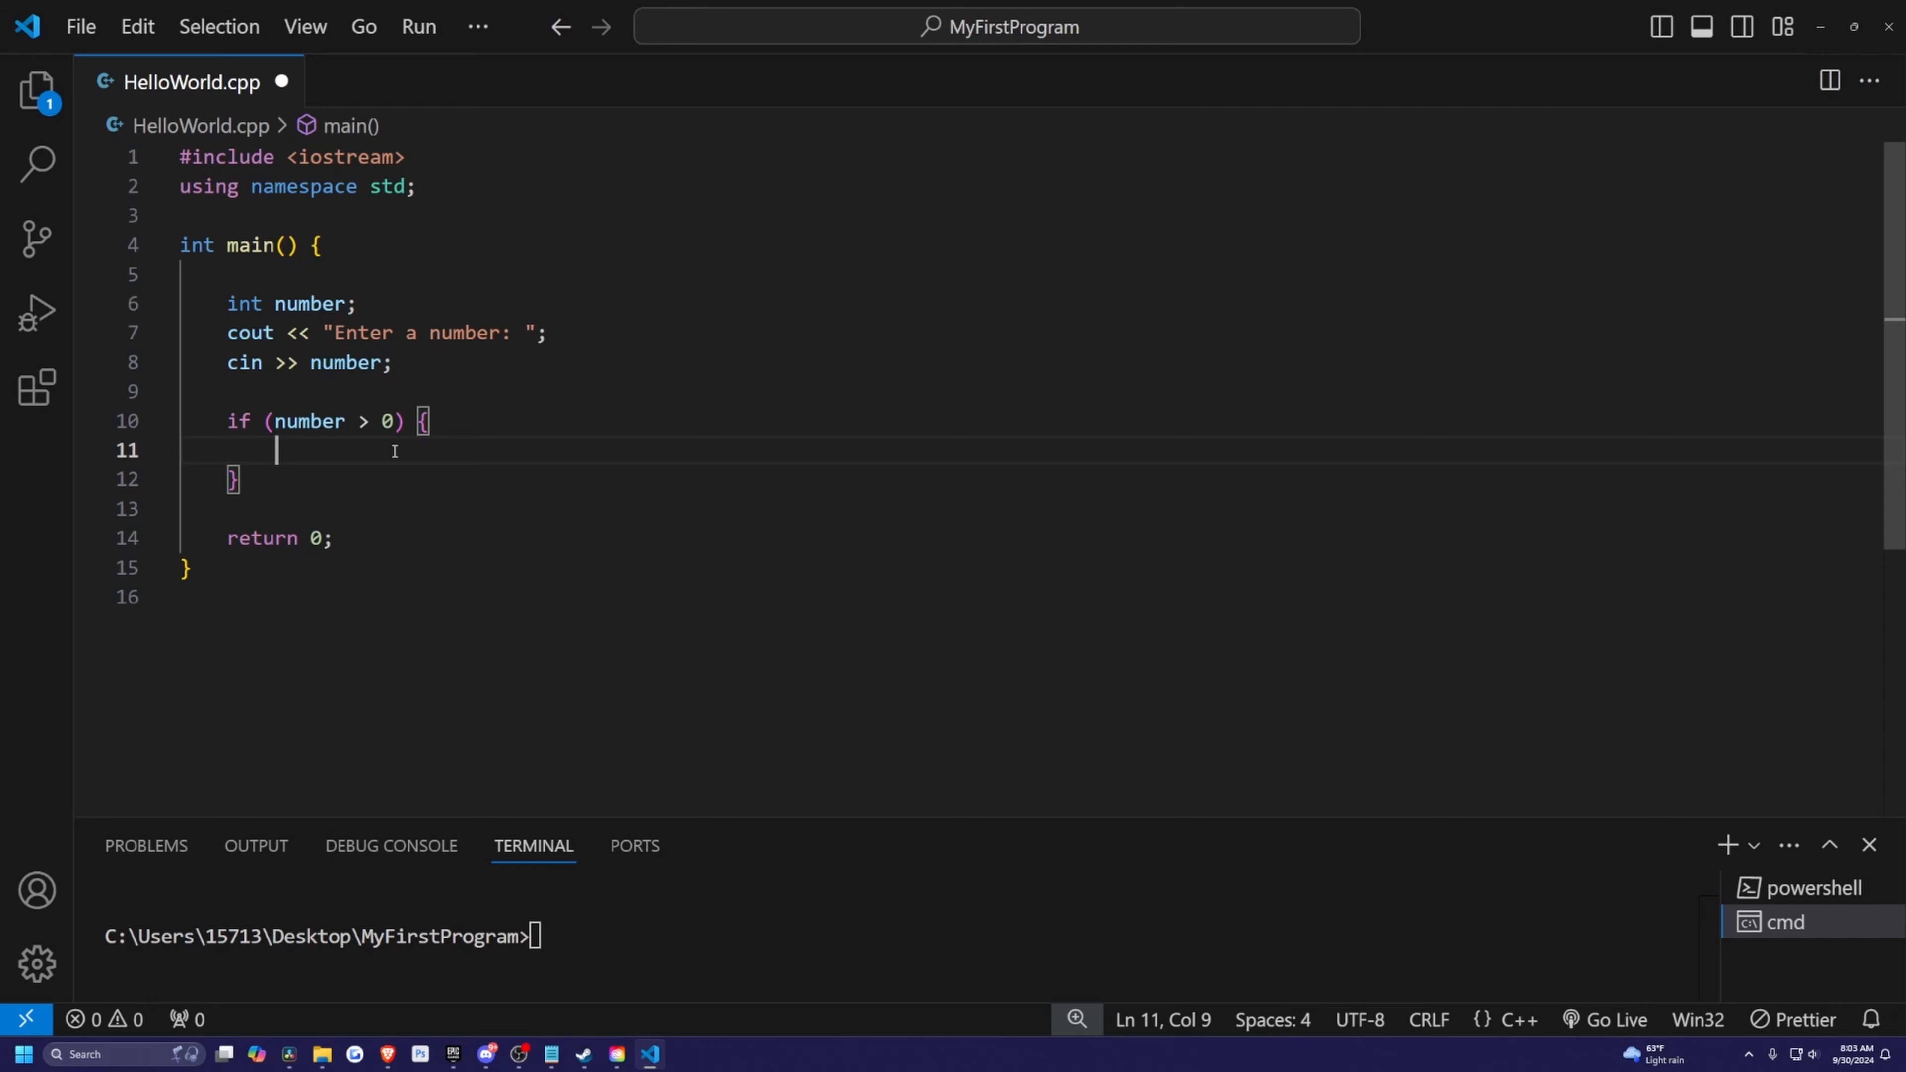
{"action": "type", "text": "cout << \"The number"}
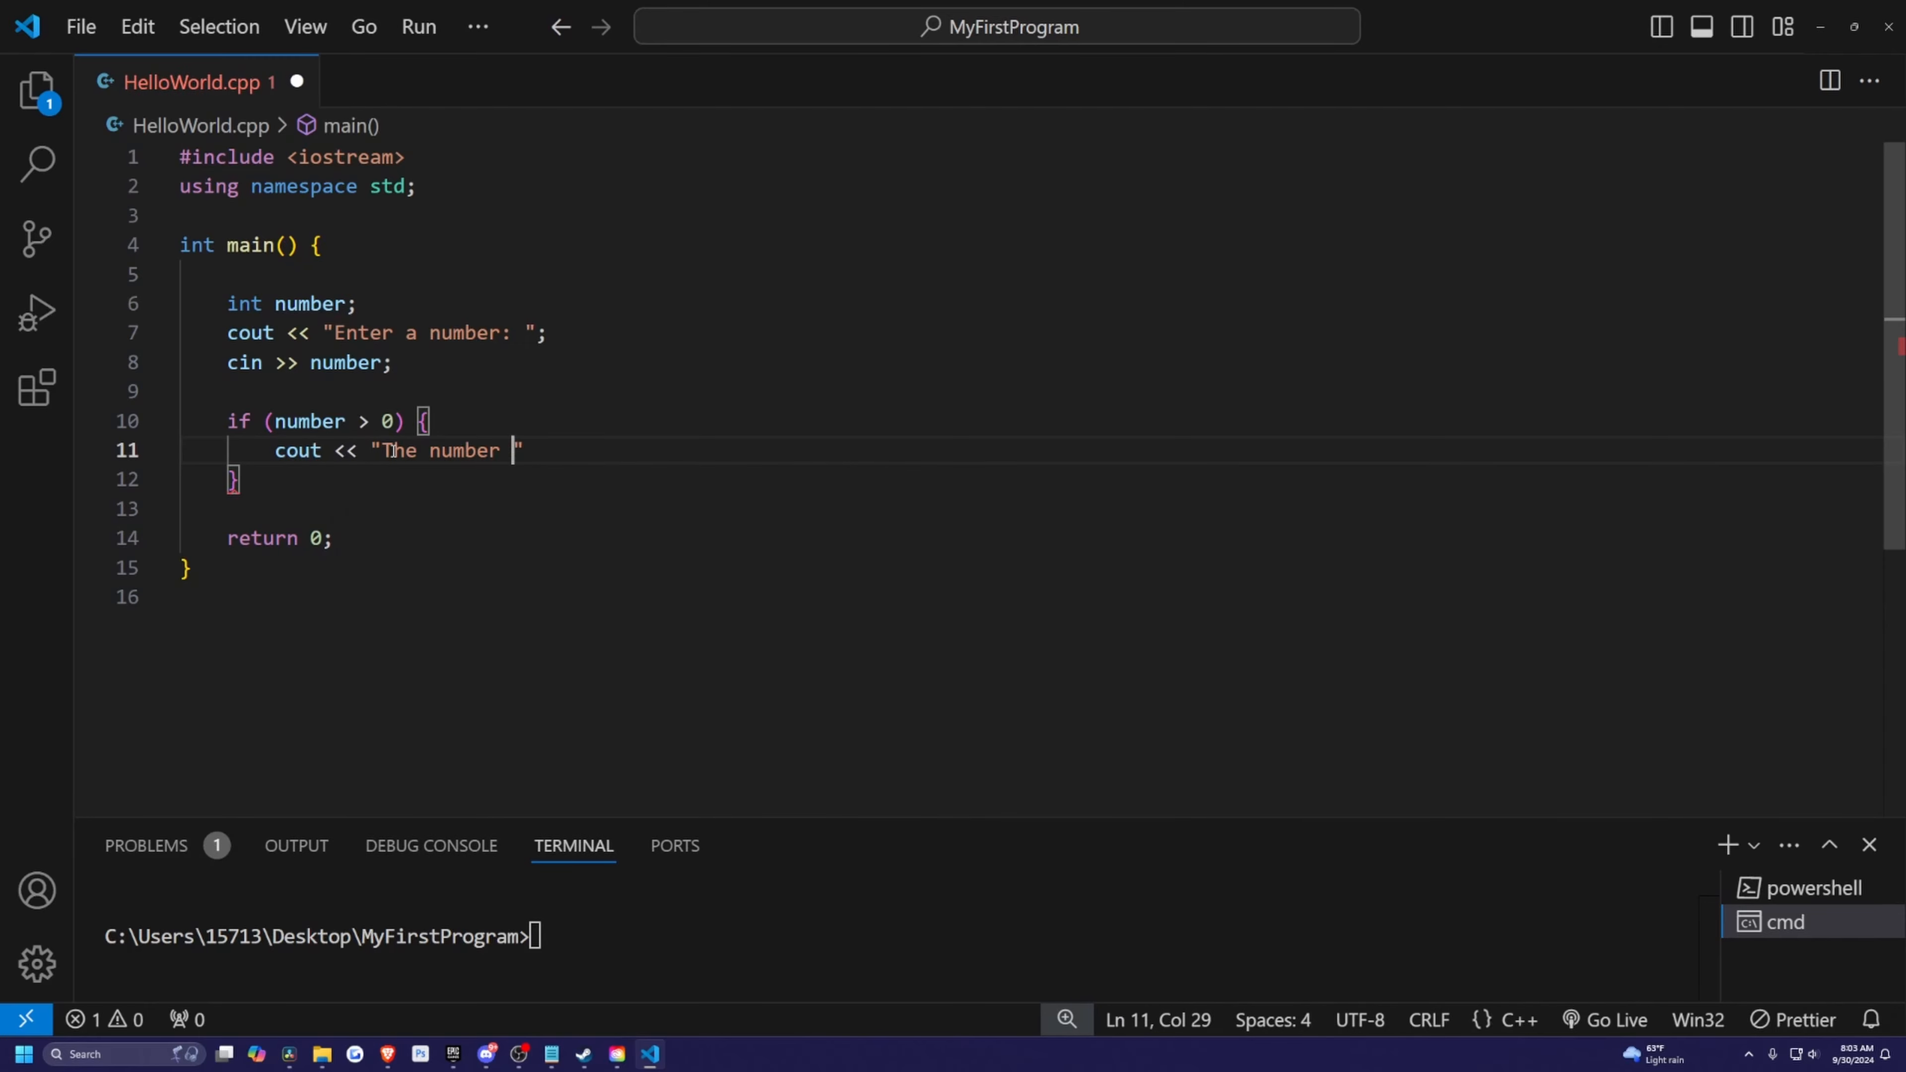
{"action": "type", "text": "is positive.\" << endl;"}
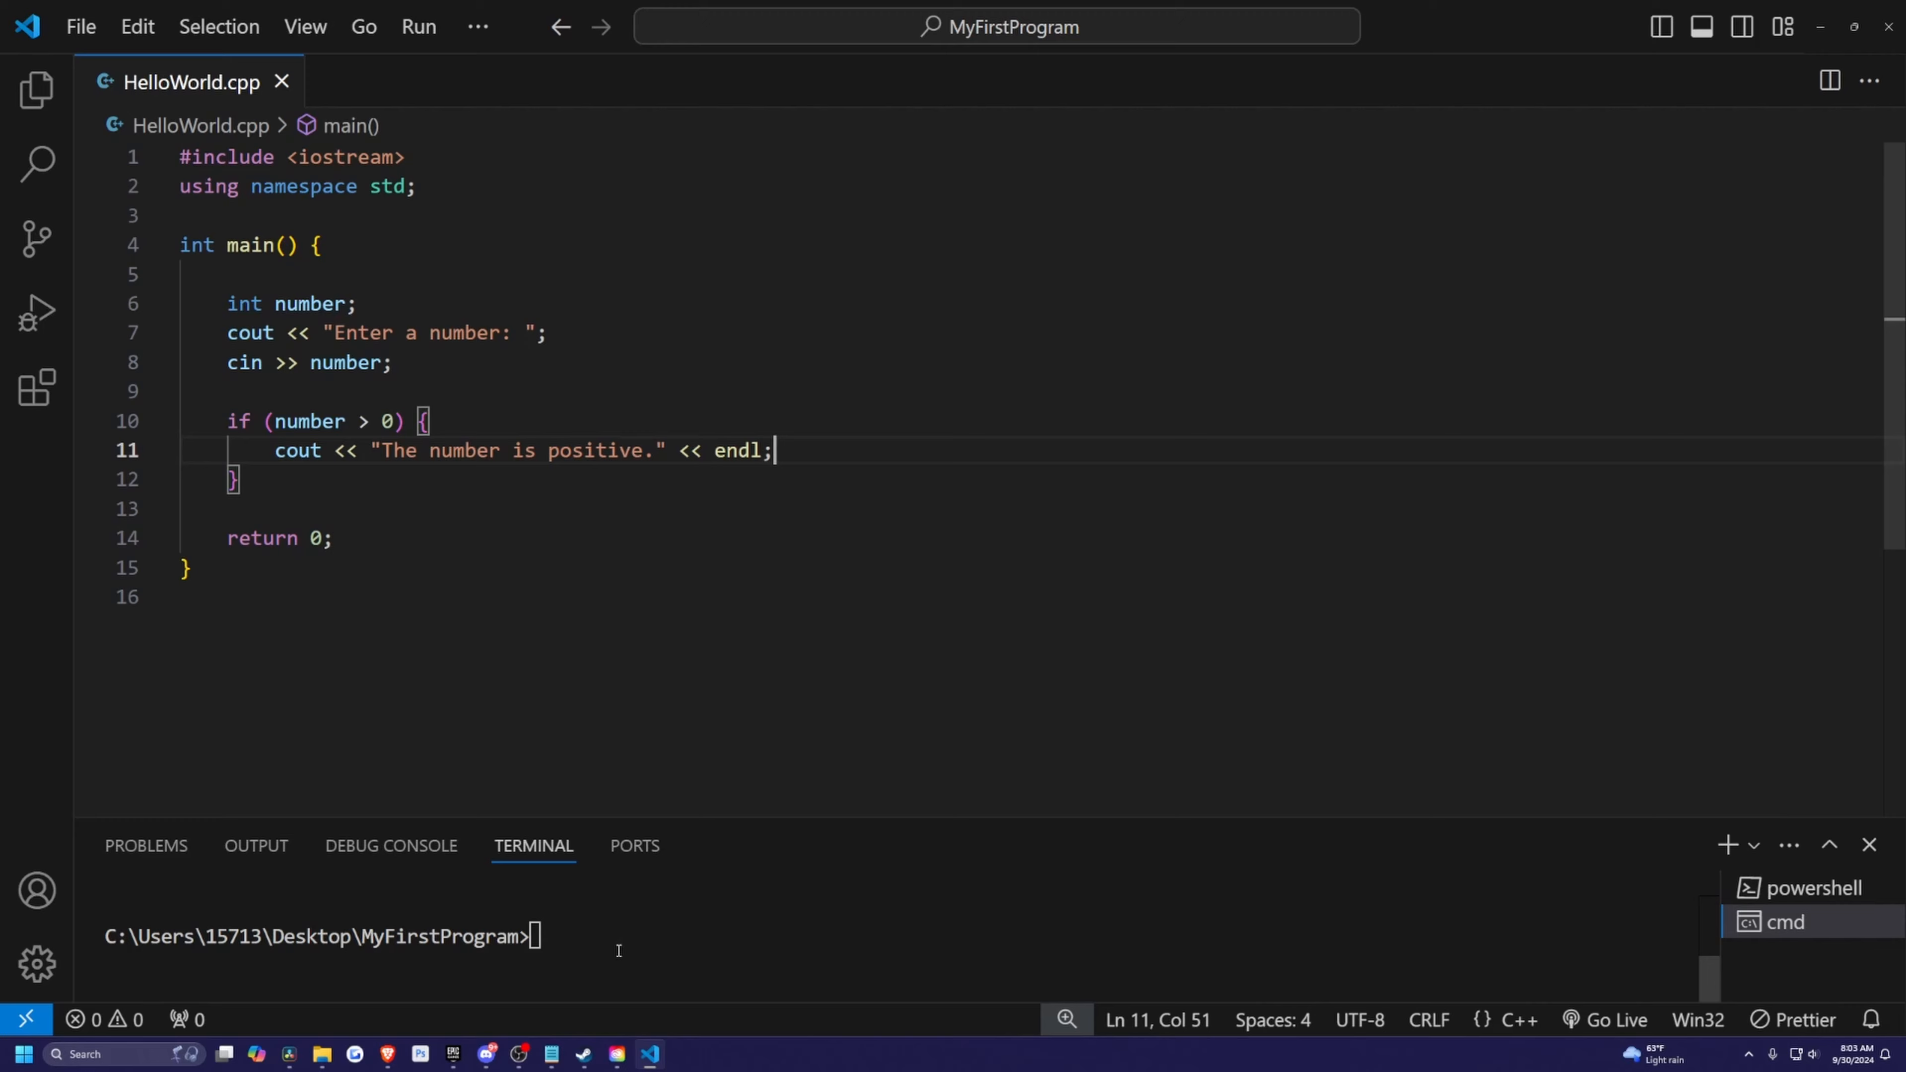
Step: Compile with g++ and run HelloWorld, testing inputs -10 and 5
{"action": "type", "text": "g++ HelloWorld.cpp -o HelloWorld"}
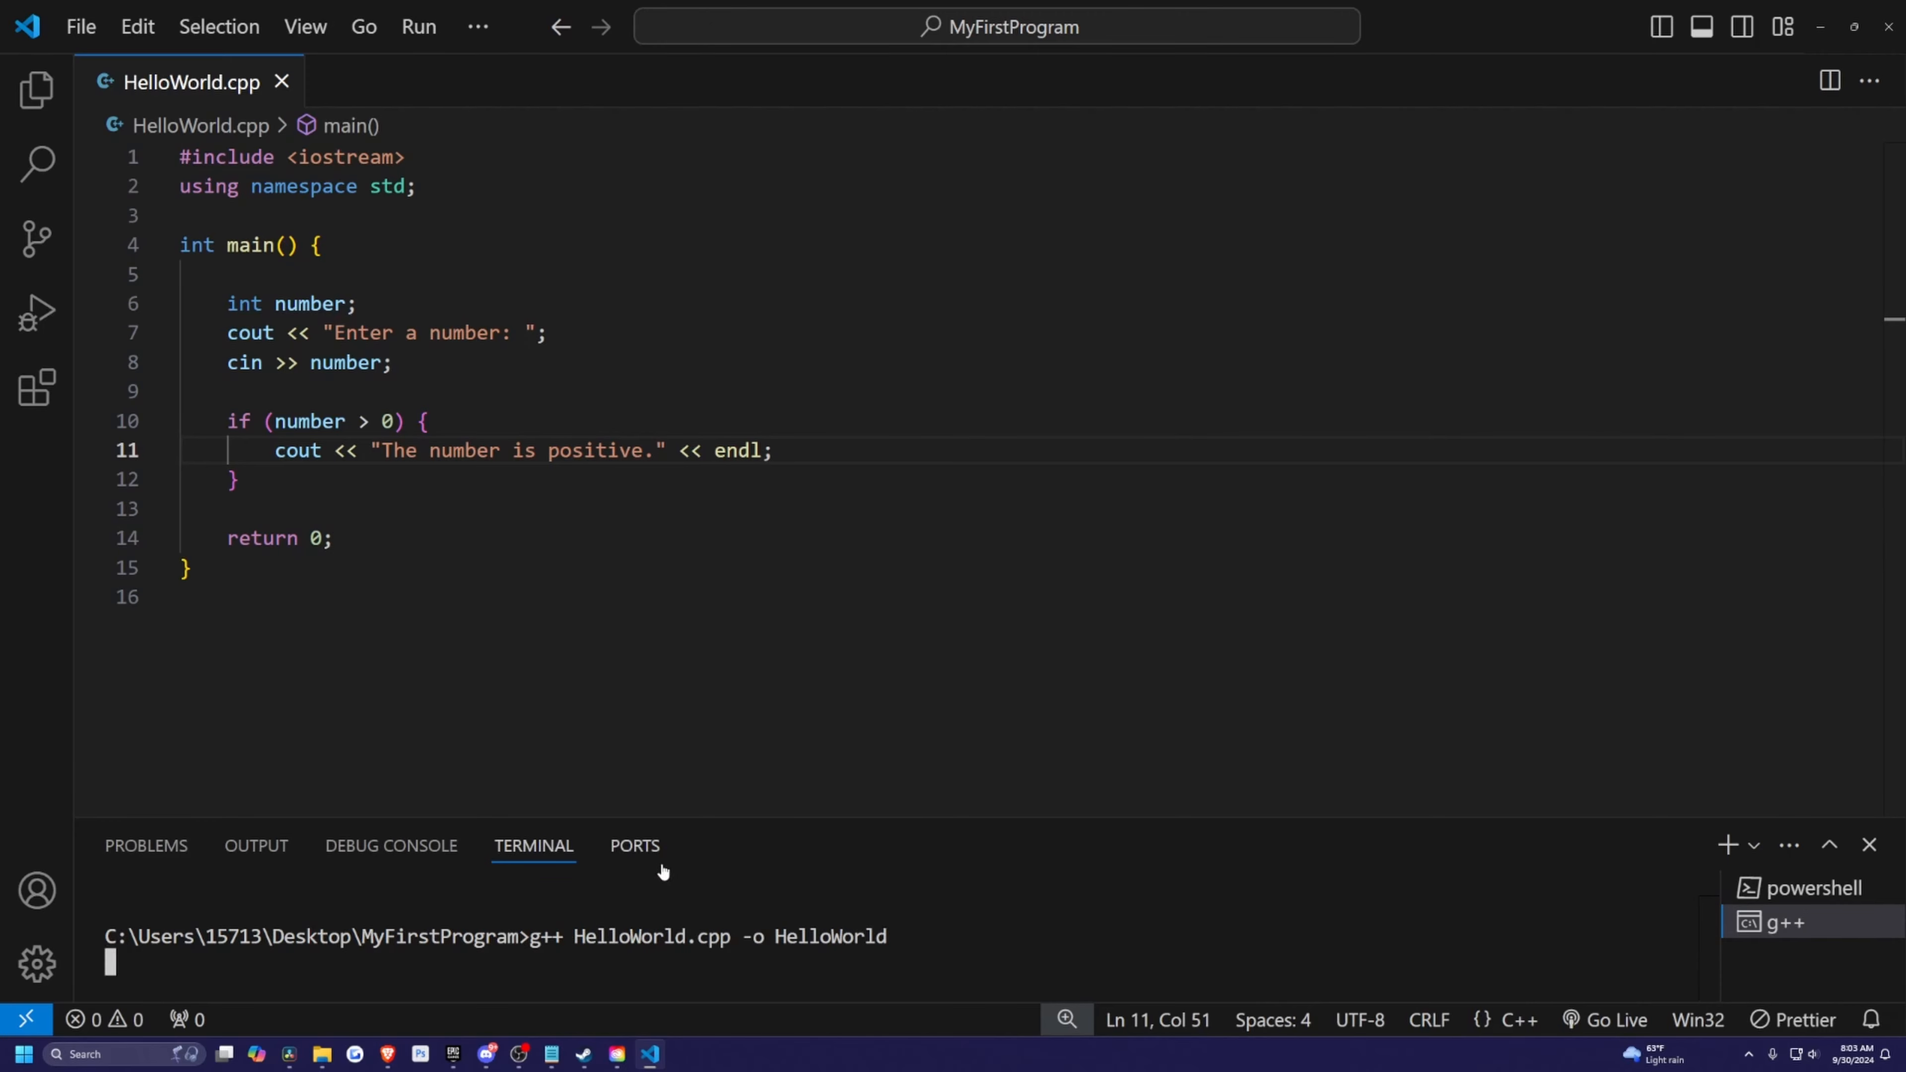
{"action": "type", "text": "HelloWorld"}
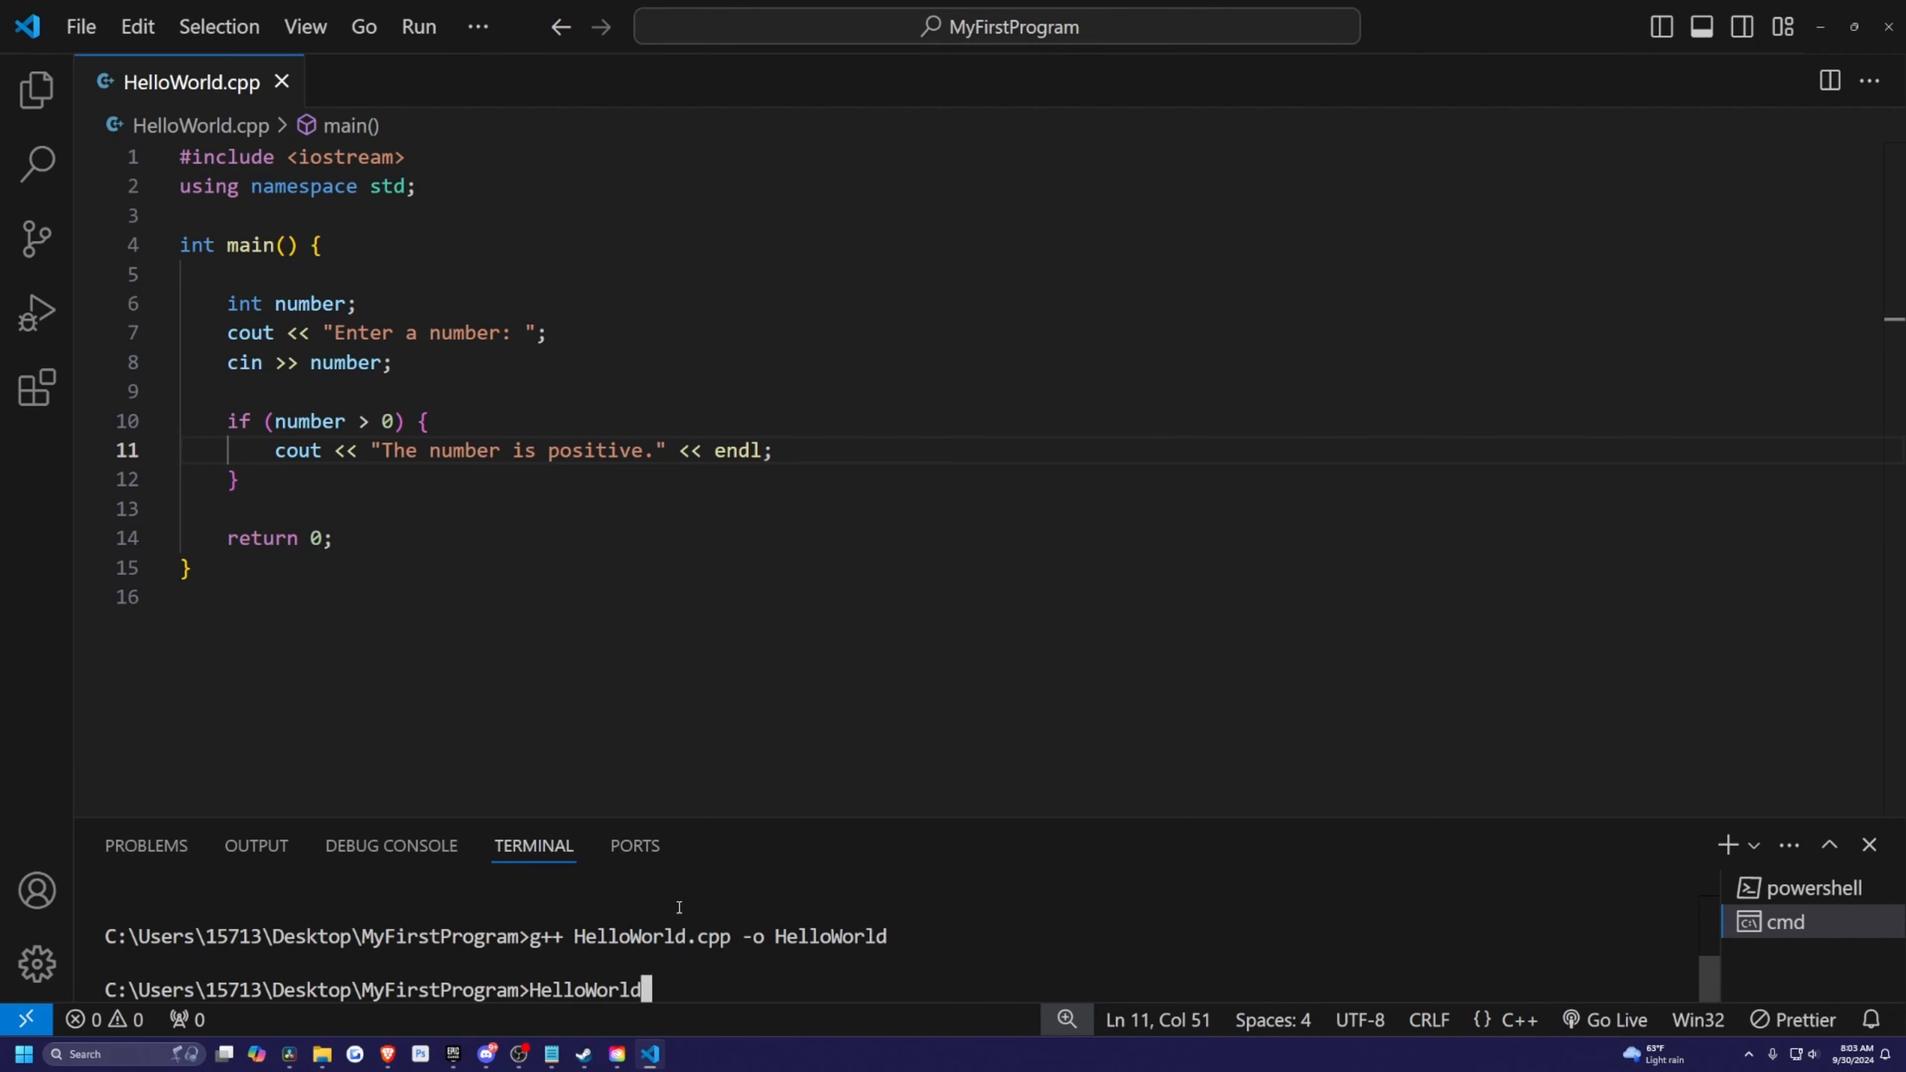
{"action": "key", "text": "Return"}
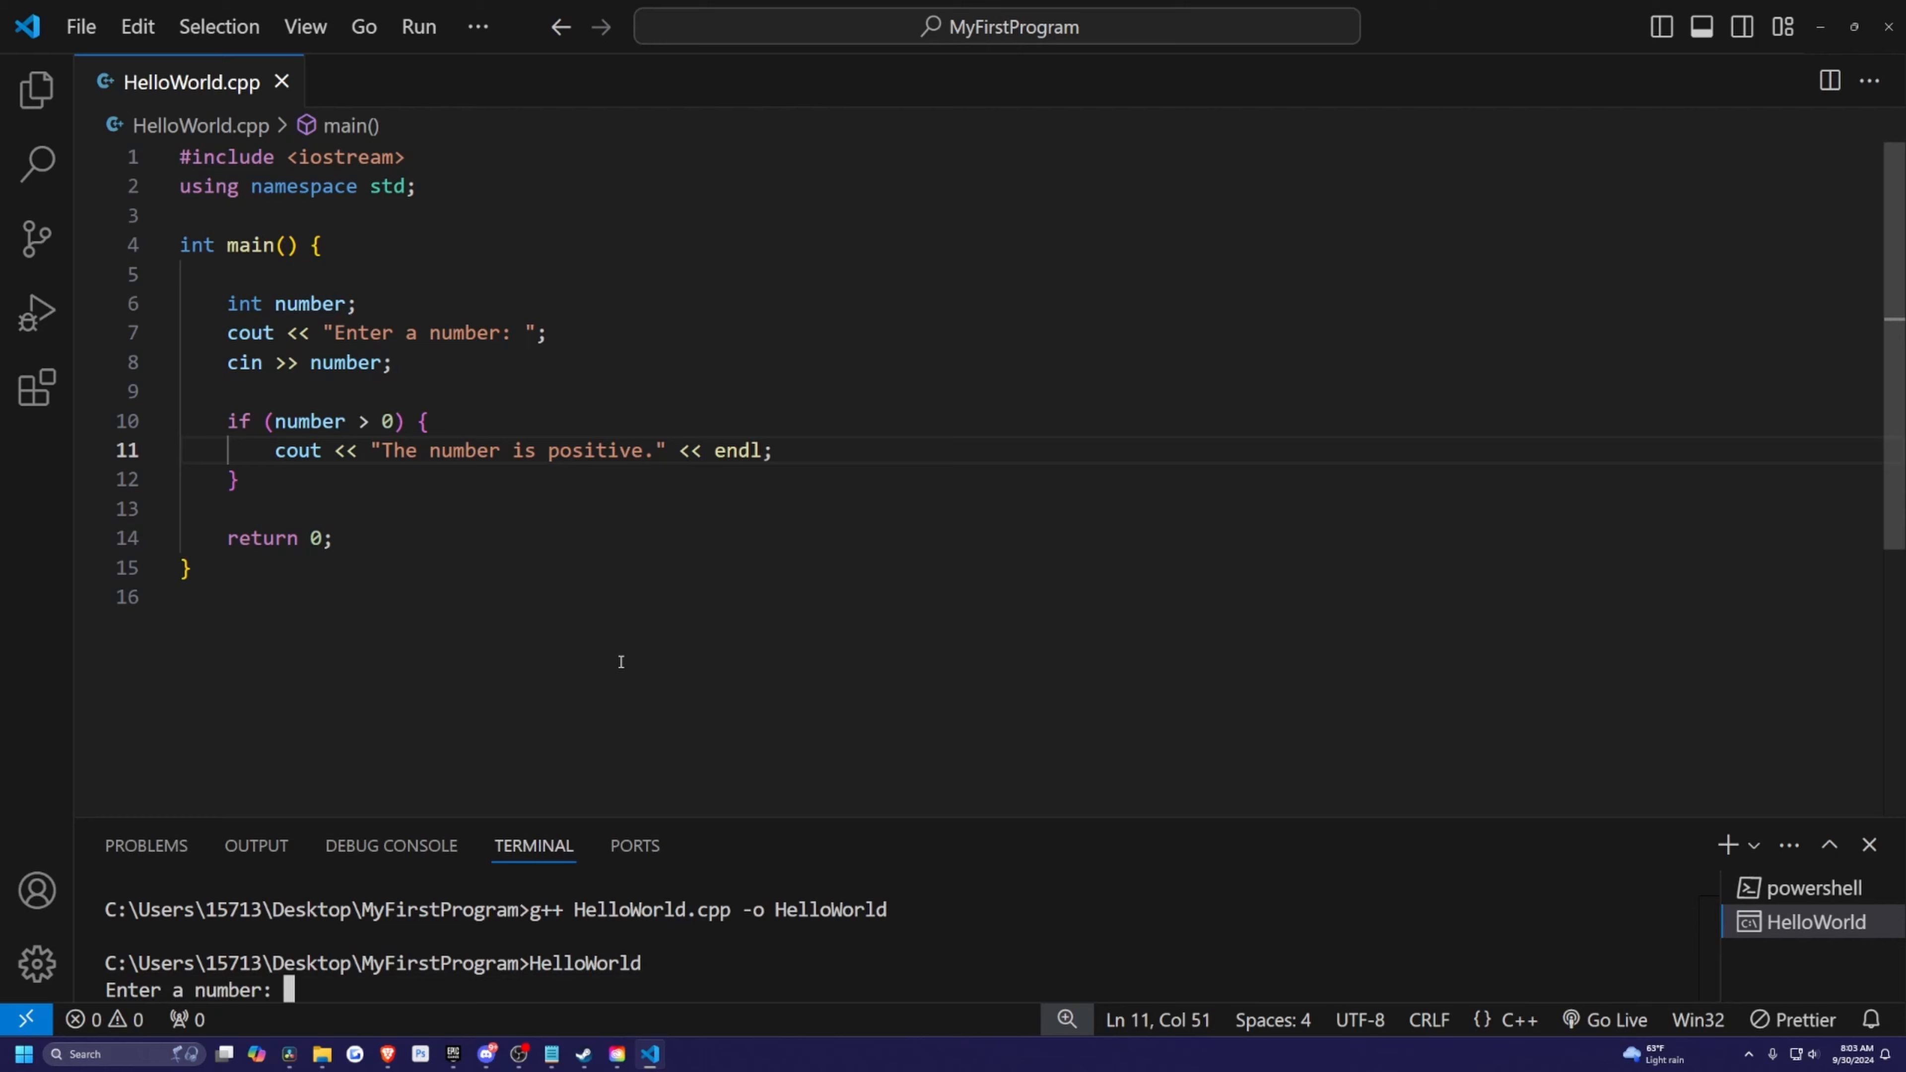
{"action": "type", "text": "-10"}
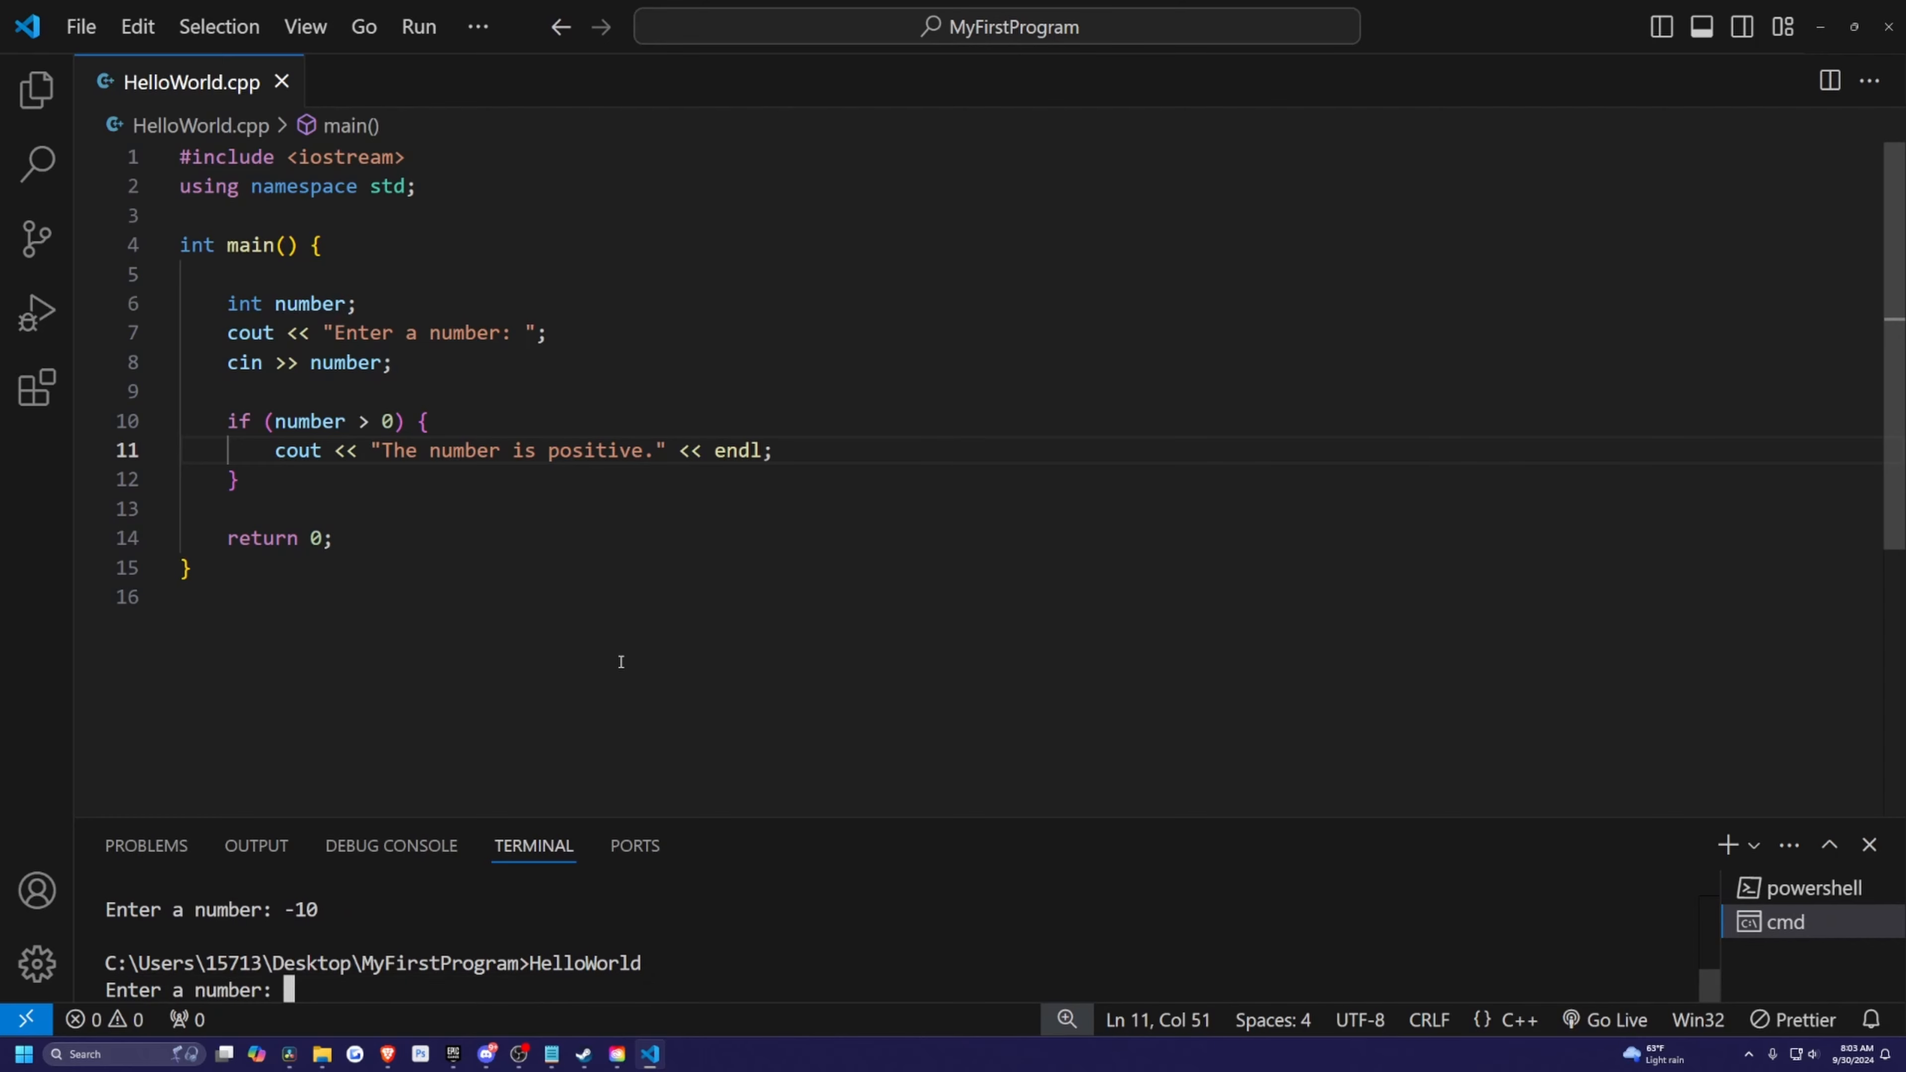
{"action": "type", "text": "5"}
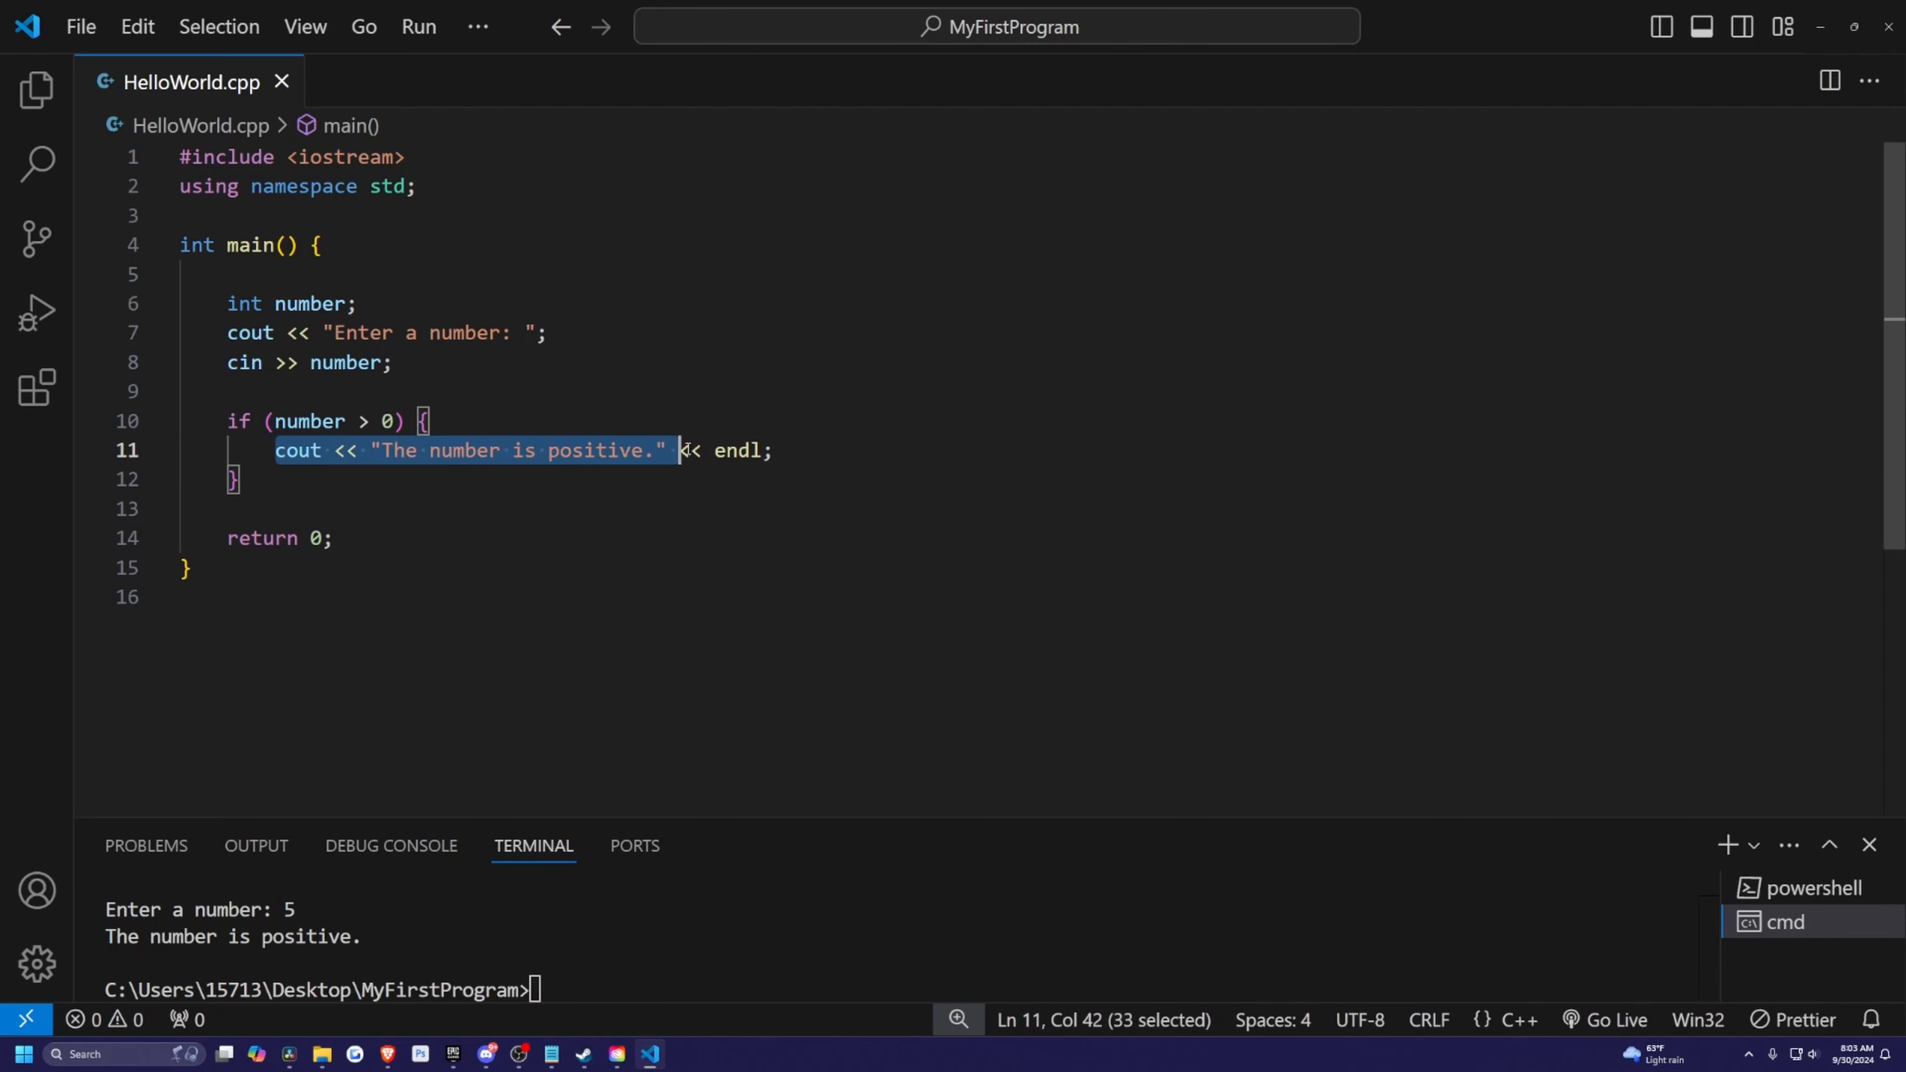
Step: Position the caret after the if block's closing brace for an else branch
{"action": "left_click", "coordinate": [773, 449]}
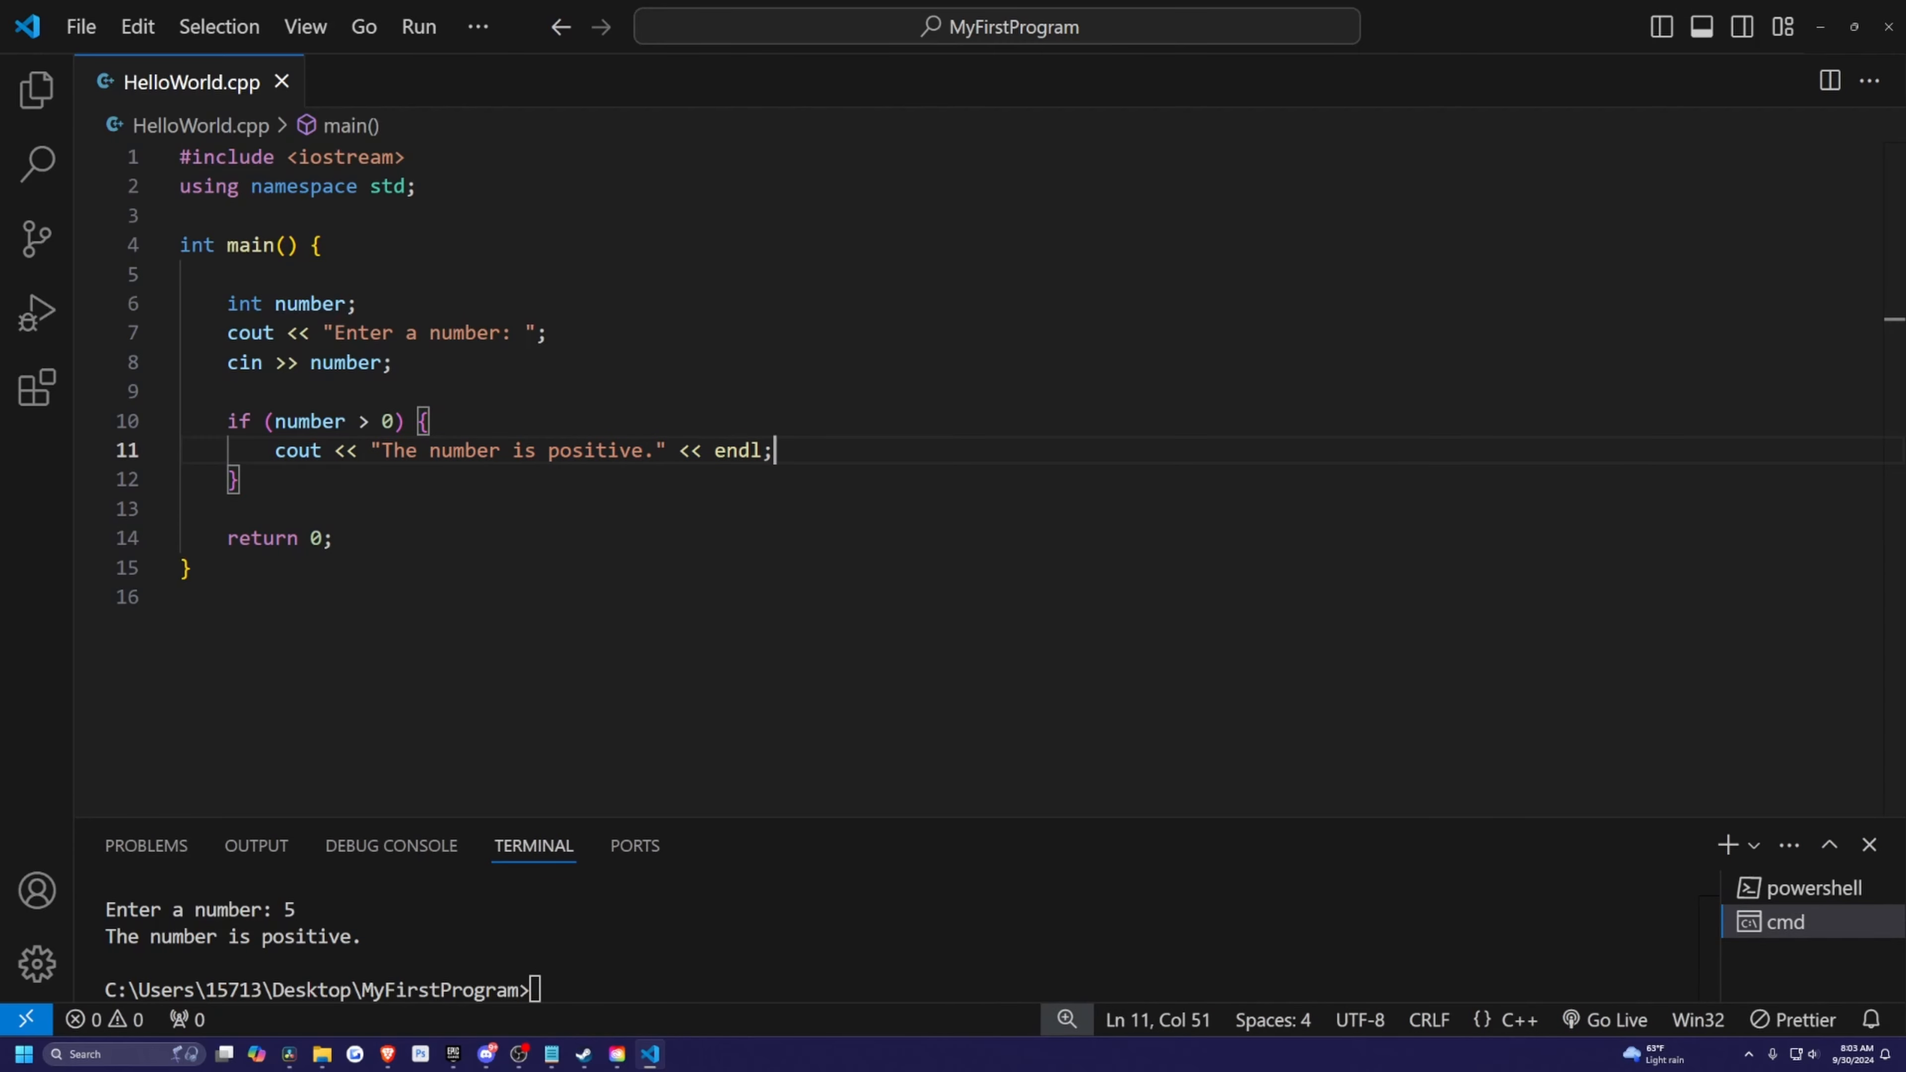
{"action": "left_click", "coordinate": [274, 478]}
{"action": "type", "text": " else"}
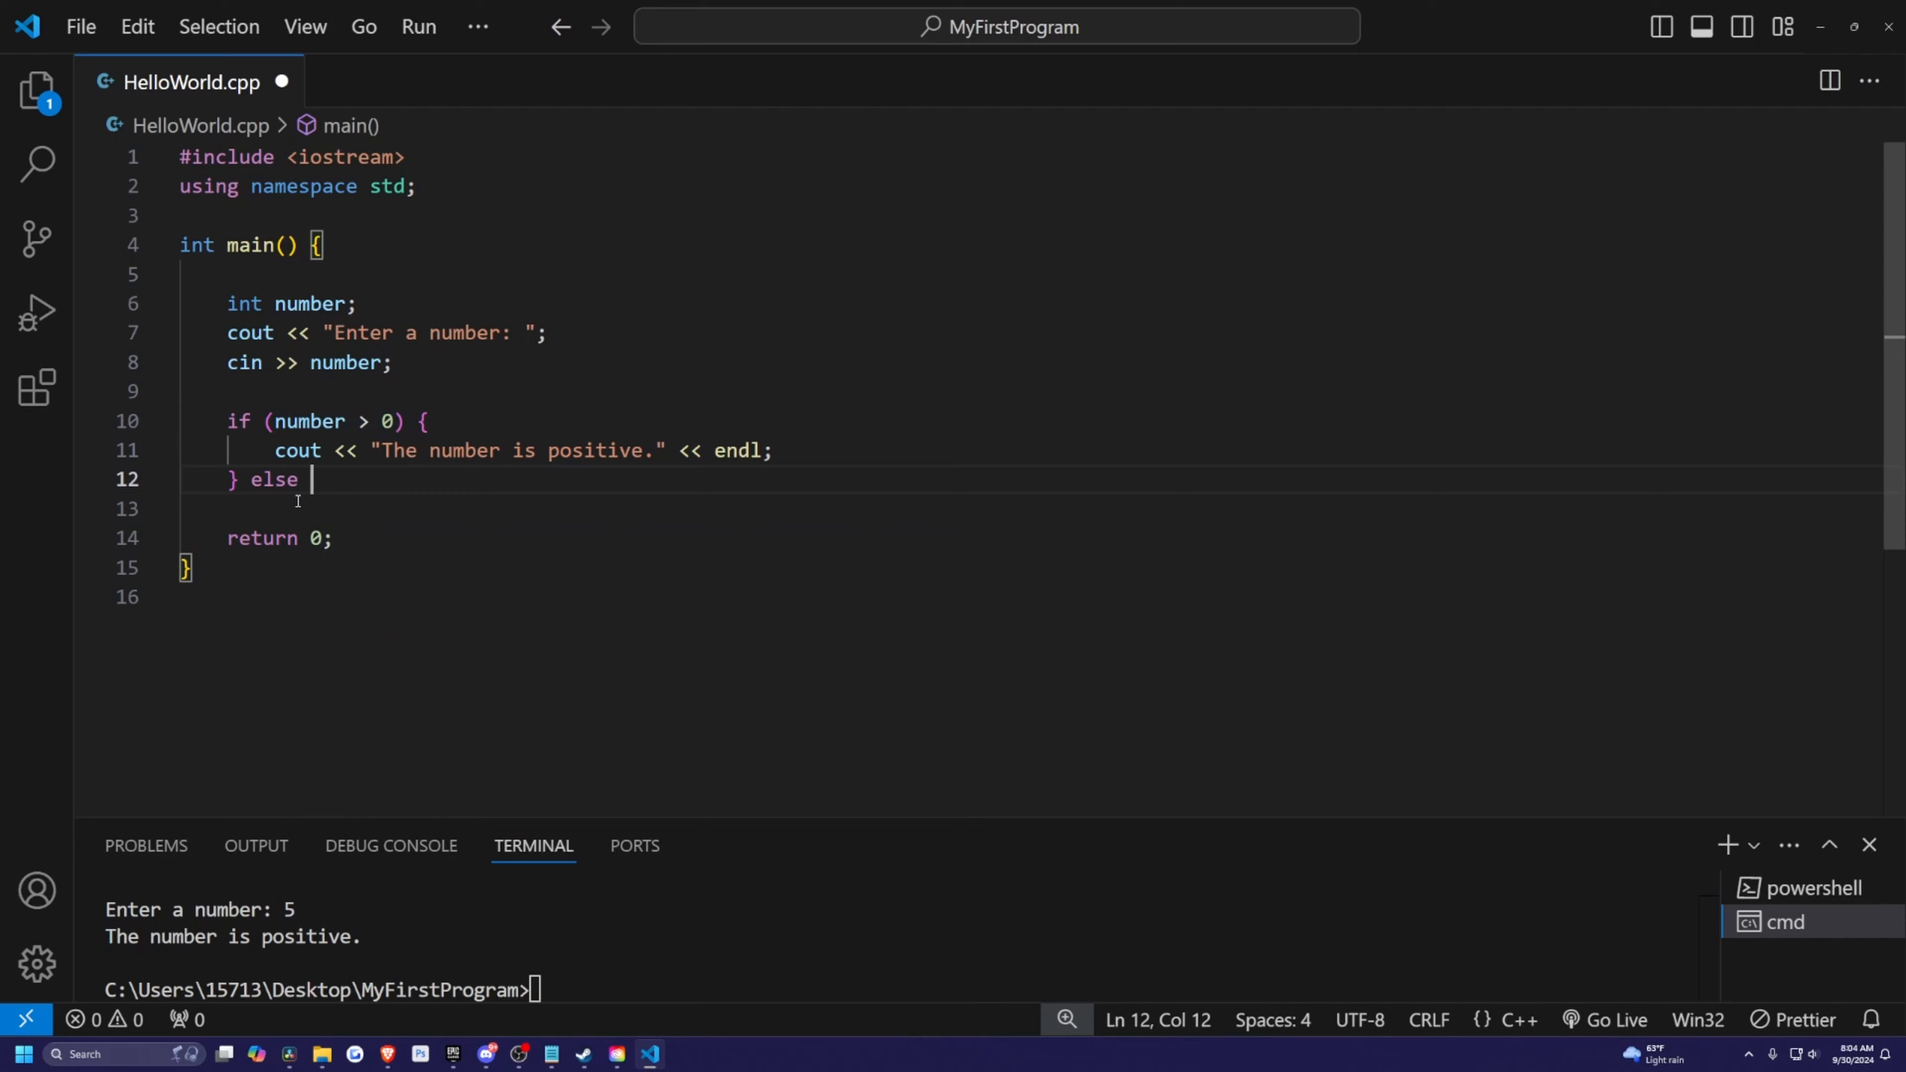
Step: Add an else branch printing "The number is NOT positive."
{"action": "type", "text": "{"}
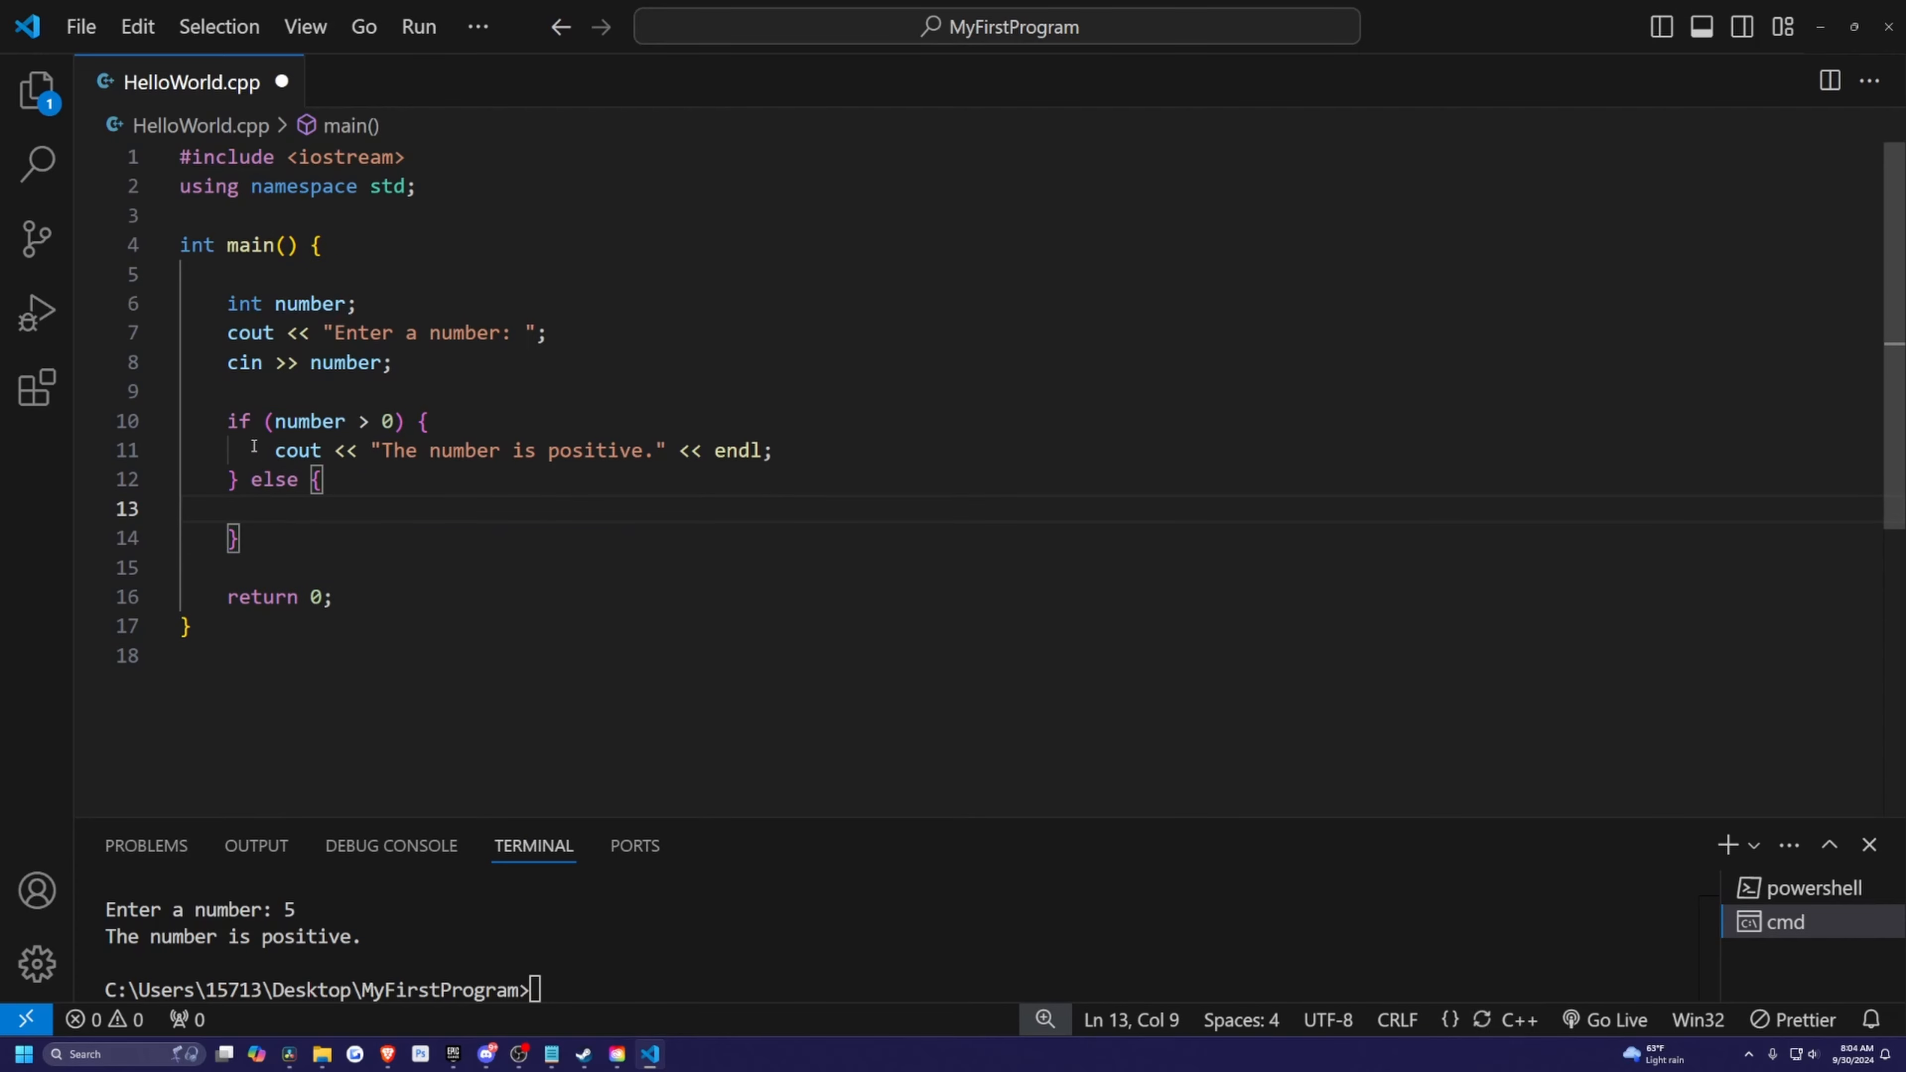
{"action": "left_click_drag", "start_coordinate": [226, 421], "coordinate": [773, 450]}
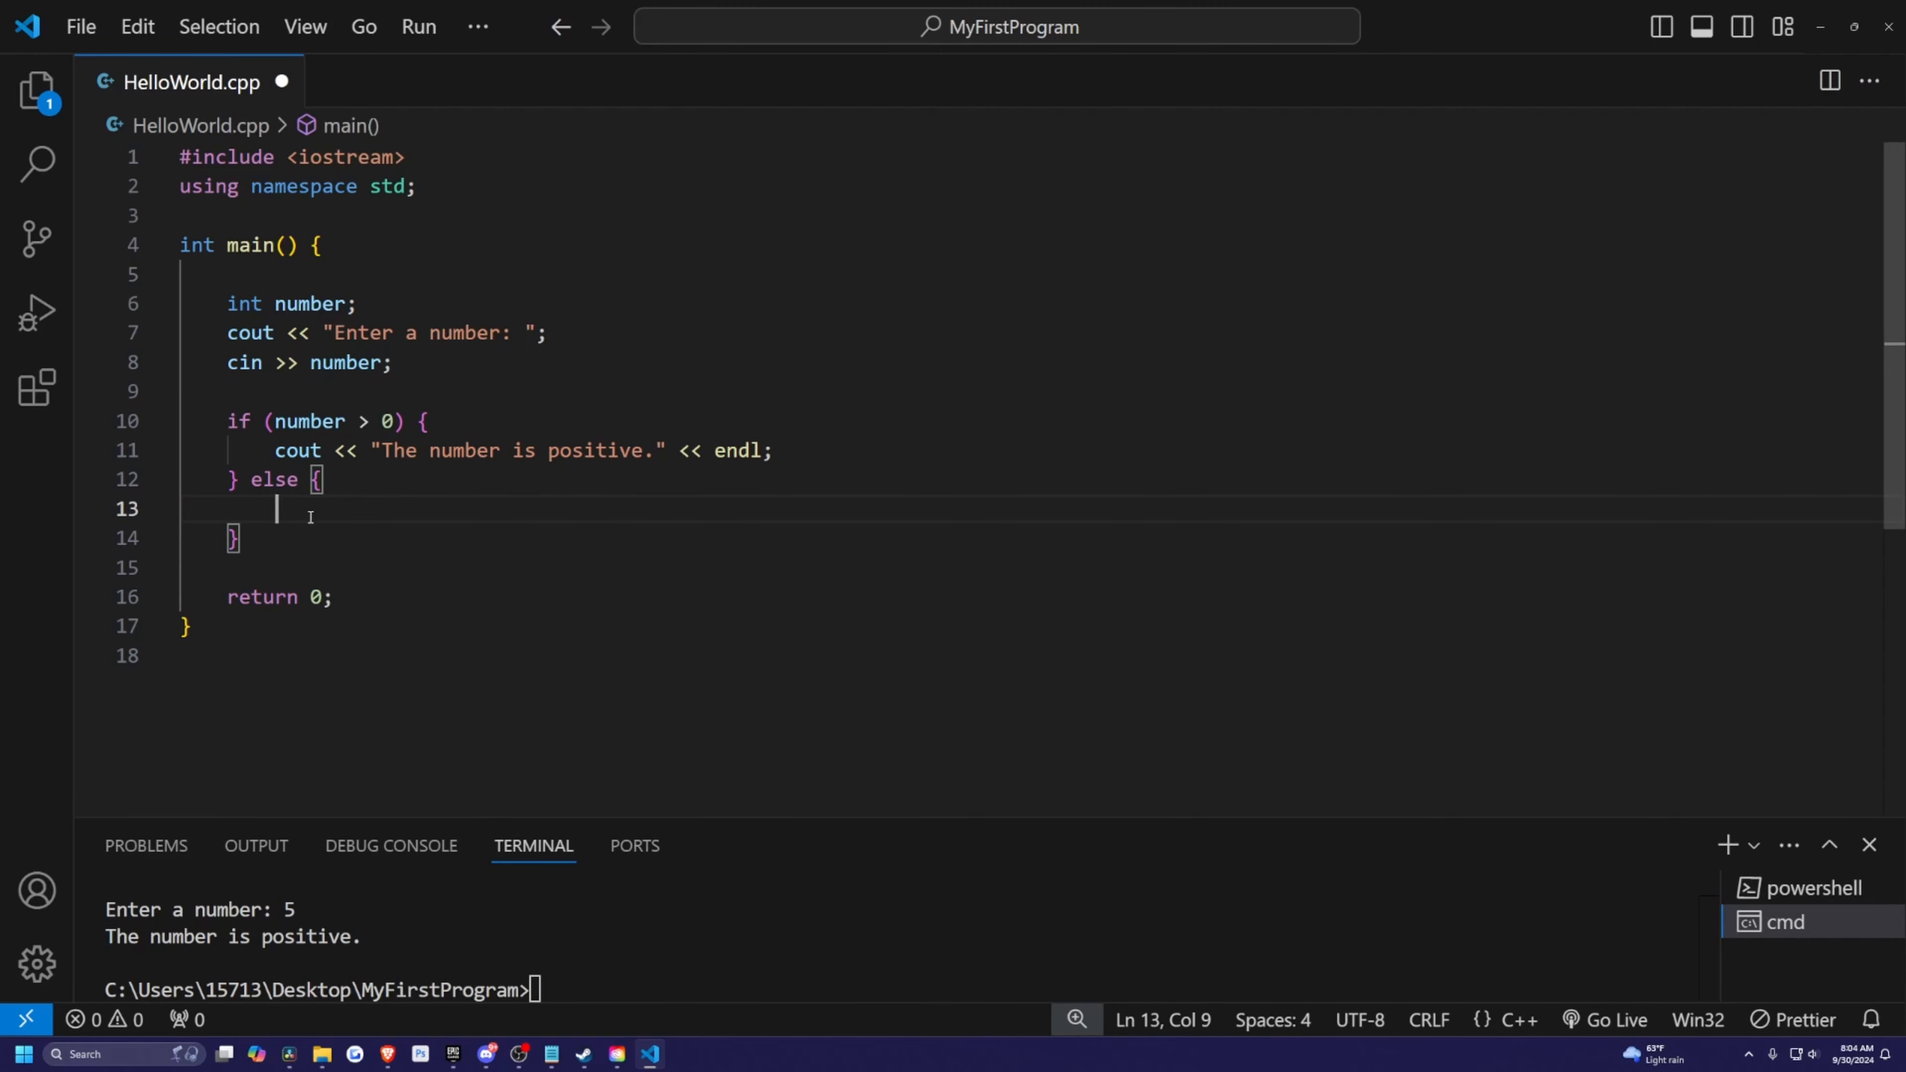
{"action": "type", "text": "cout << \"The number is NOT"}
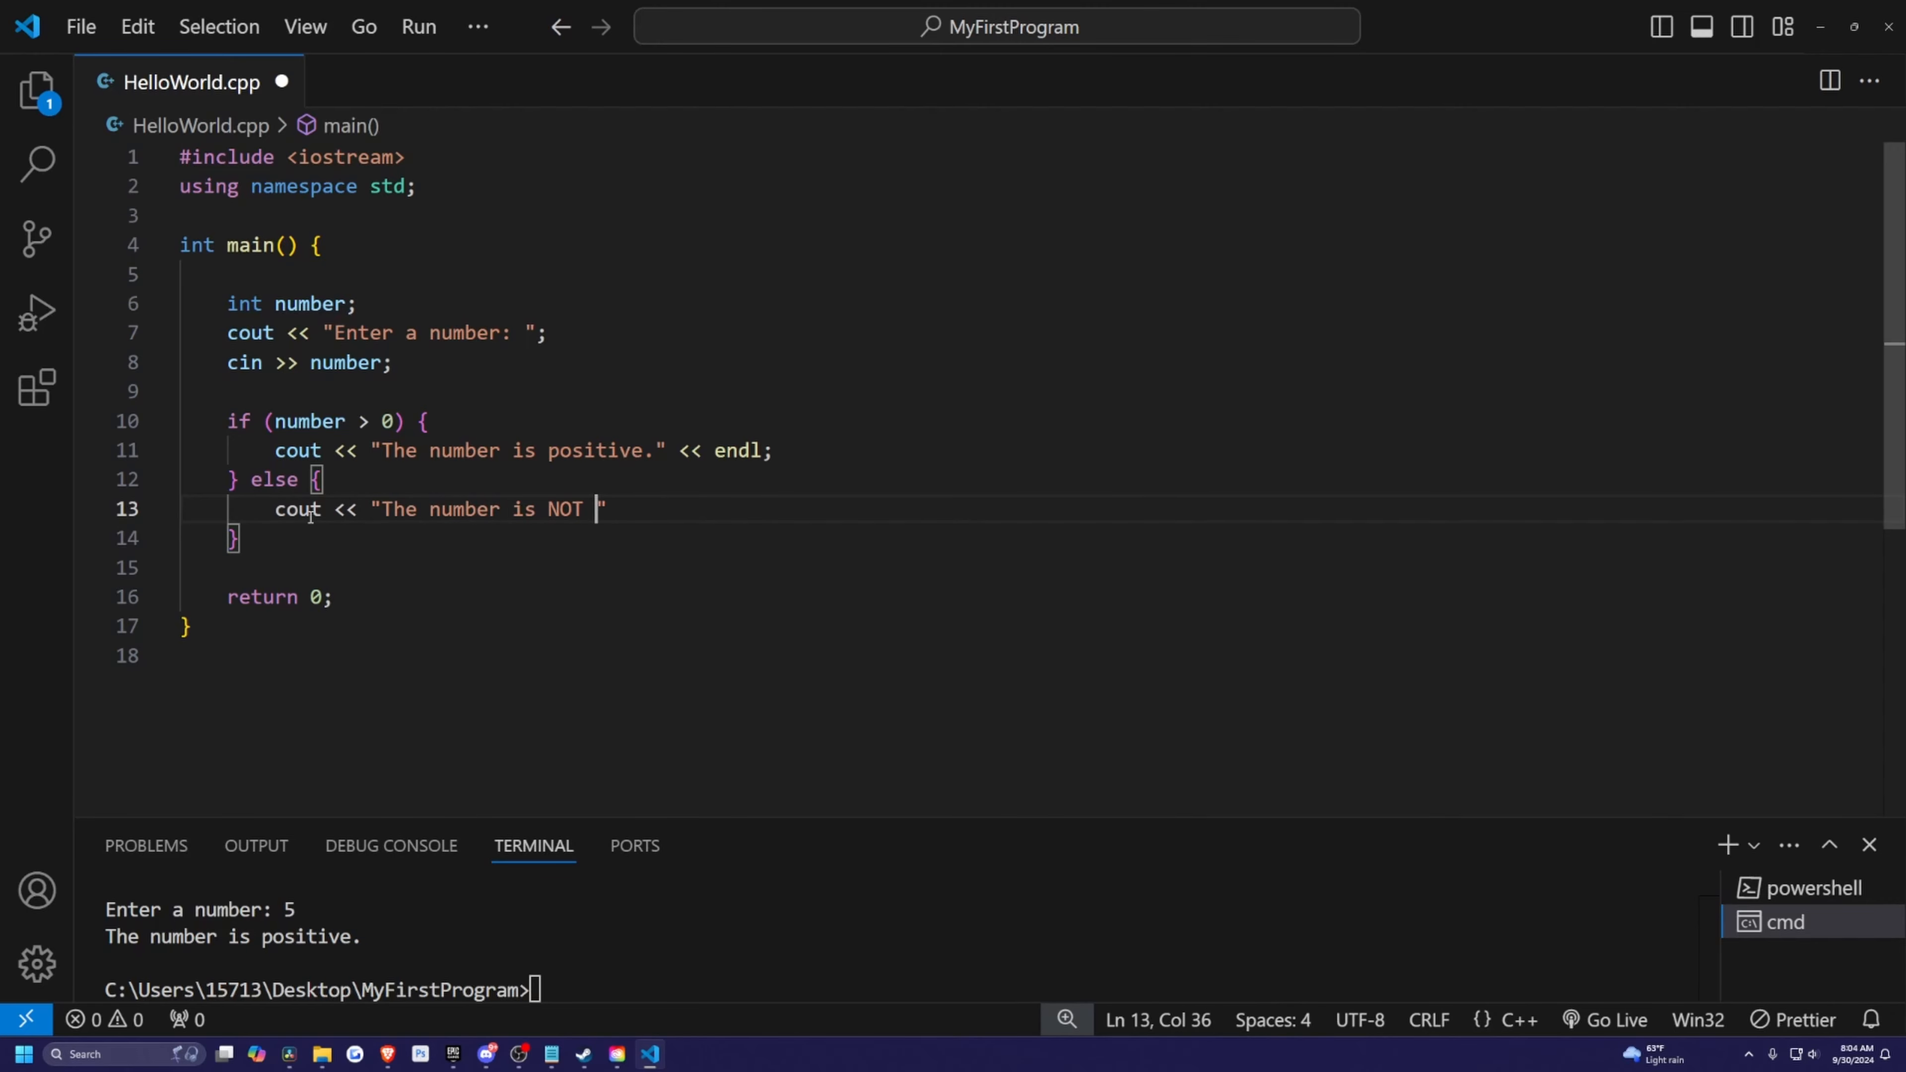
{"action": "type", "text": "positive."}
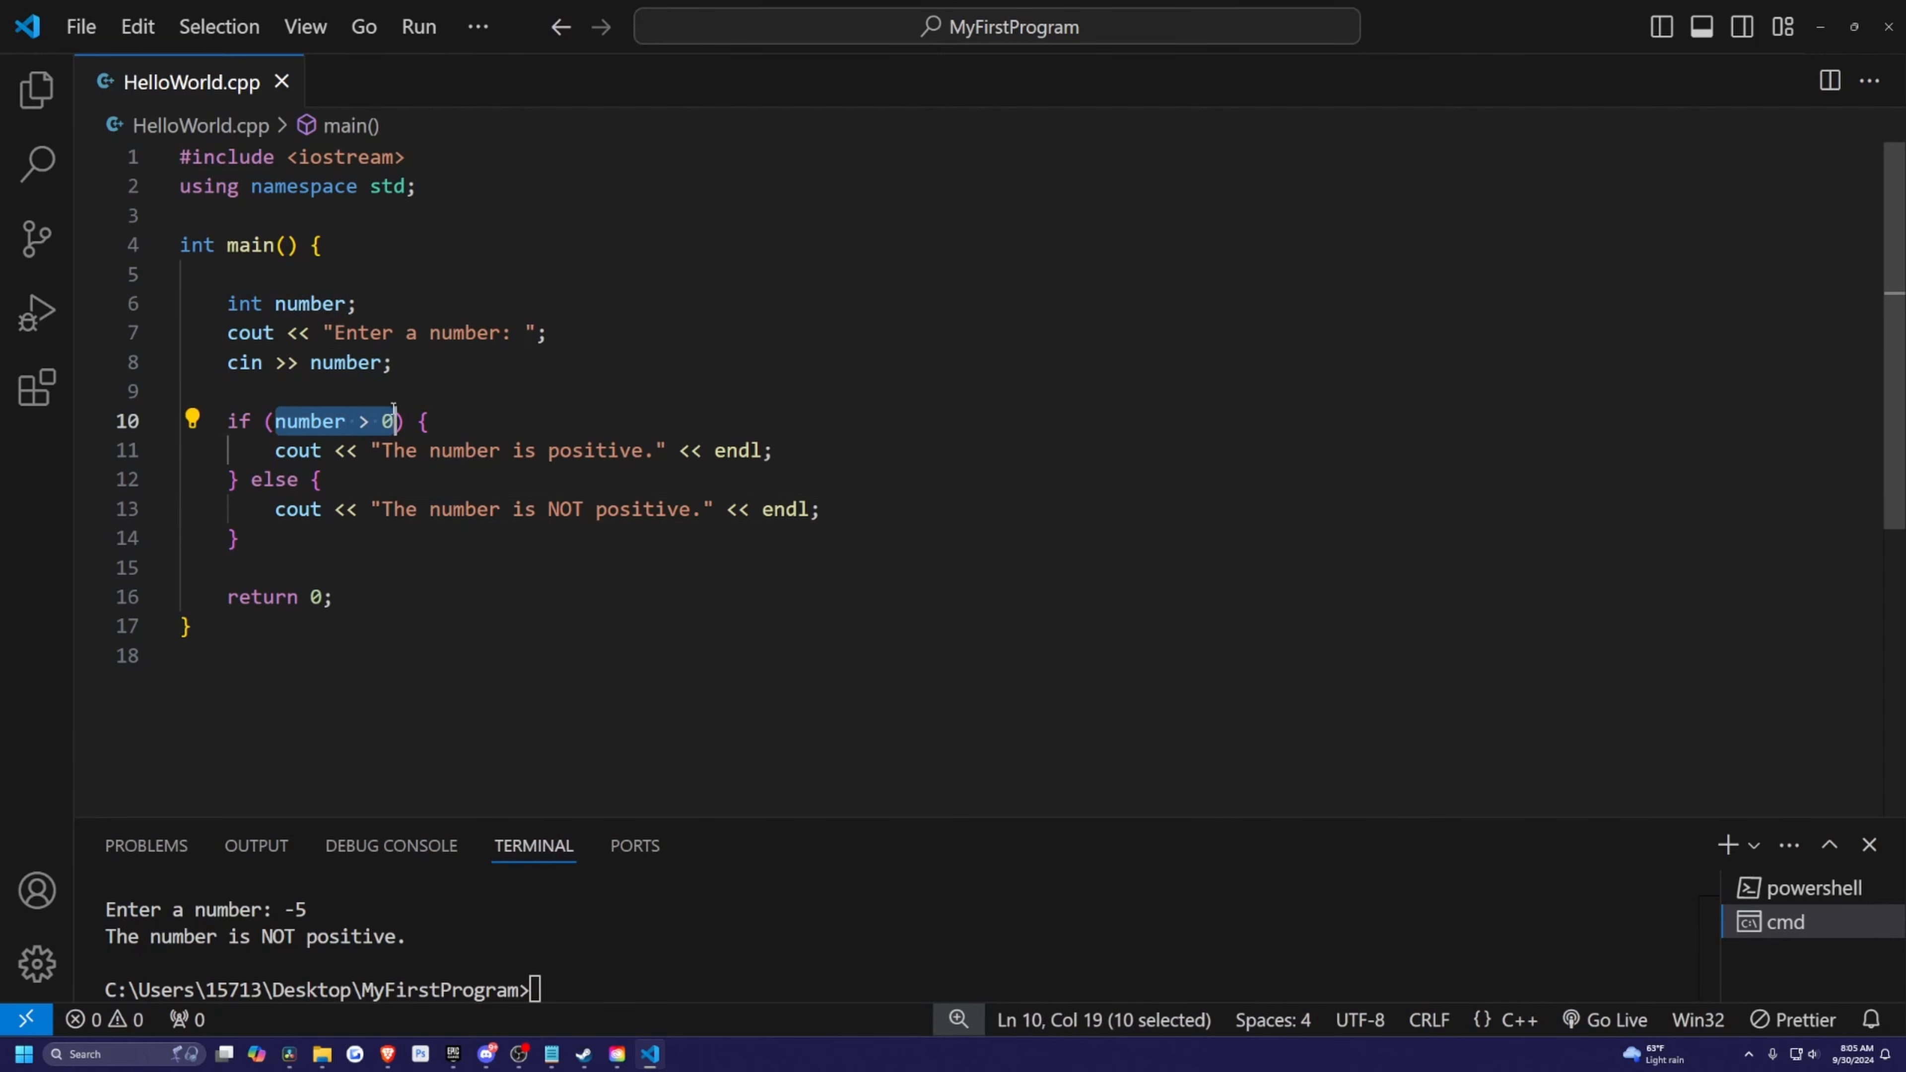
Step: Place the caret in the else block after the -5 test run
{"action": "left_click", "coordinate": [285, 510]}
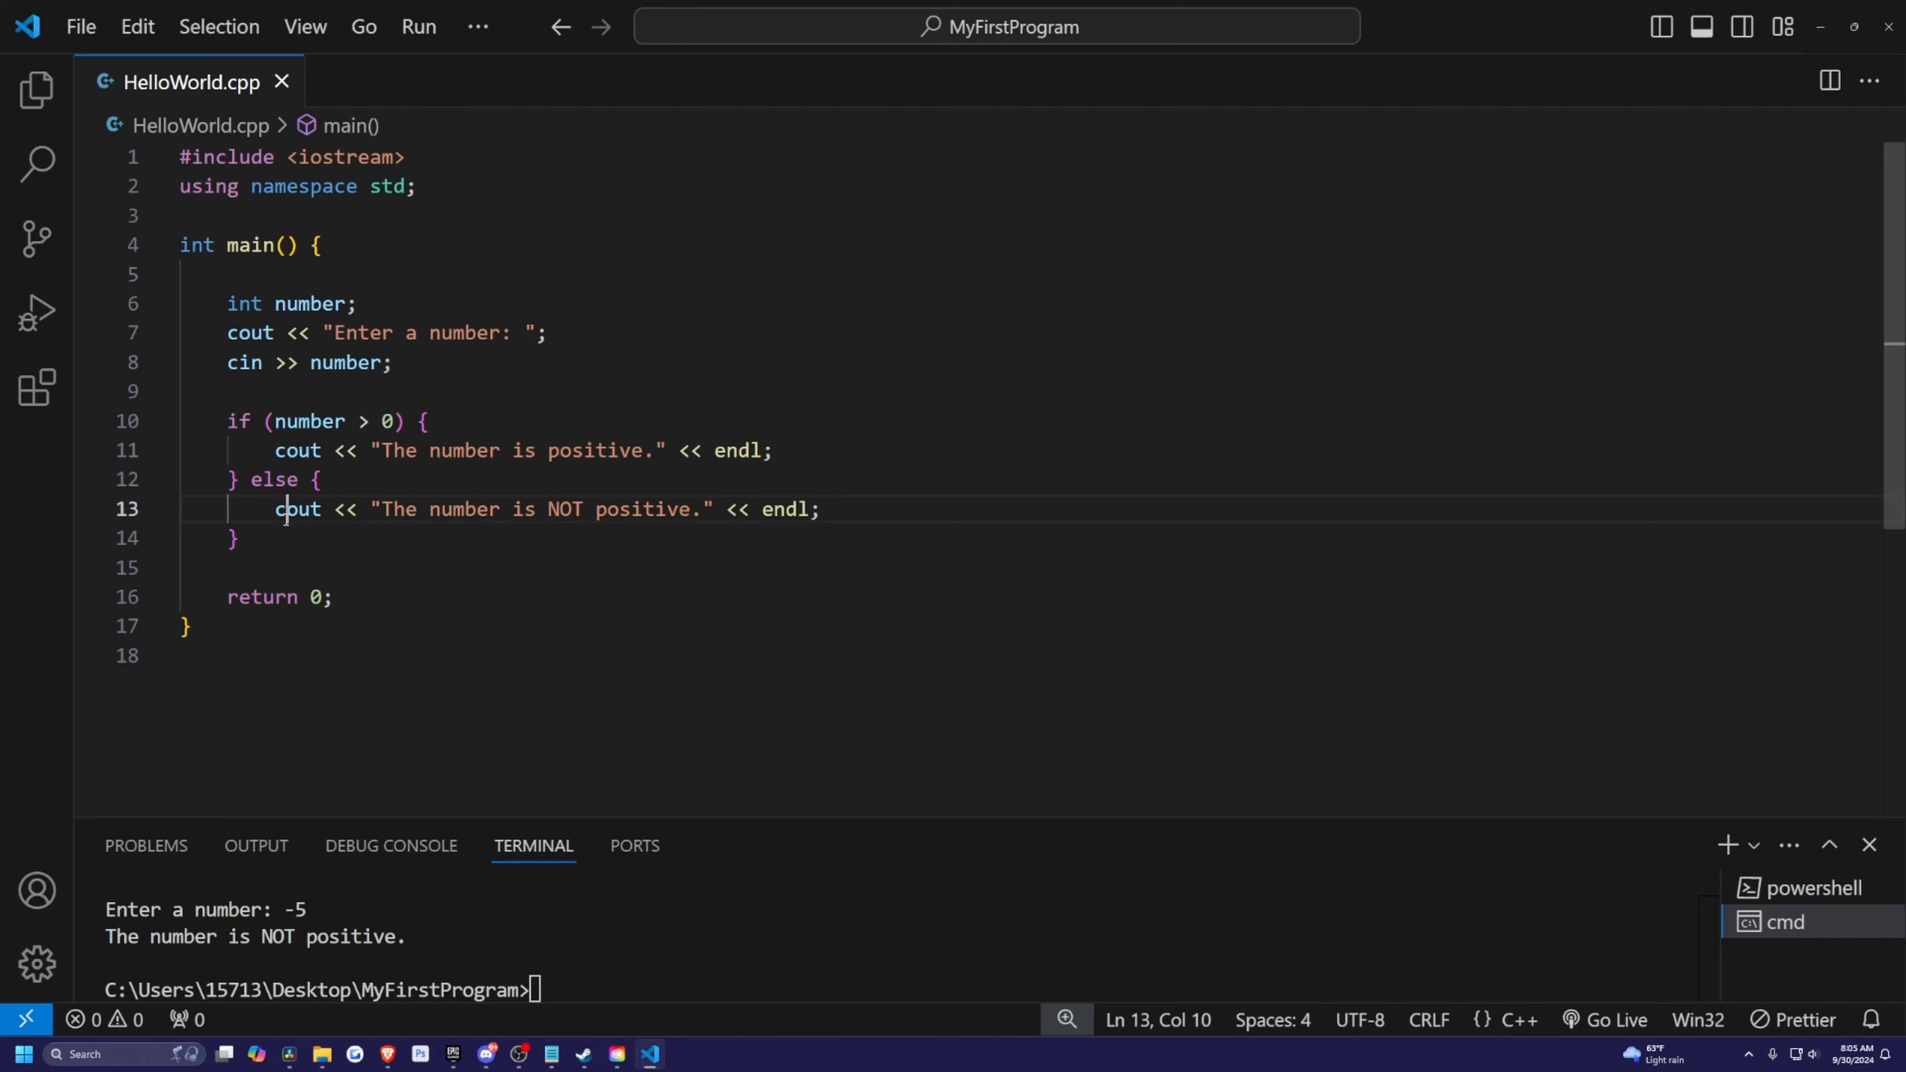
Step: Insert an else if (number < 0) branch printing "The number is negative.", else printing zero
{"action": "left_click", "coordinate": [320, 478]}
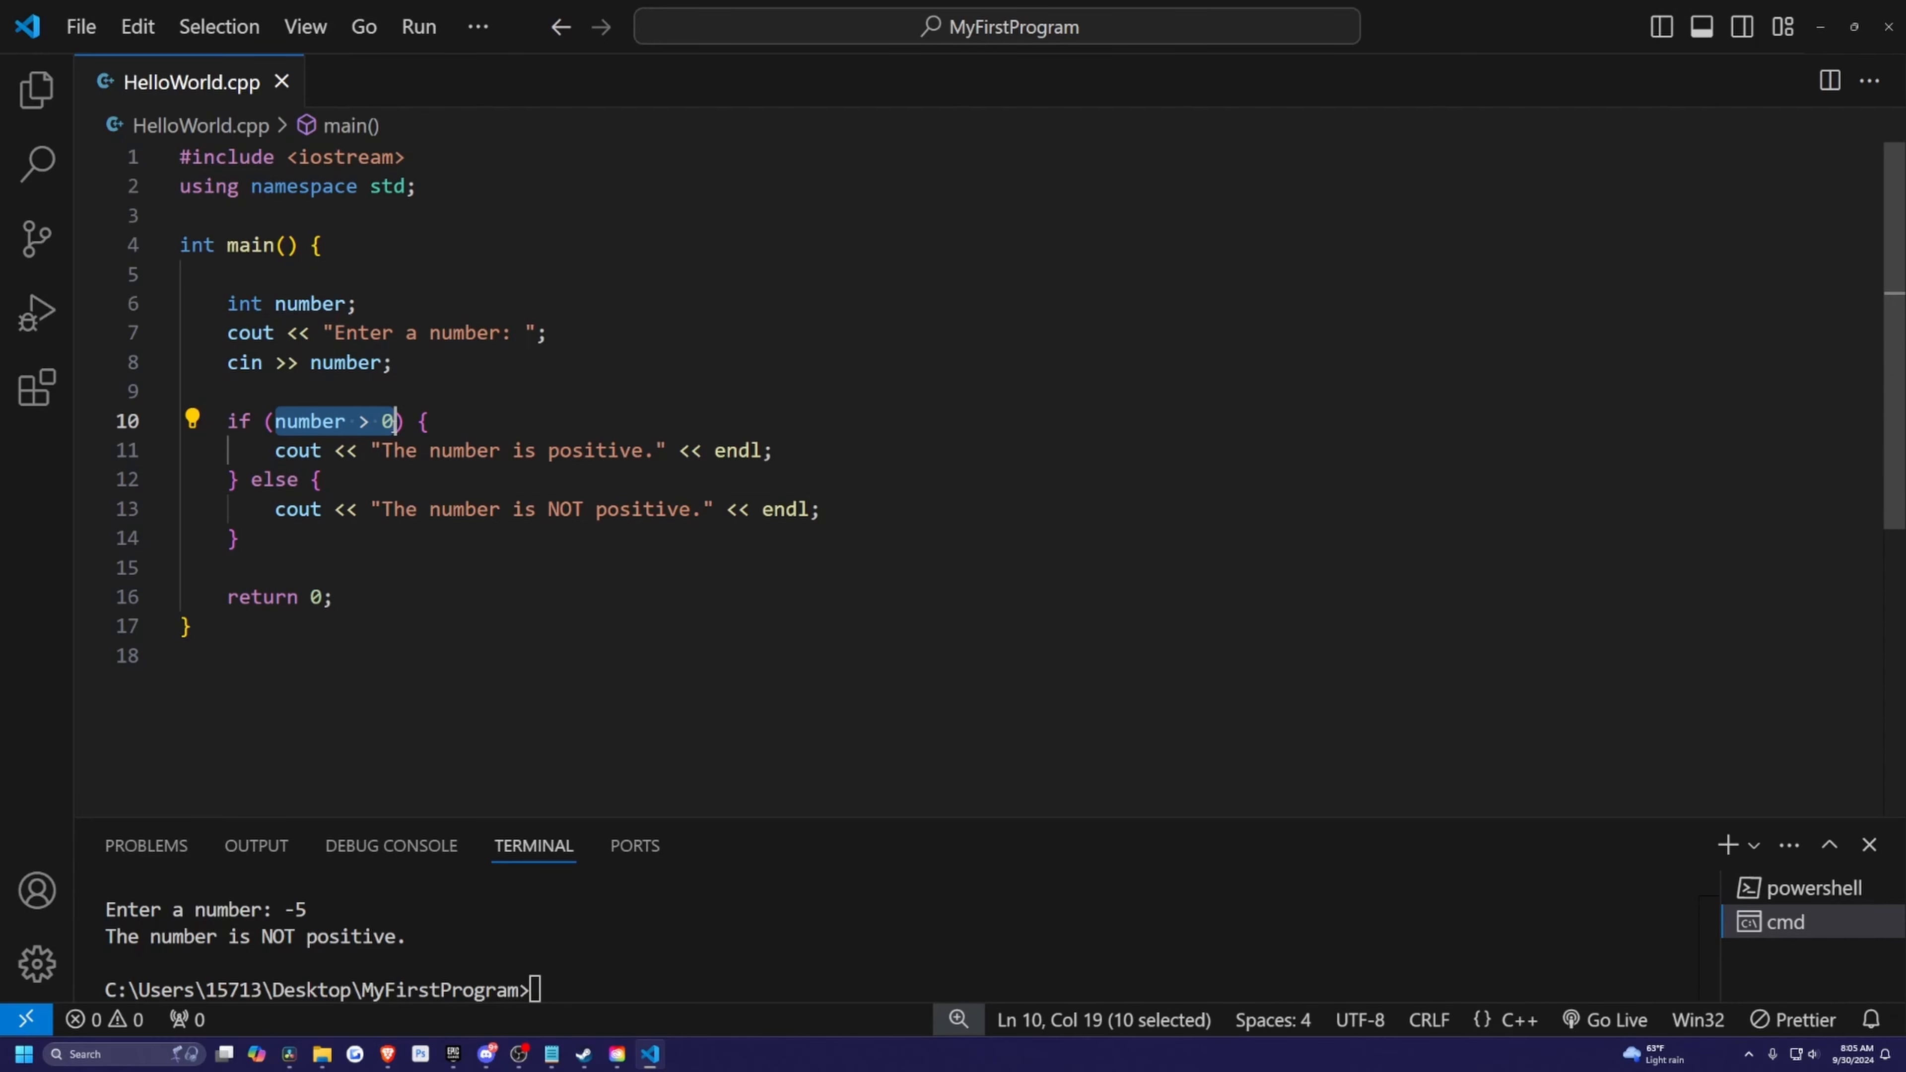
{"action": "double_click", "coordinate": [272, 479]}
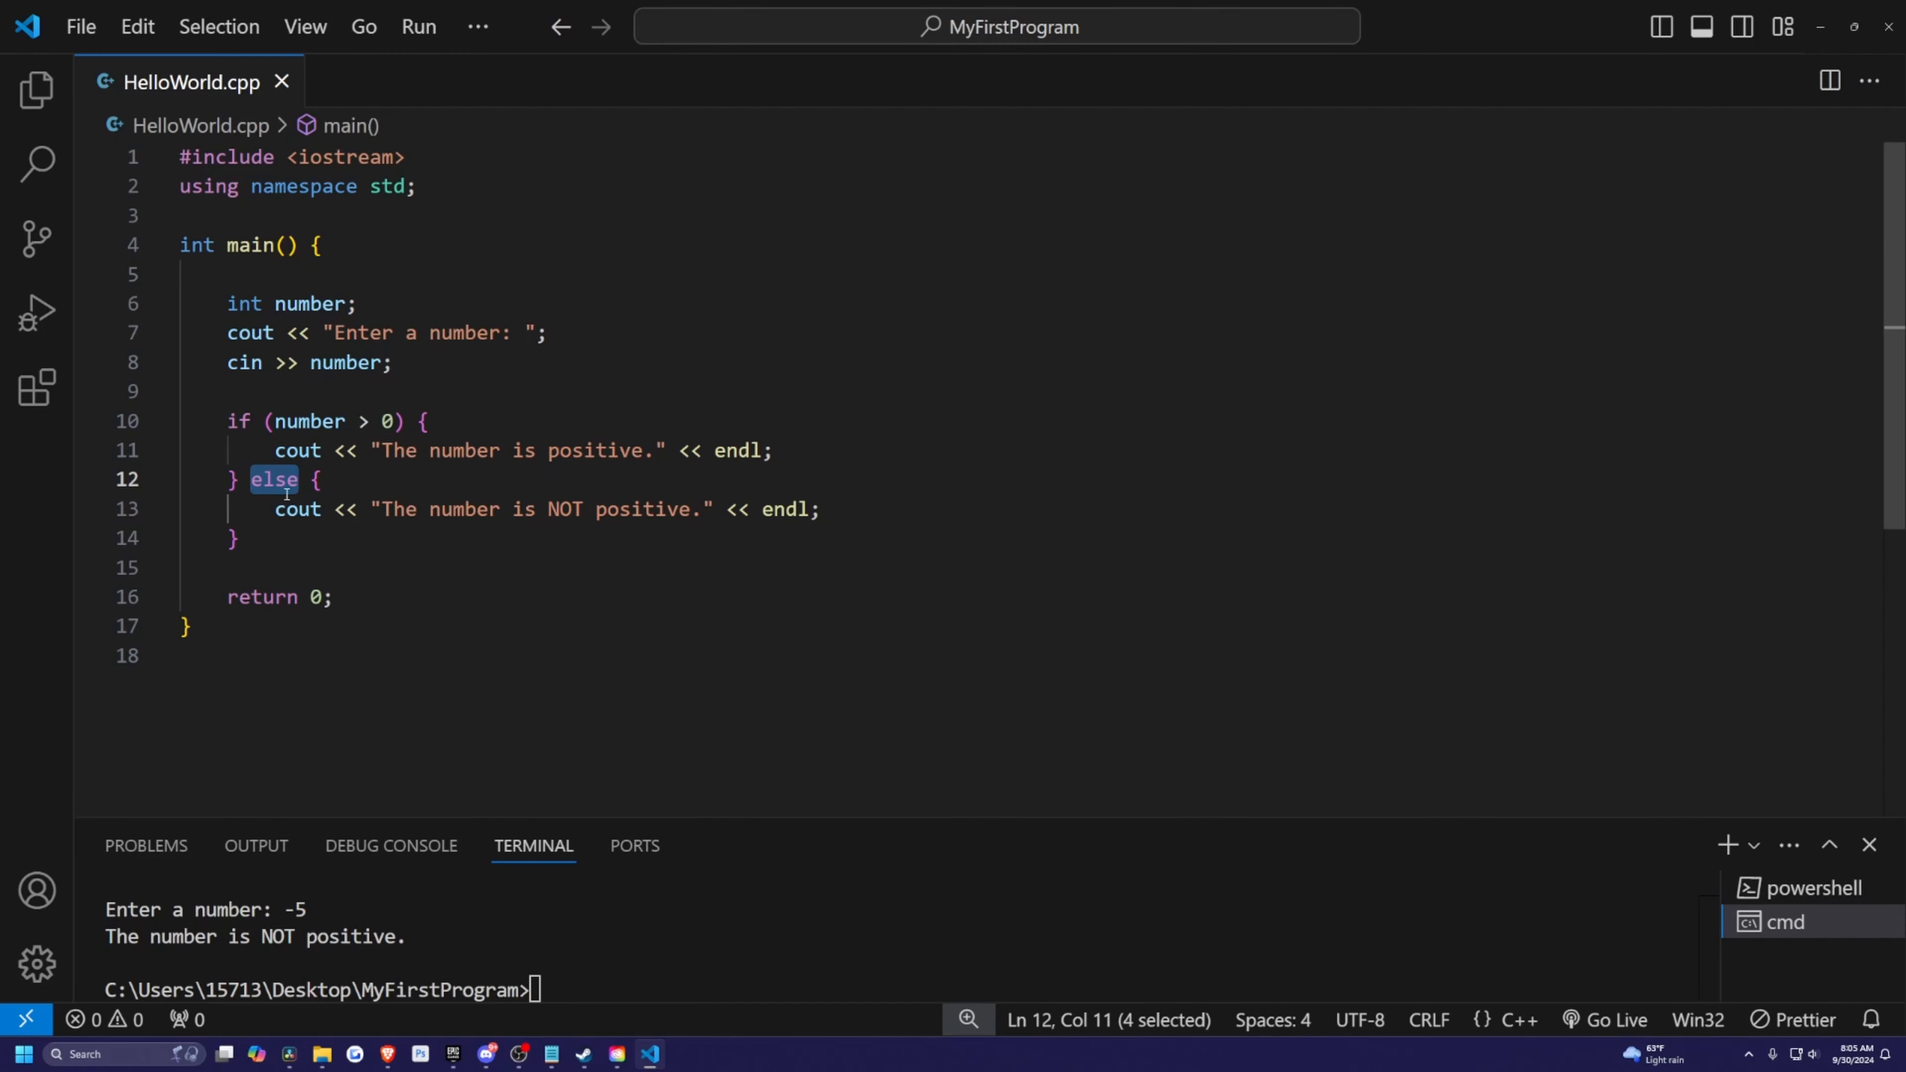
{"action": "left_click", "coordinate": [251, 479]}
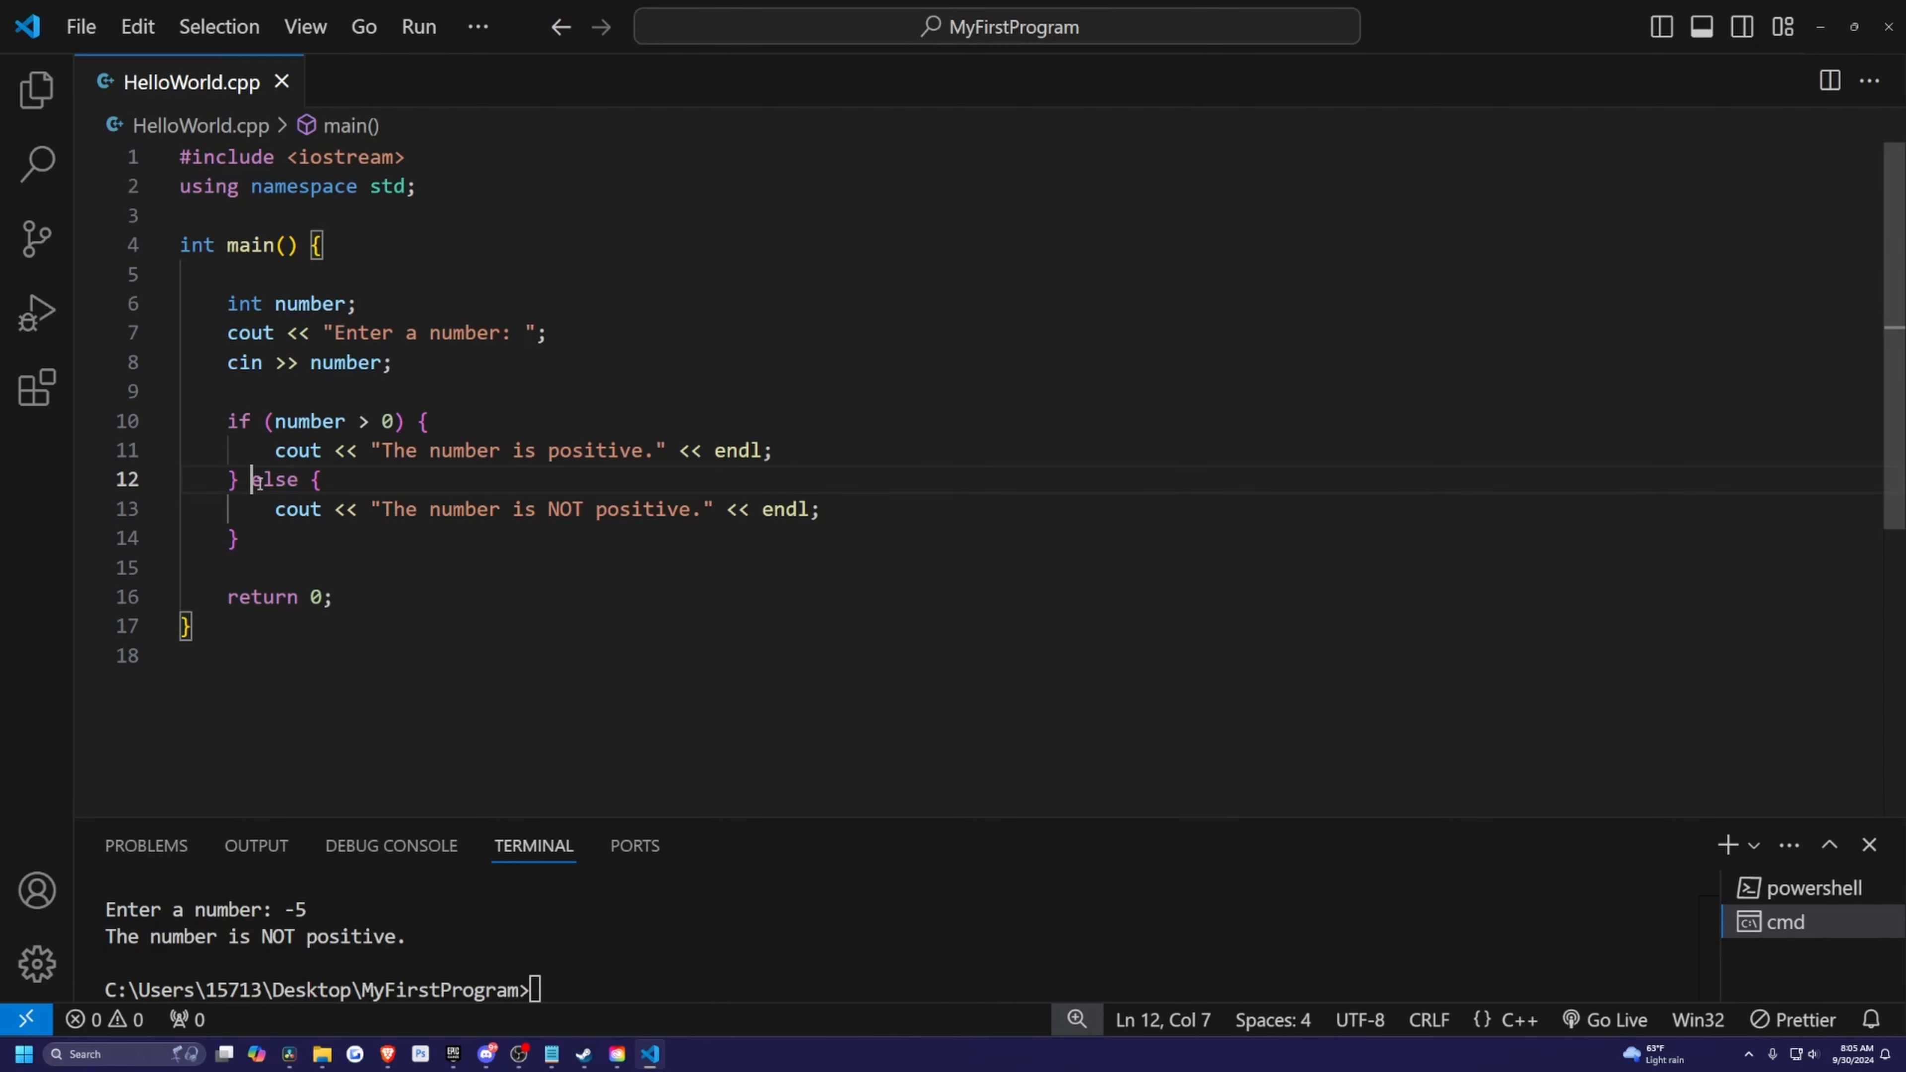
{"action": "key", "text": "Enter"}
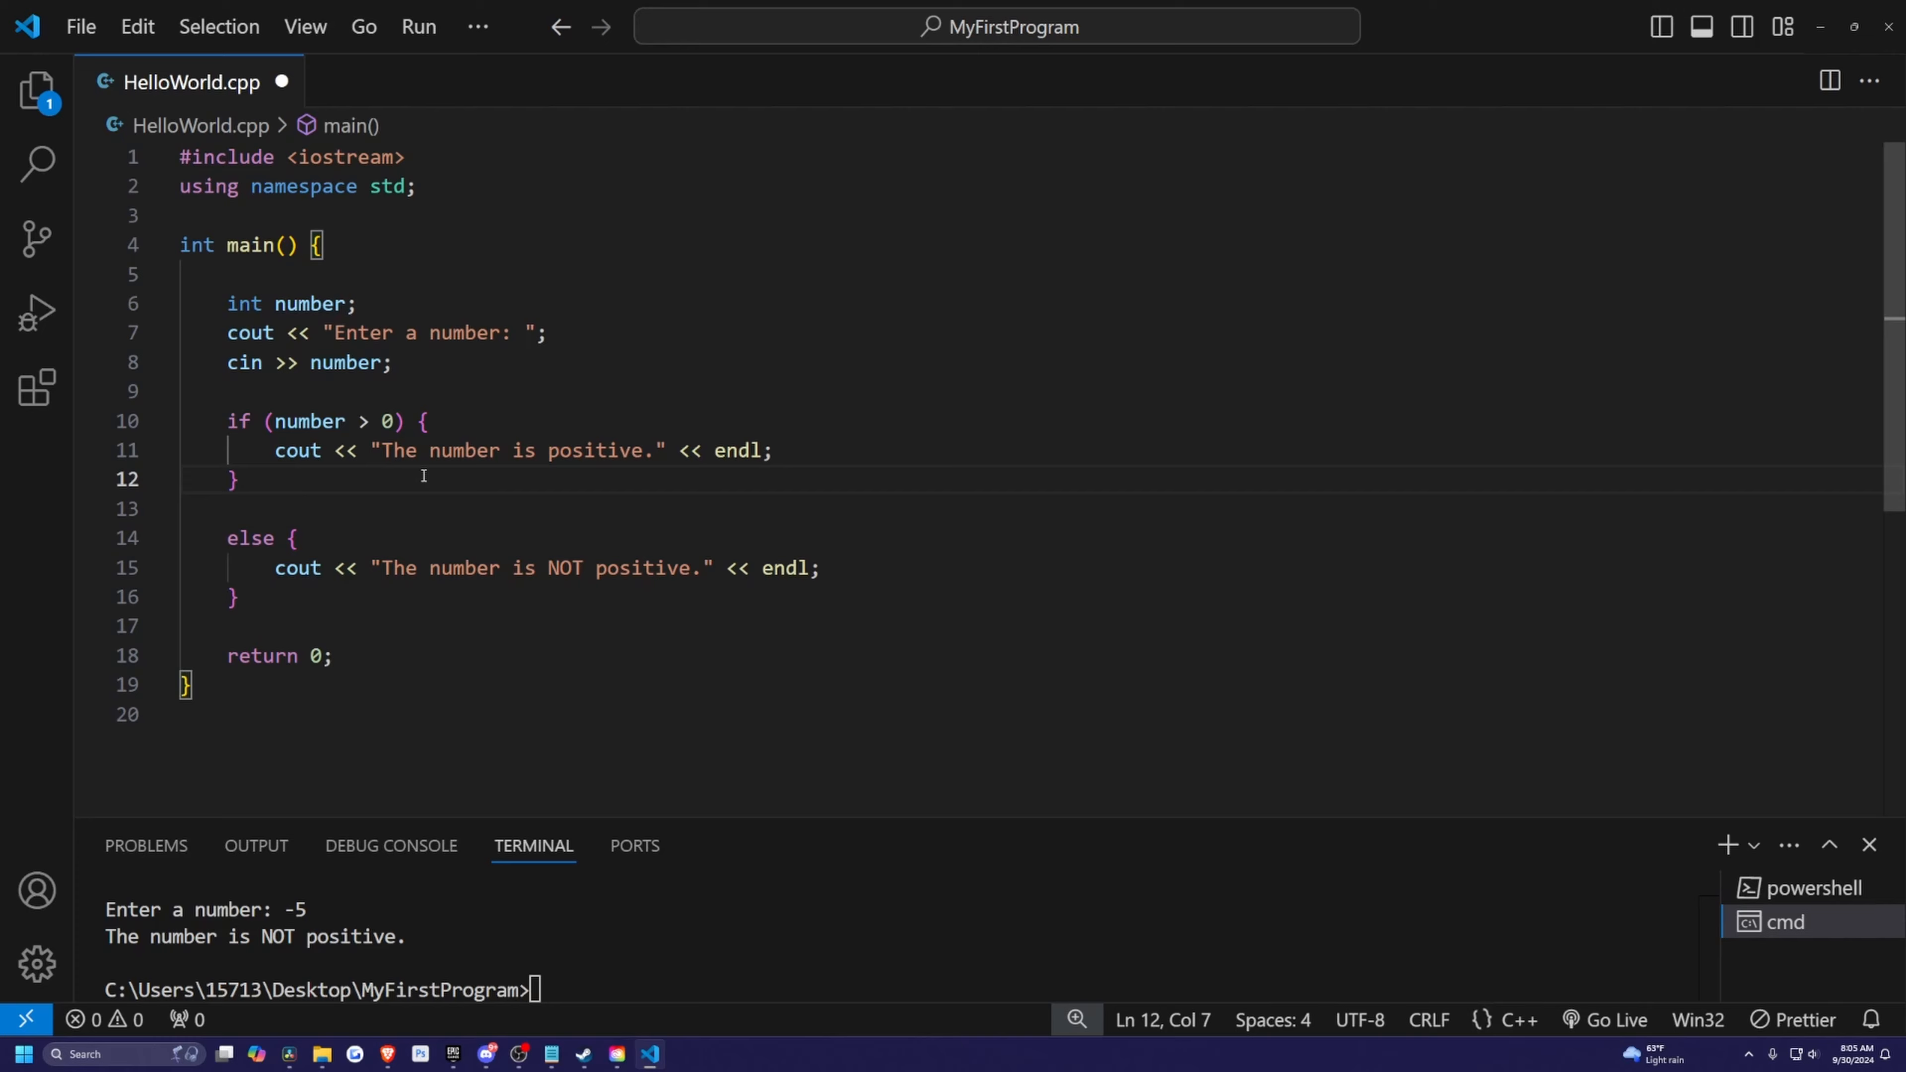
{"action": "type", "text": "else if {"}
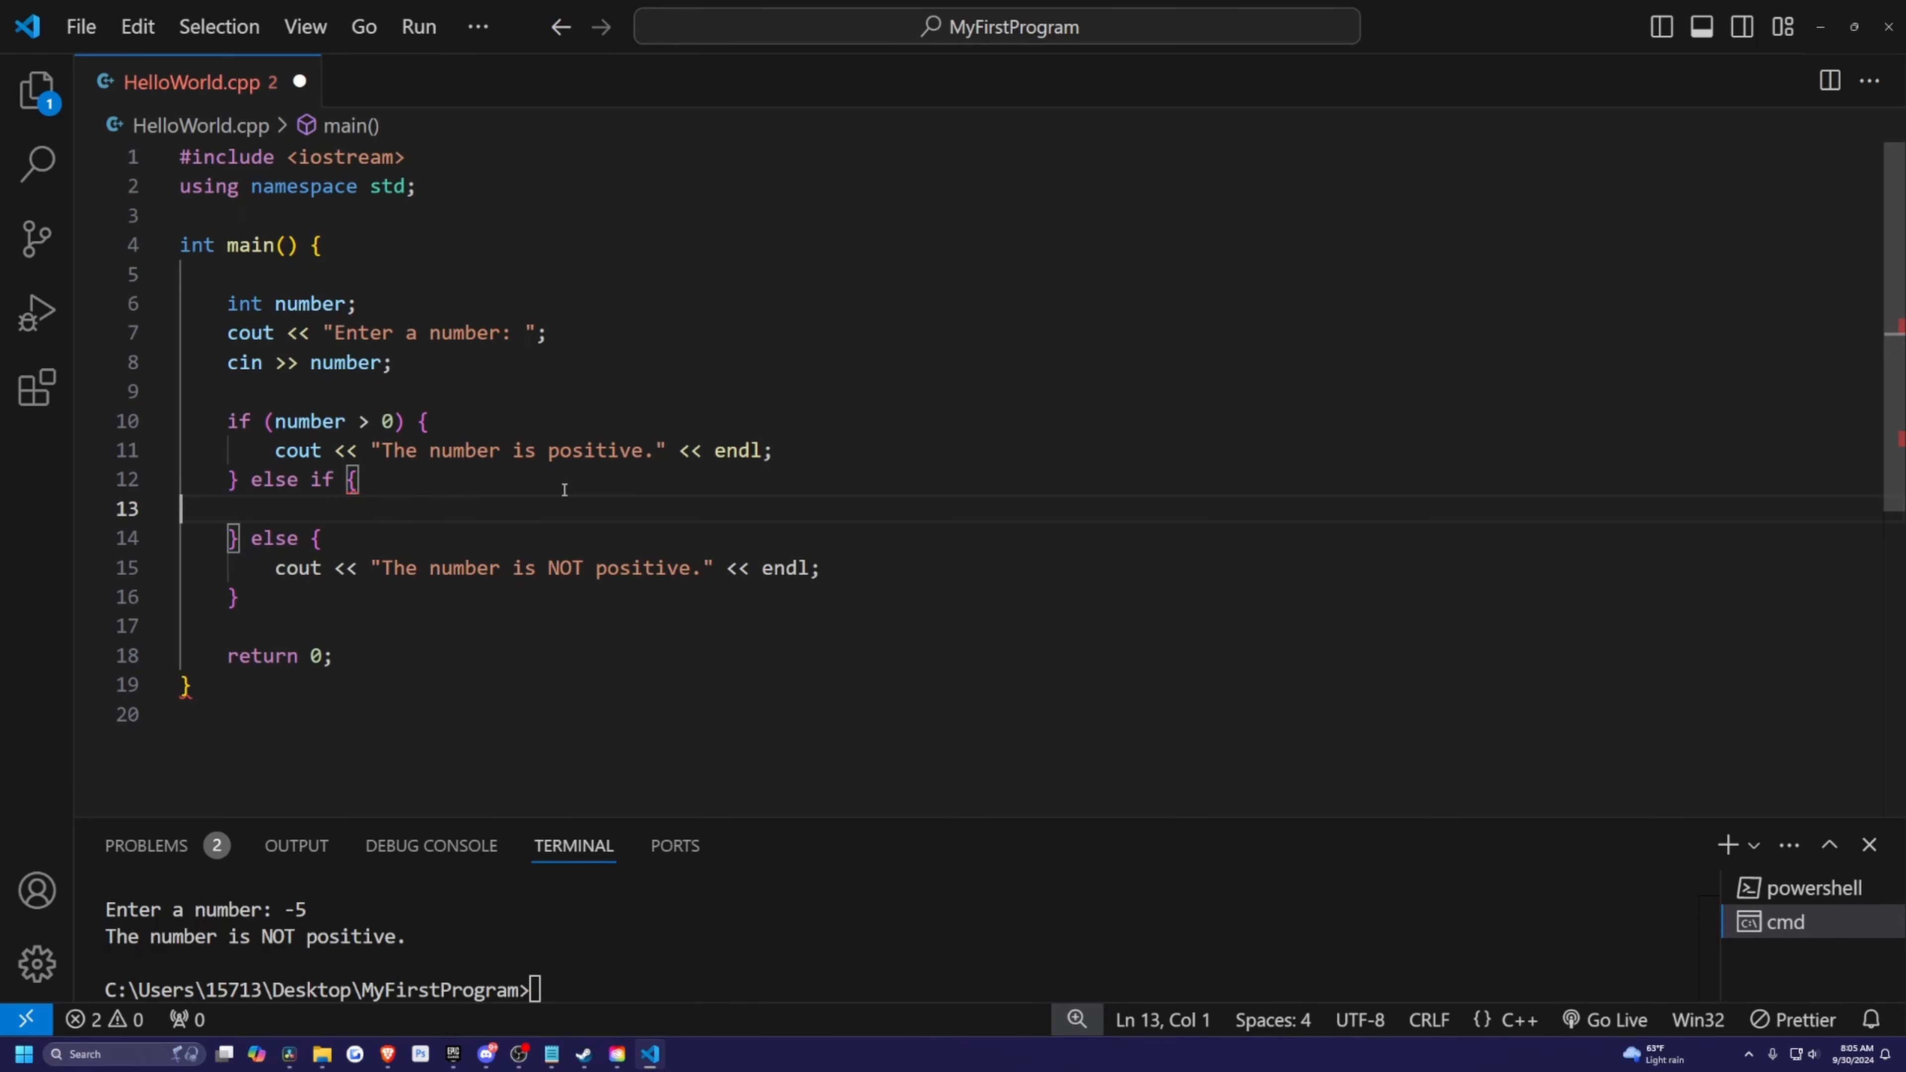
{"action": "mouse_move", "coordinate": [619, 475]}
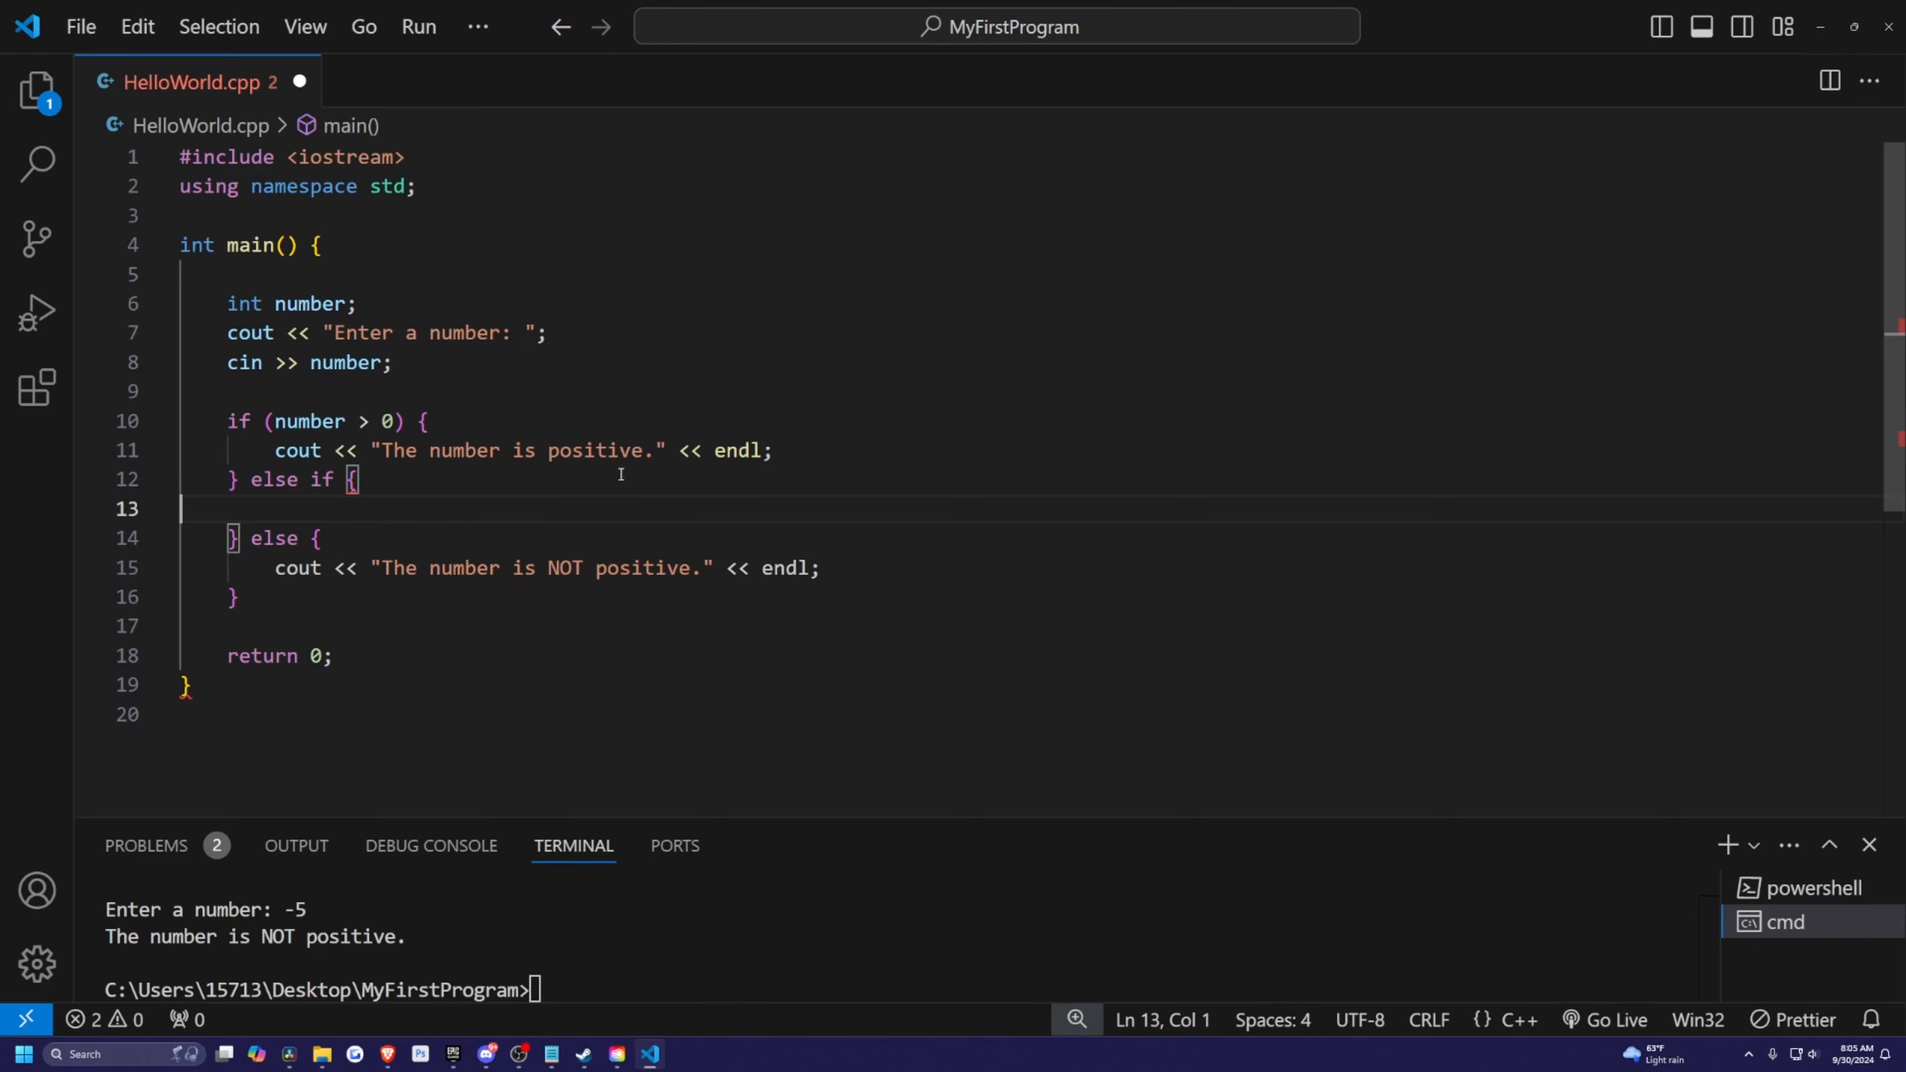
{"action": "left_click", "coordinate": [422, 421]}
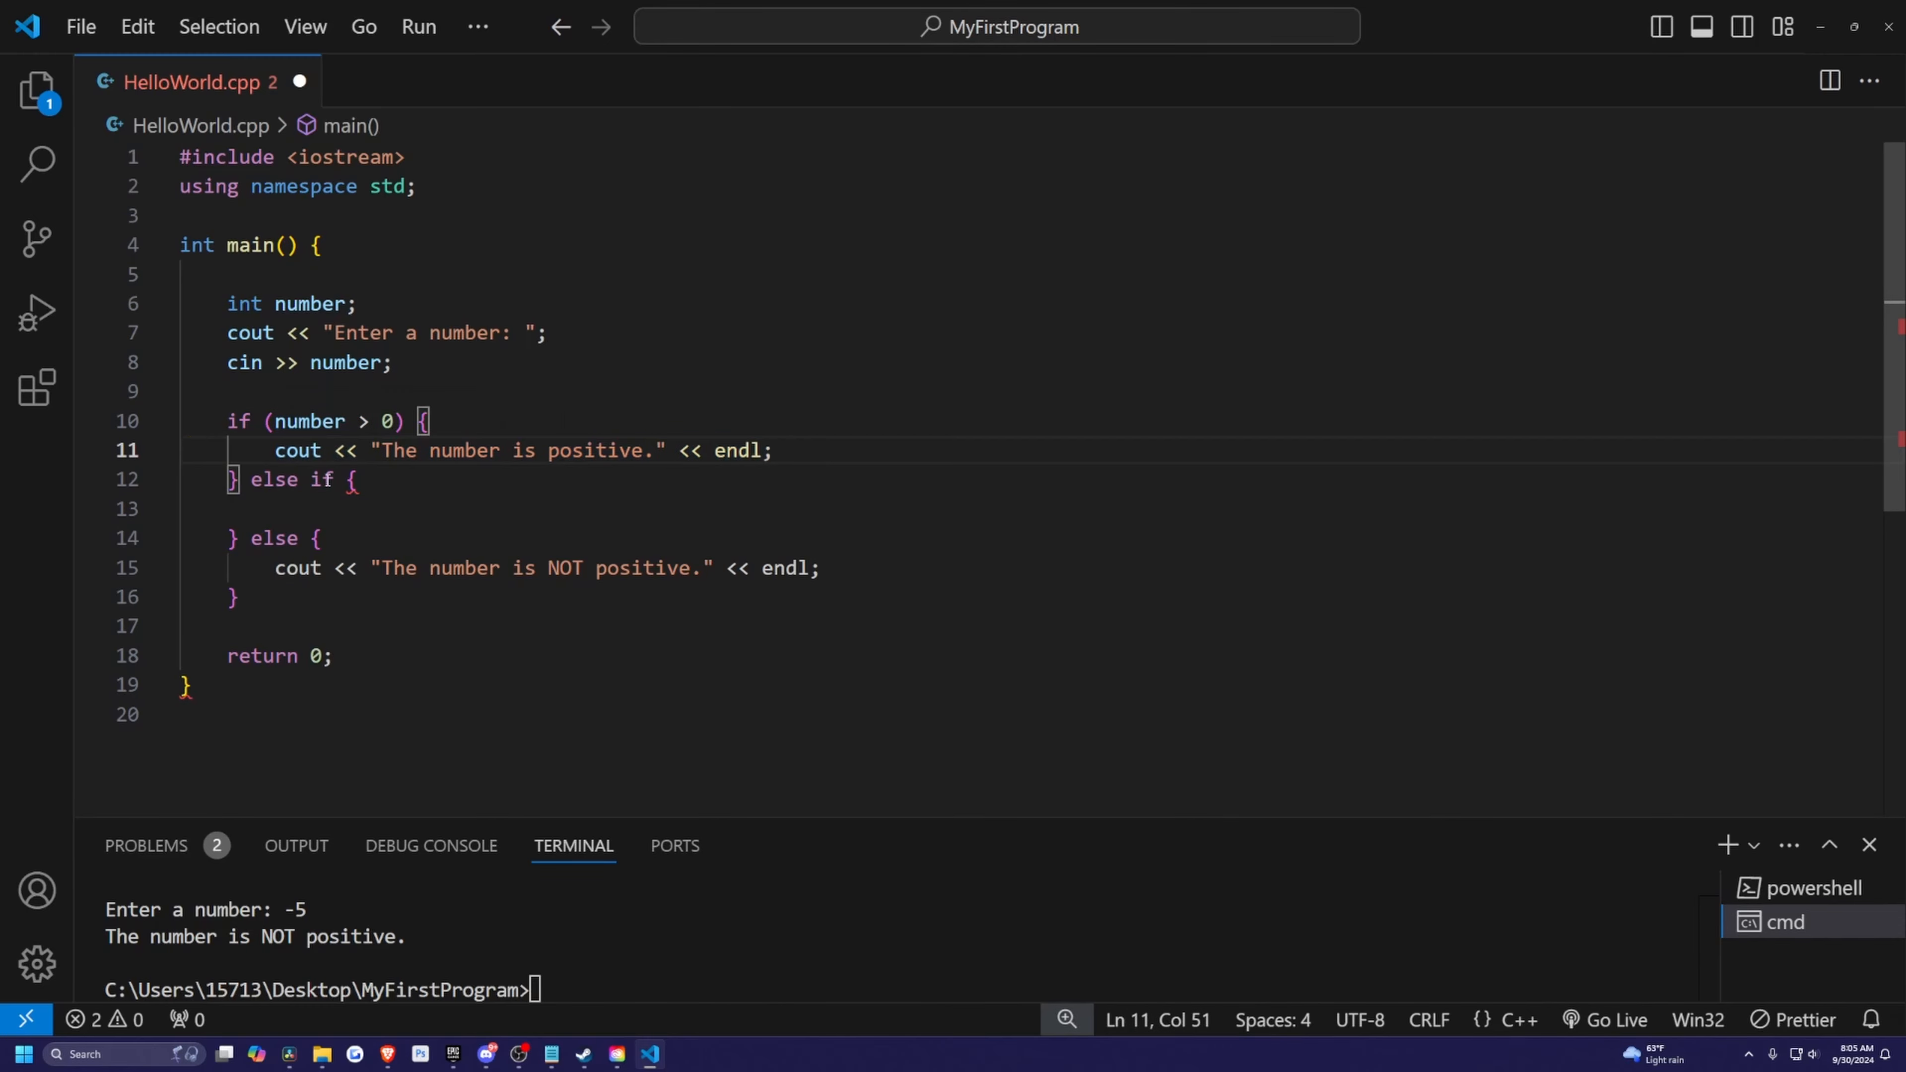
{"action": "left_click", "coordinate": [353, 478]}
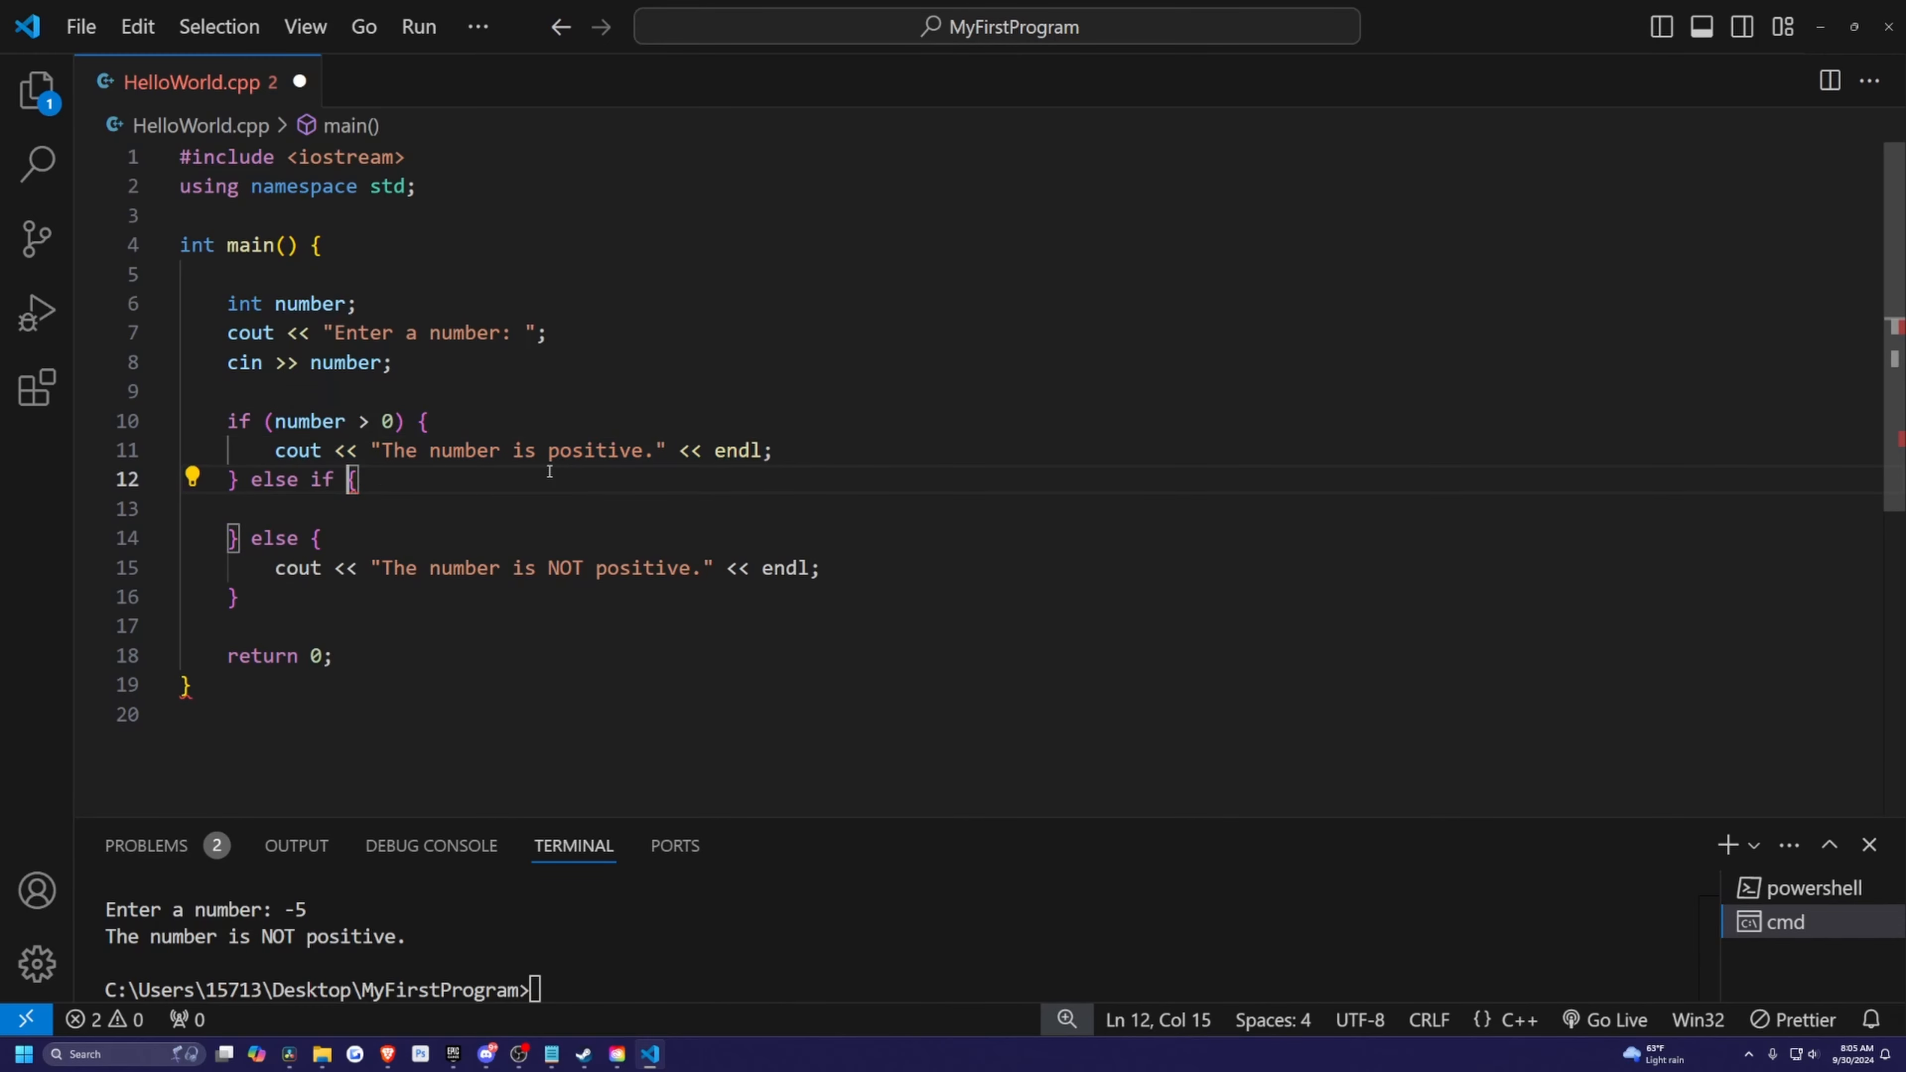
{"action": "type", "text": "("}
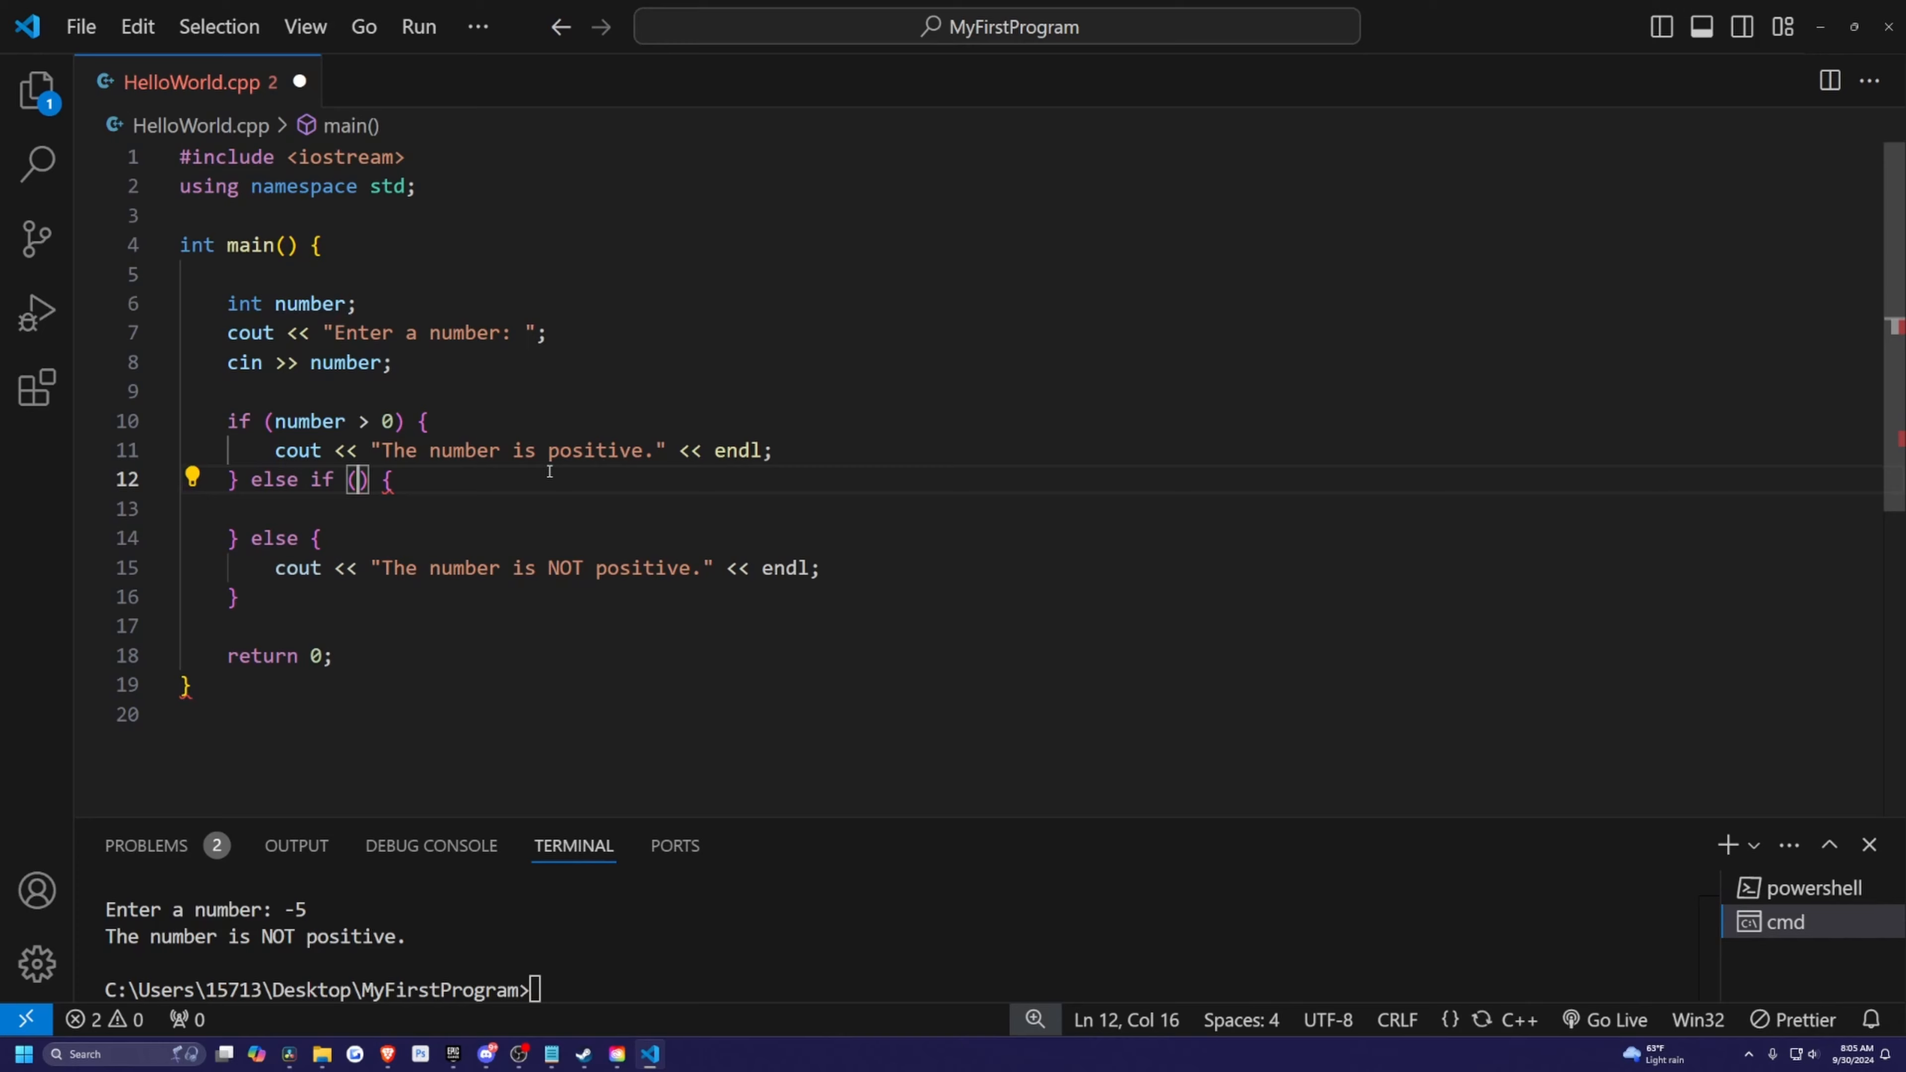
{"action": "type", "text": "number < 0"}
{"action": "left_click", "coordinate": [1031, 509]}
{"action": "type", "text": "cout << \"The number is negative.\" << end;"}
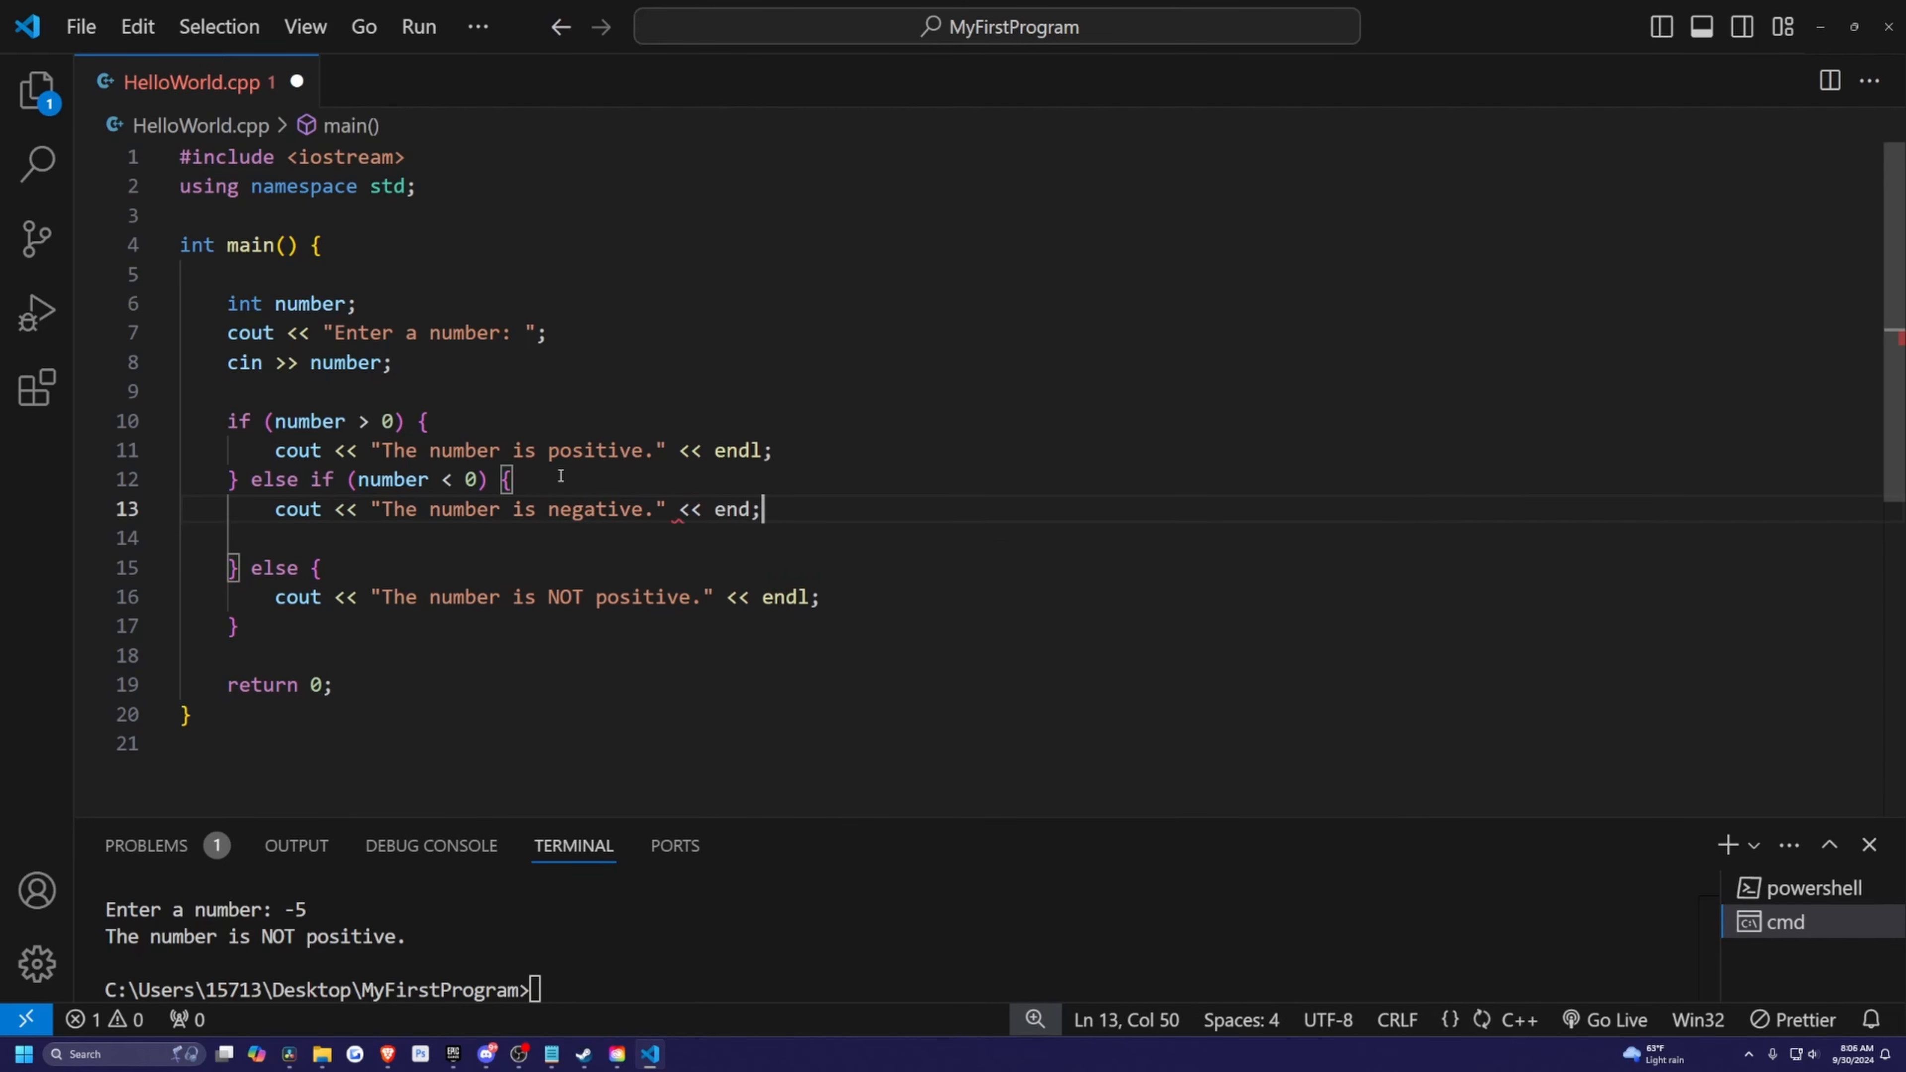
{"action": "type", "text": "l"}
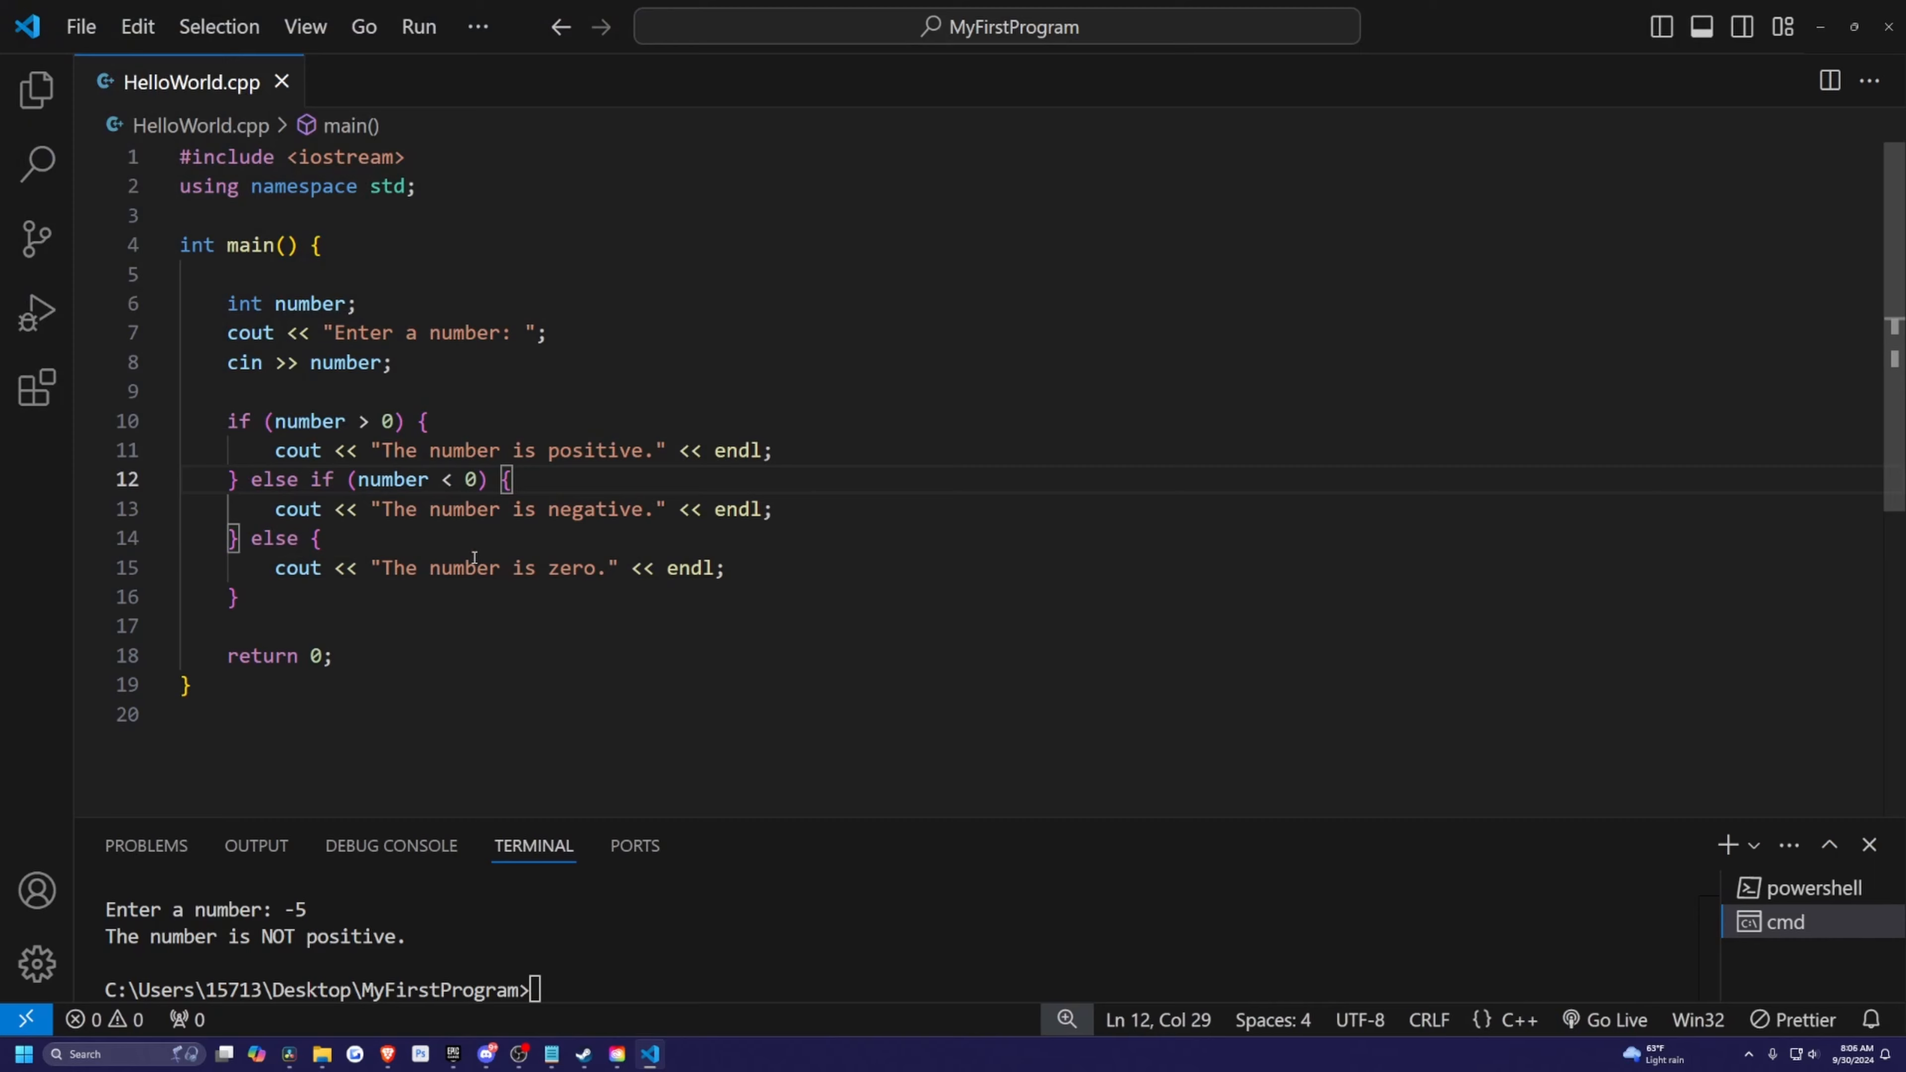
{"action": "mouse_move", "coordinate": [708, 937]}
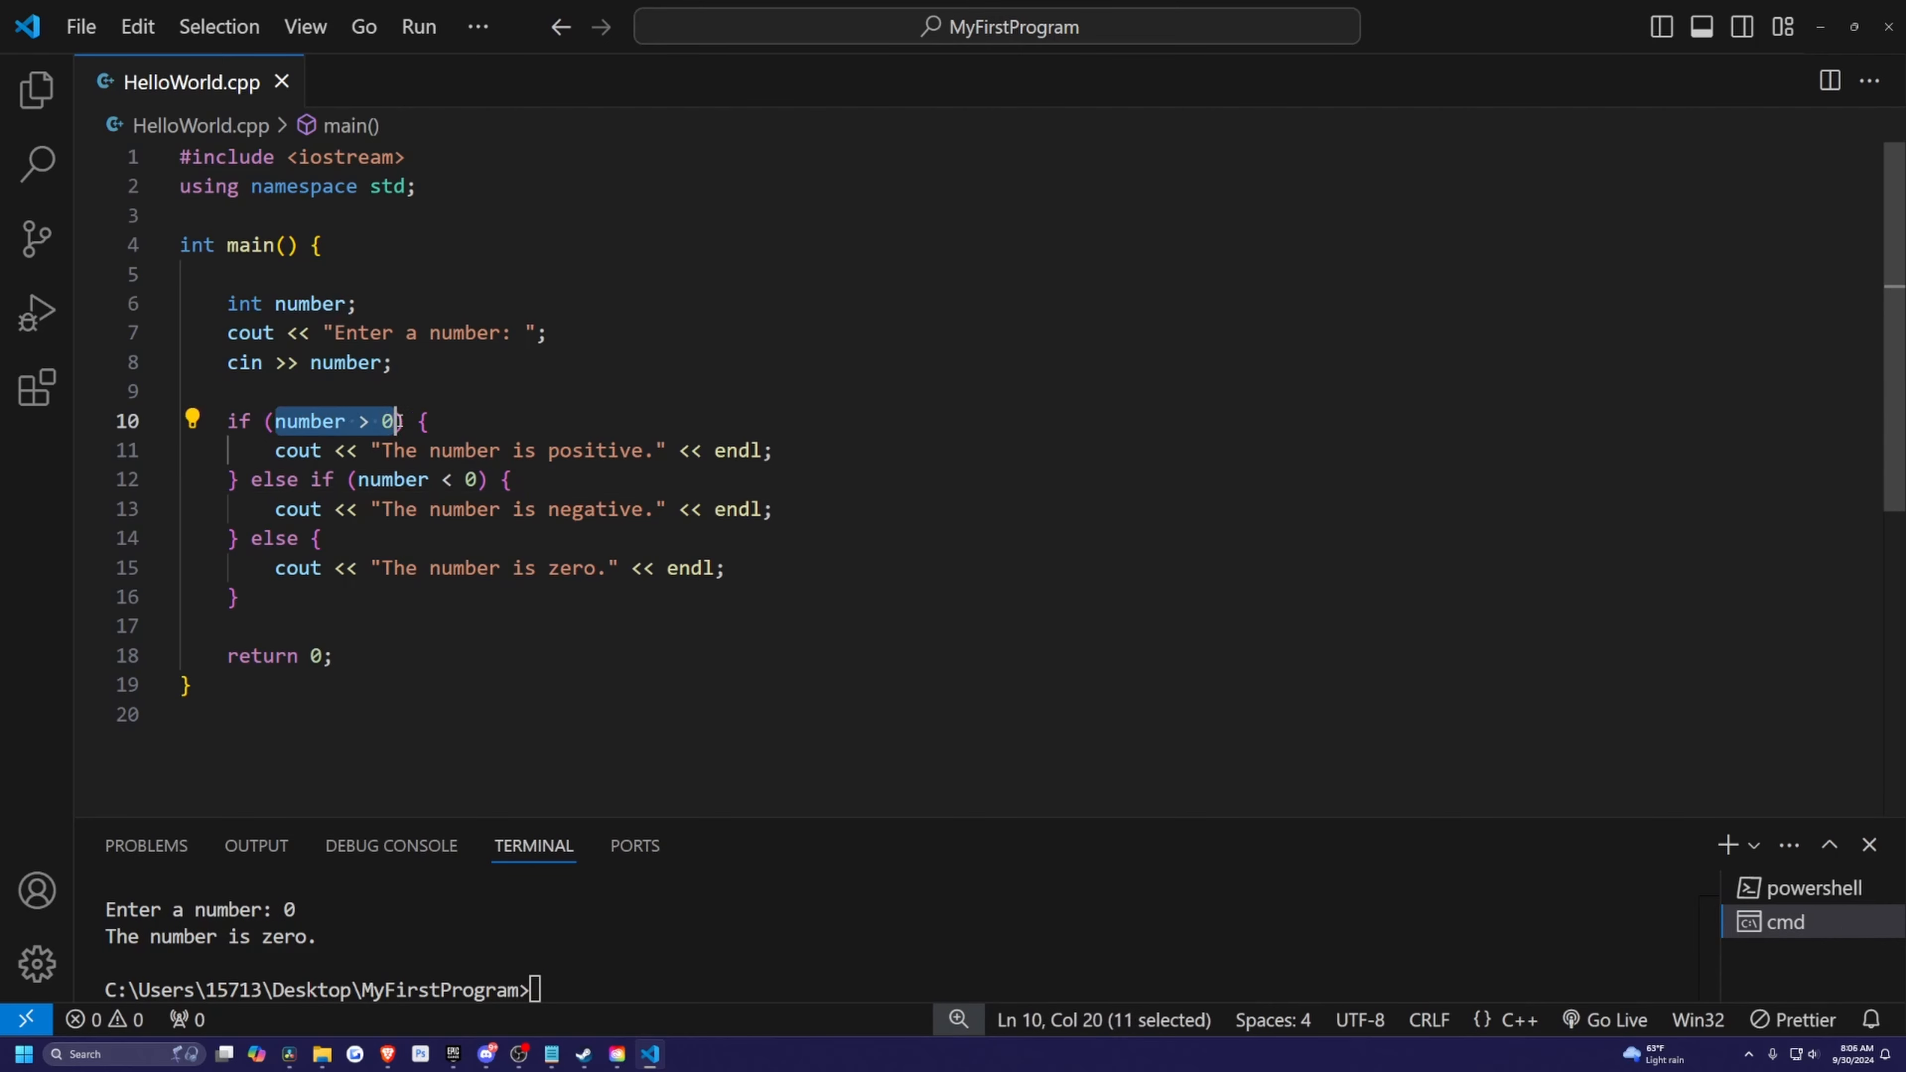
Step: Select the negative and zero branches after the 0 test run
{"action": "left_click", "coordinate": [351, 479]}
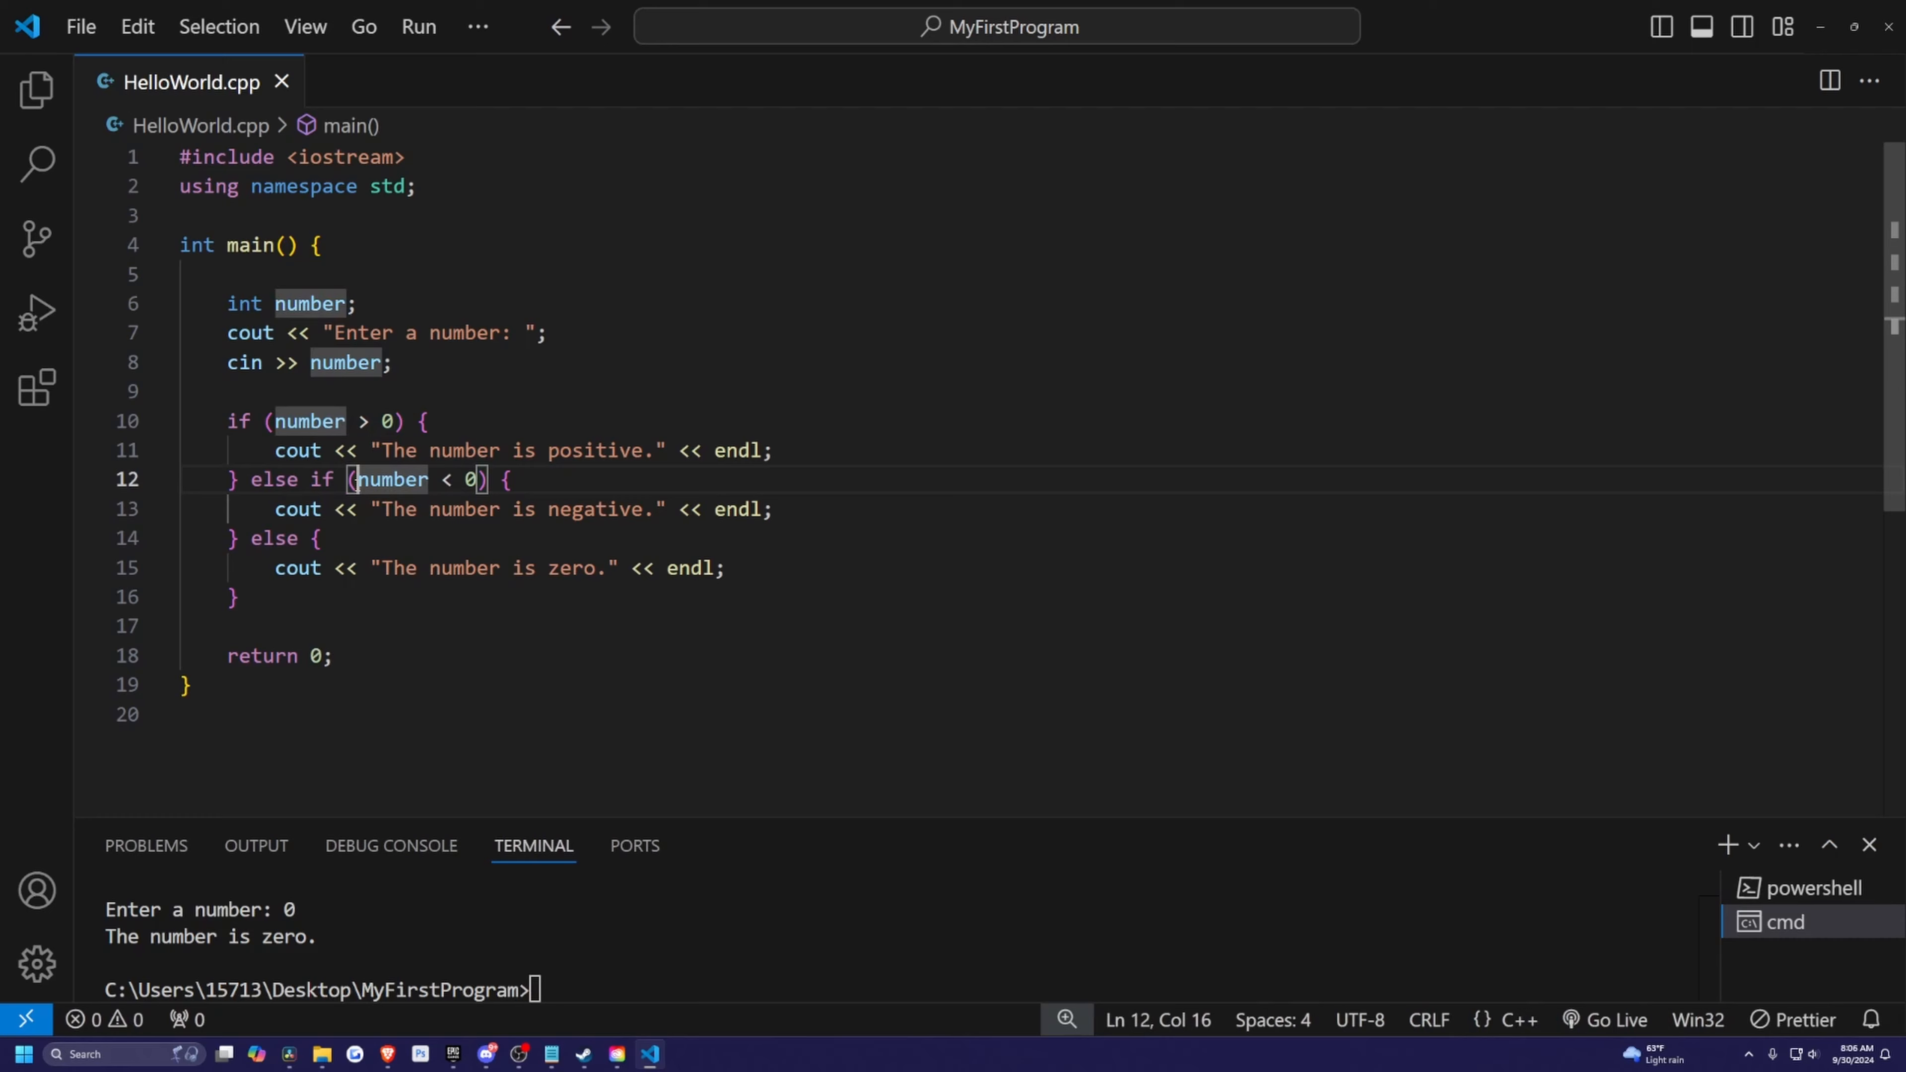
{"action": "left_click", "coordinate": [483, 479]}
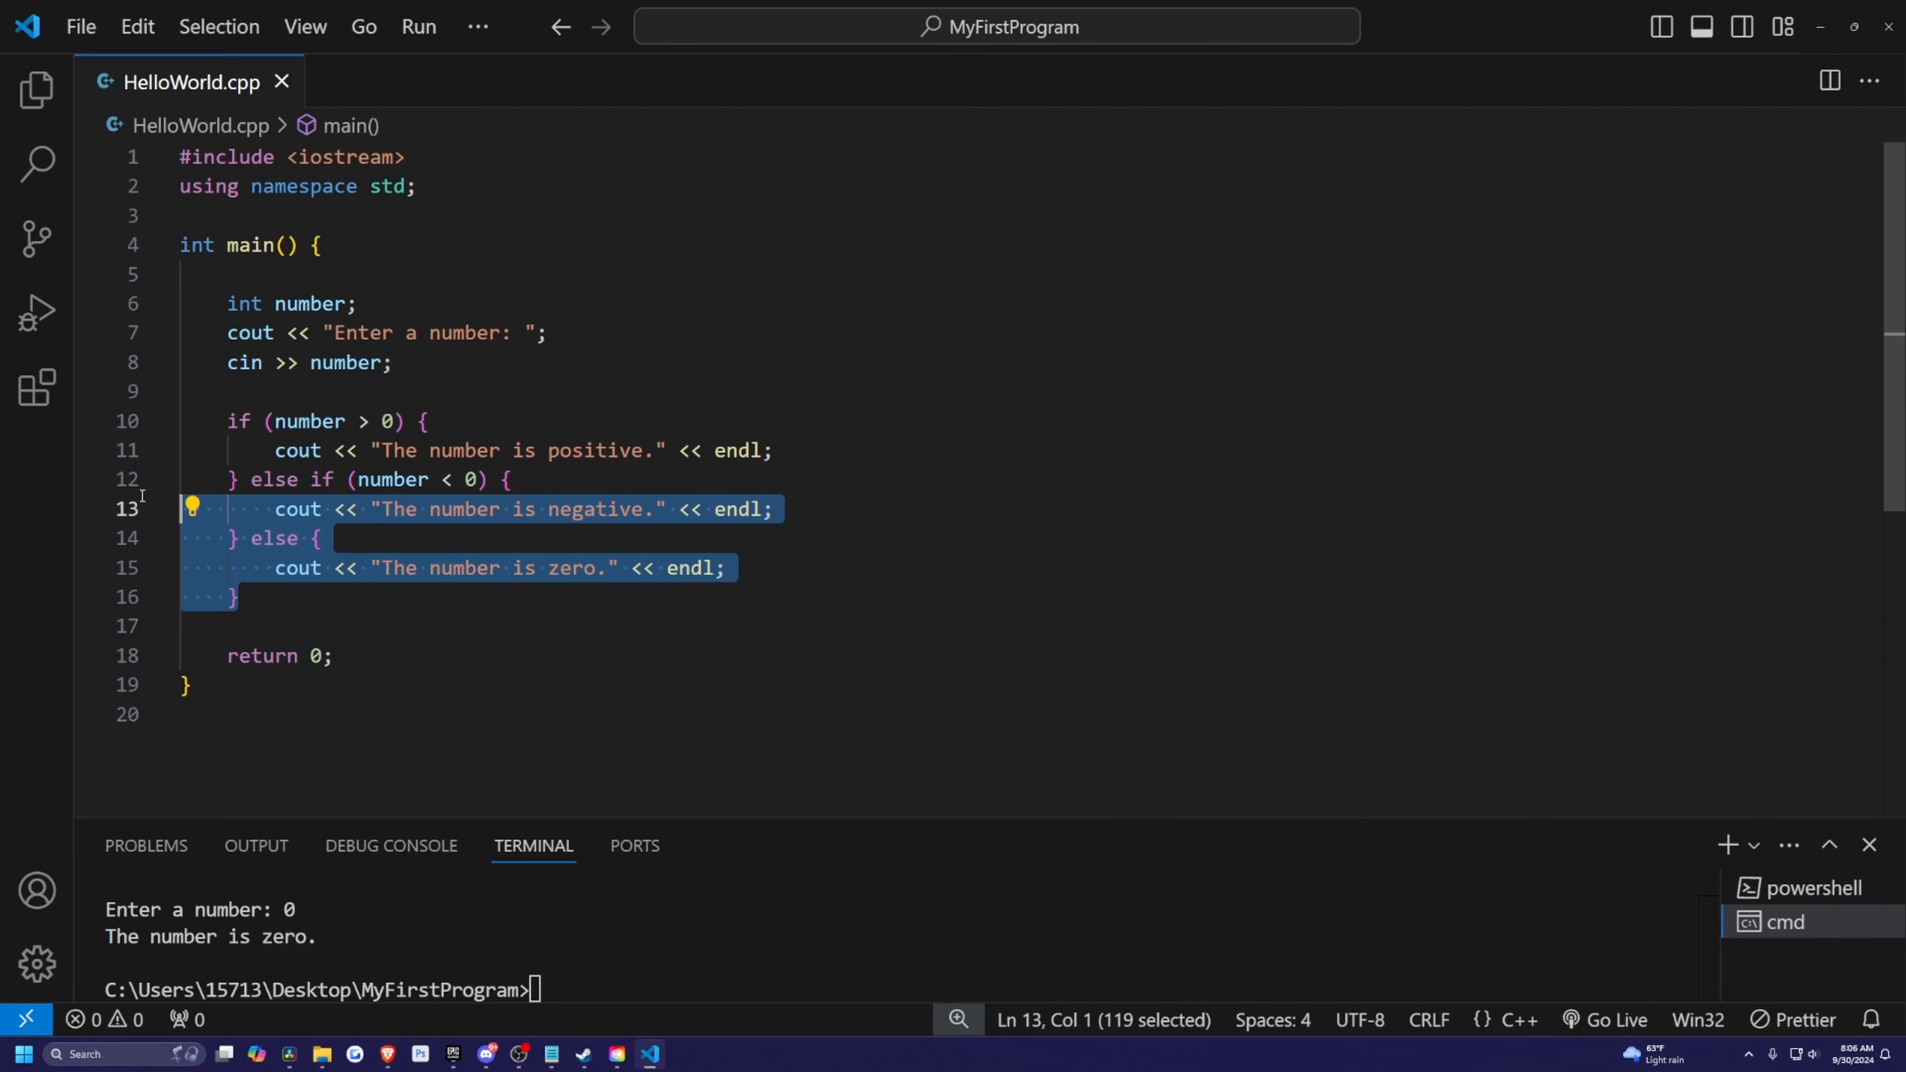
Step: Delete the else-if and else branches and start a nested if (number % 2 == 0)
{"action": "key", "text": "Delete"}
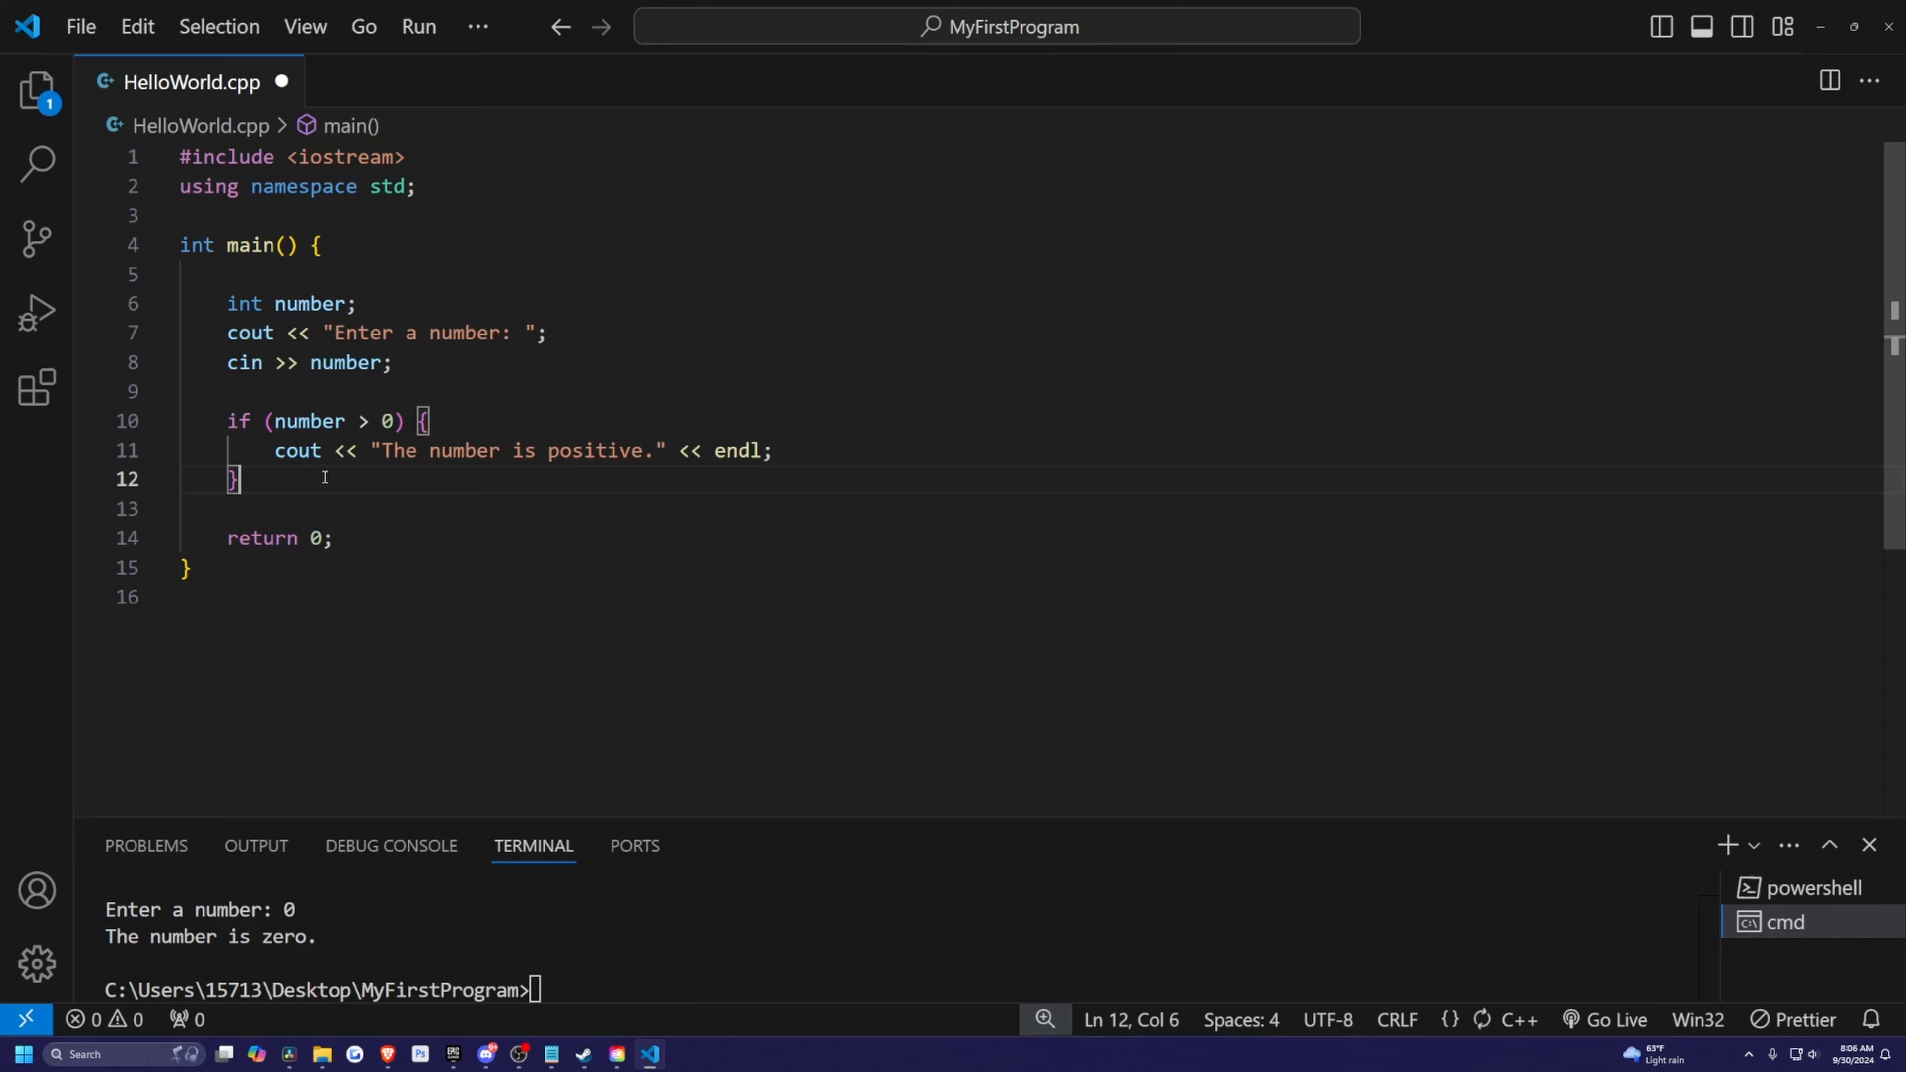
{"action": "left_click", "coordinate": [774, 450]}
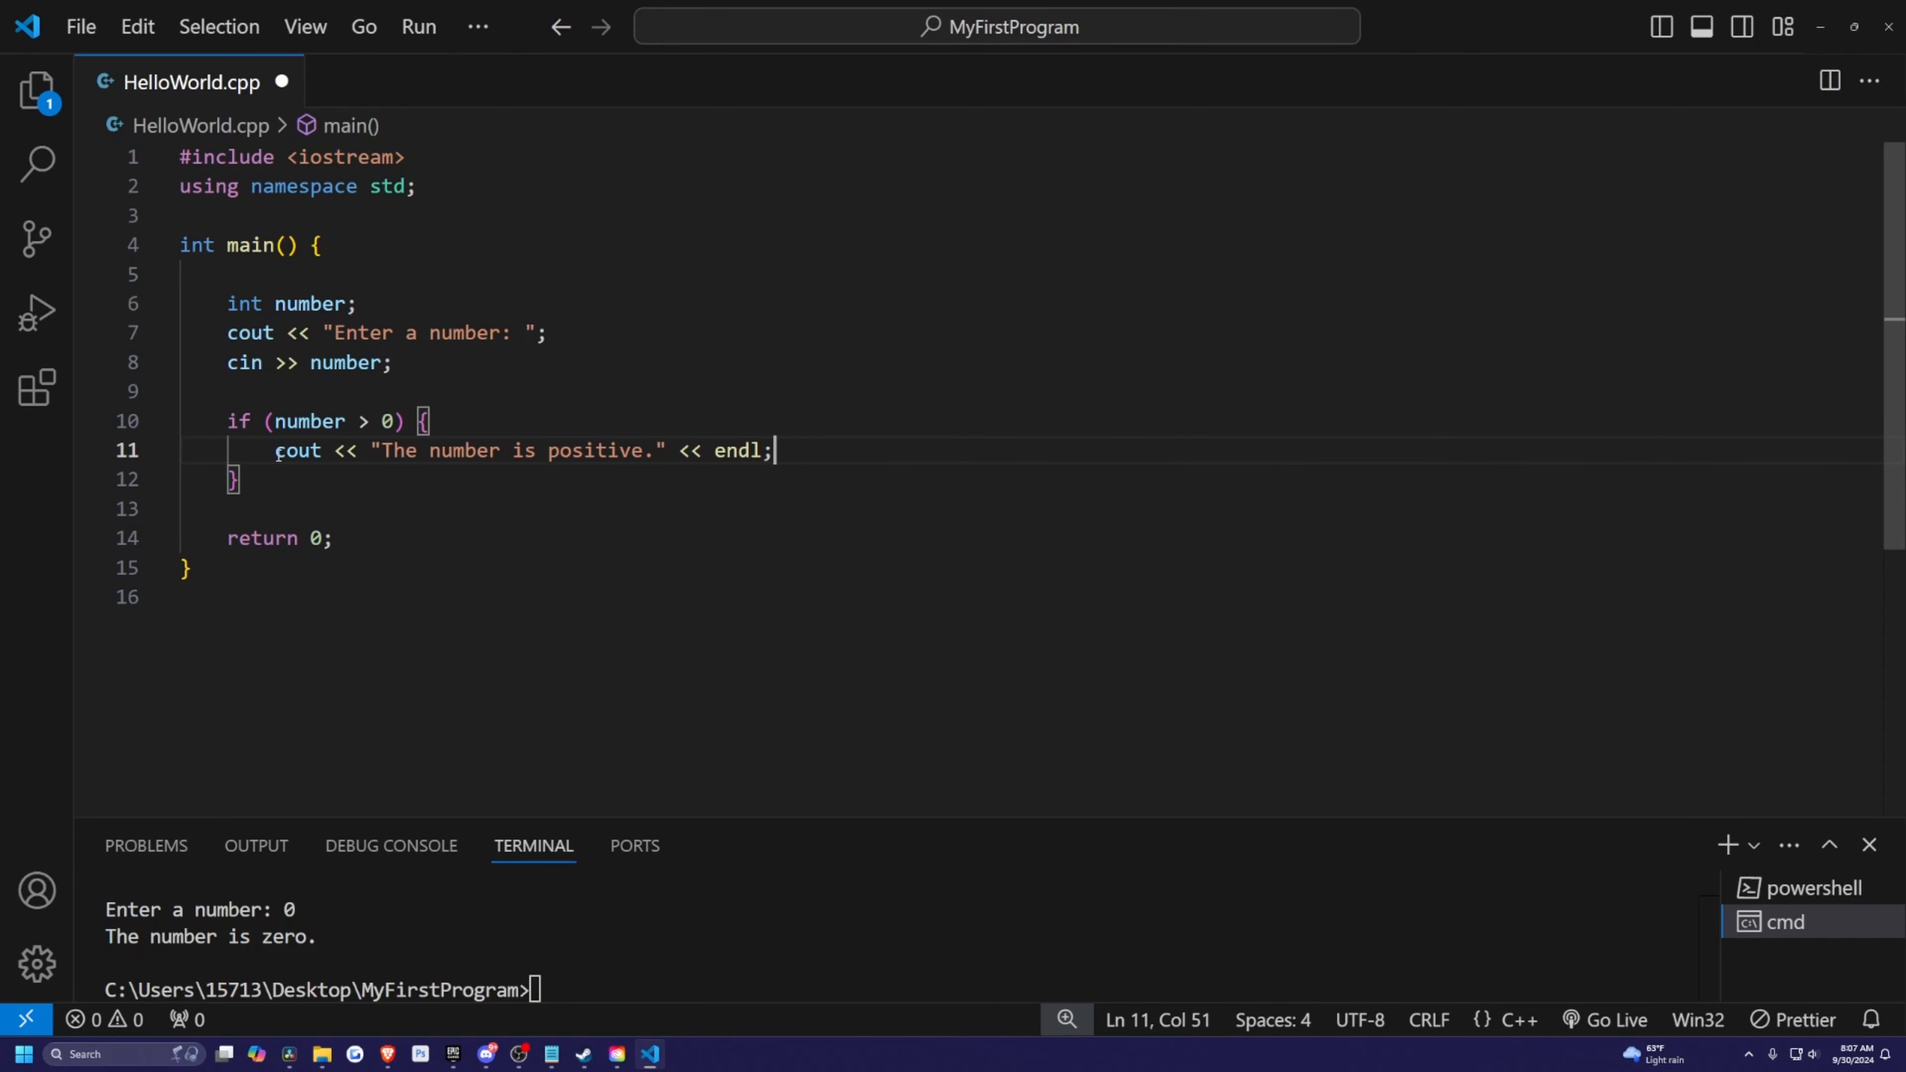
{"action": "mouse_move", "coordinate": [850, 455]}
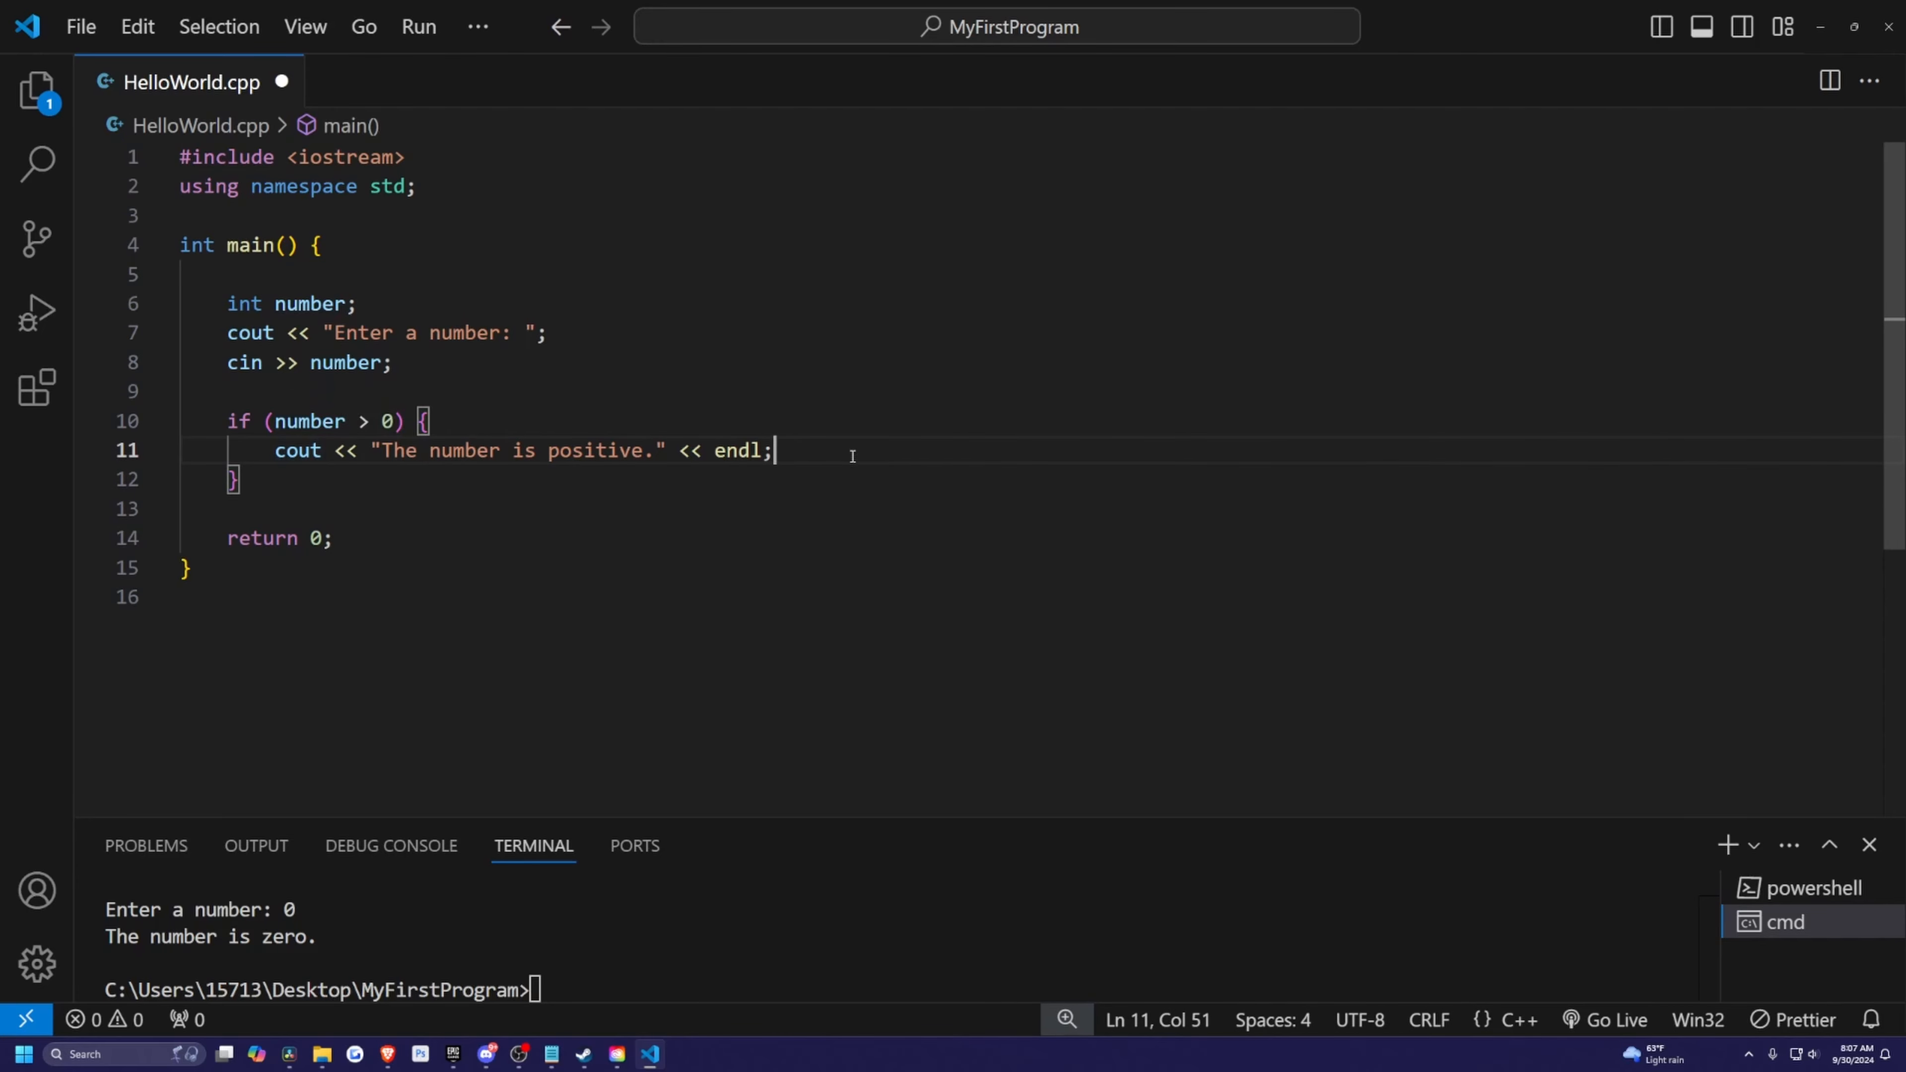
{"action": "key", "text": "enter"}
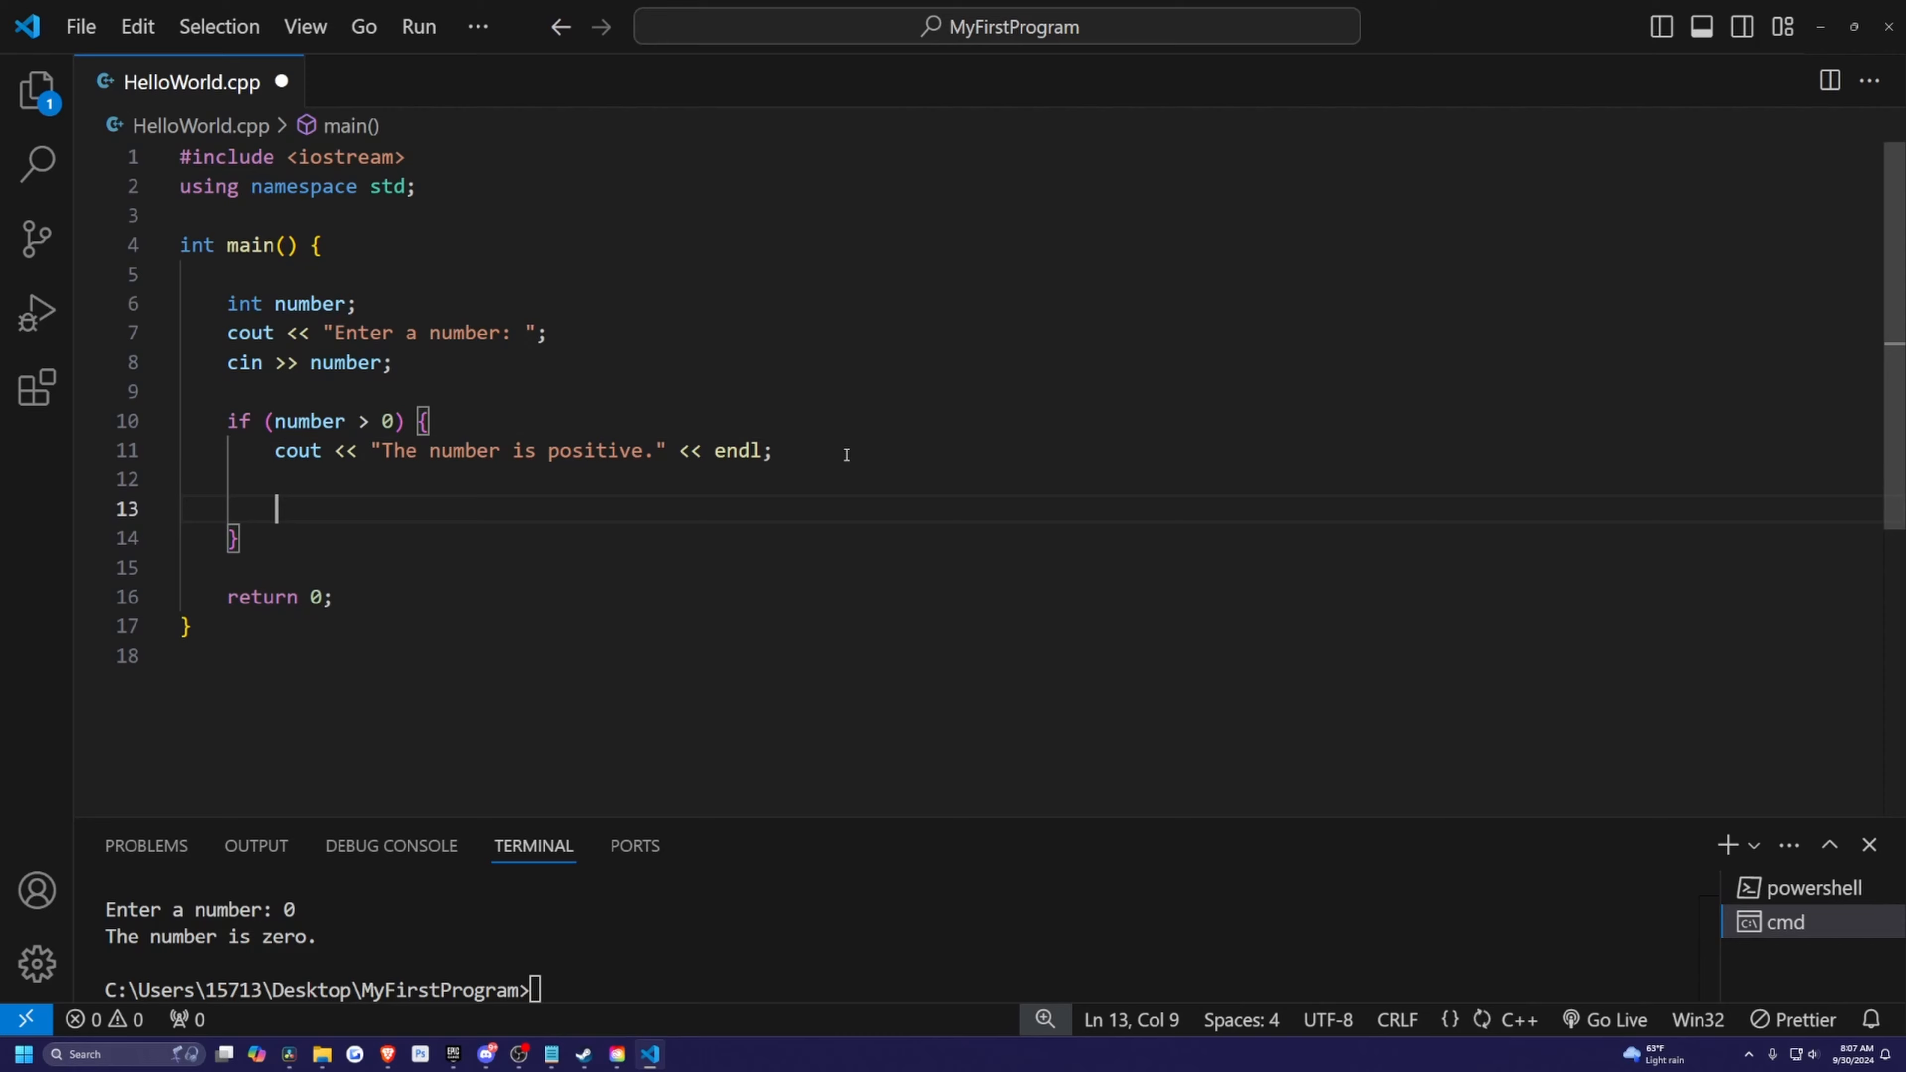
{"action": "type", "text": "if (nu"}
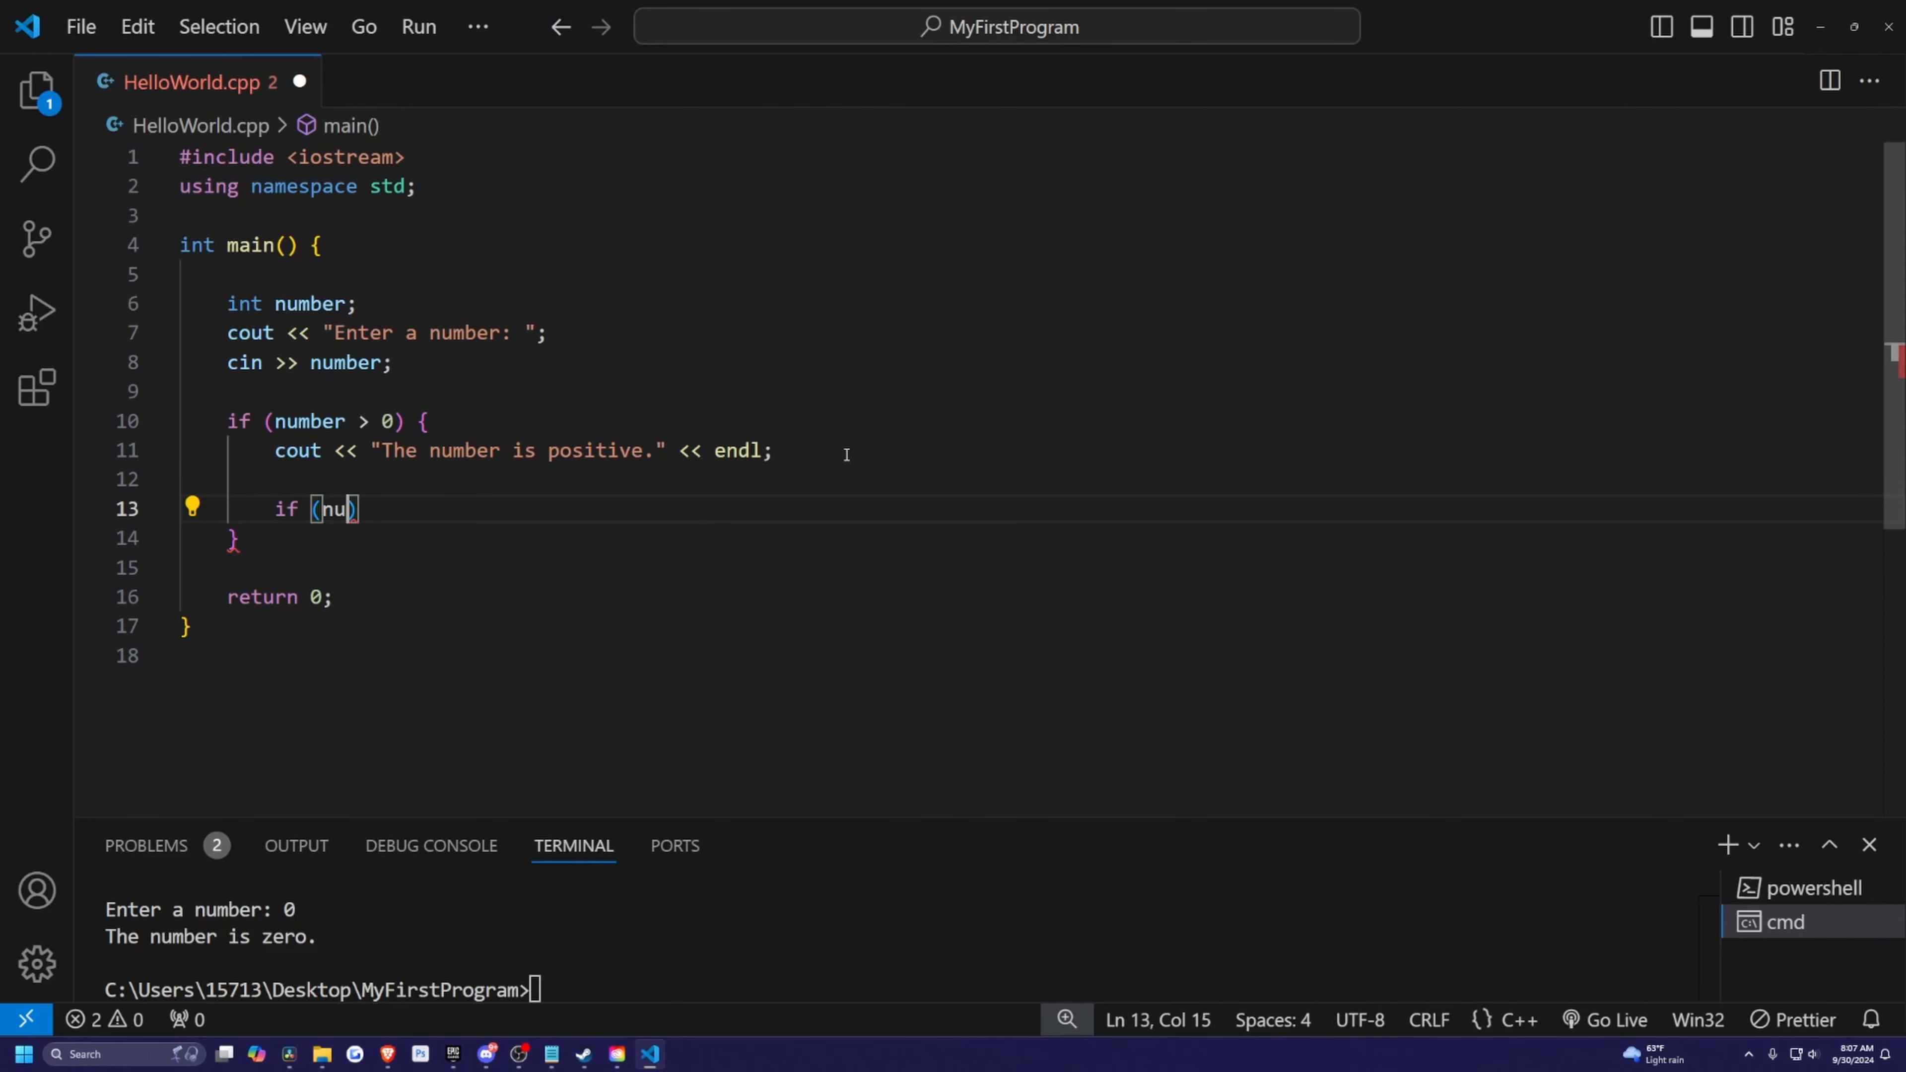
{"action": "type", "text": "mber % 2 == 0"}
{"action": "type", "text": "{"}
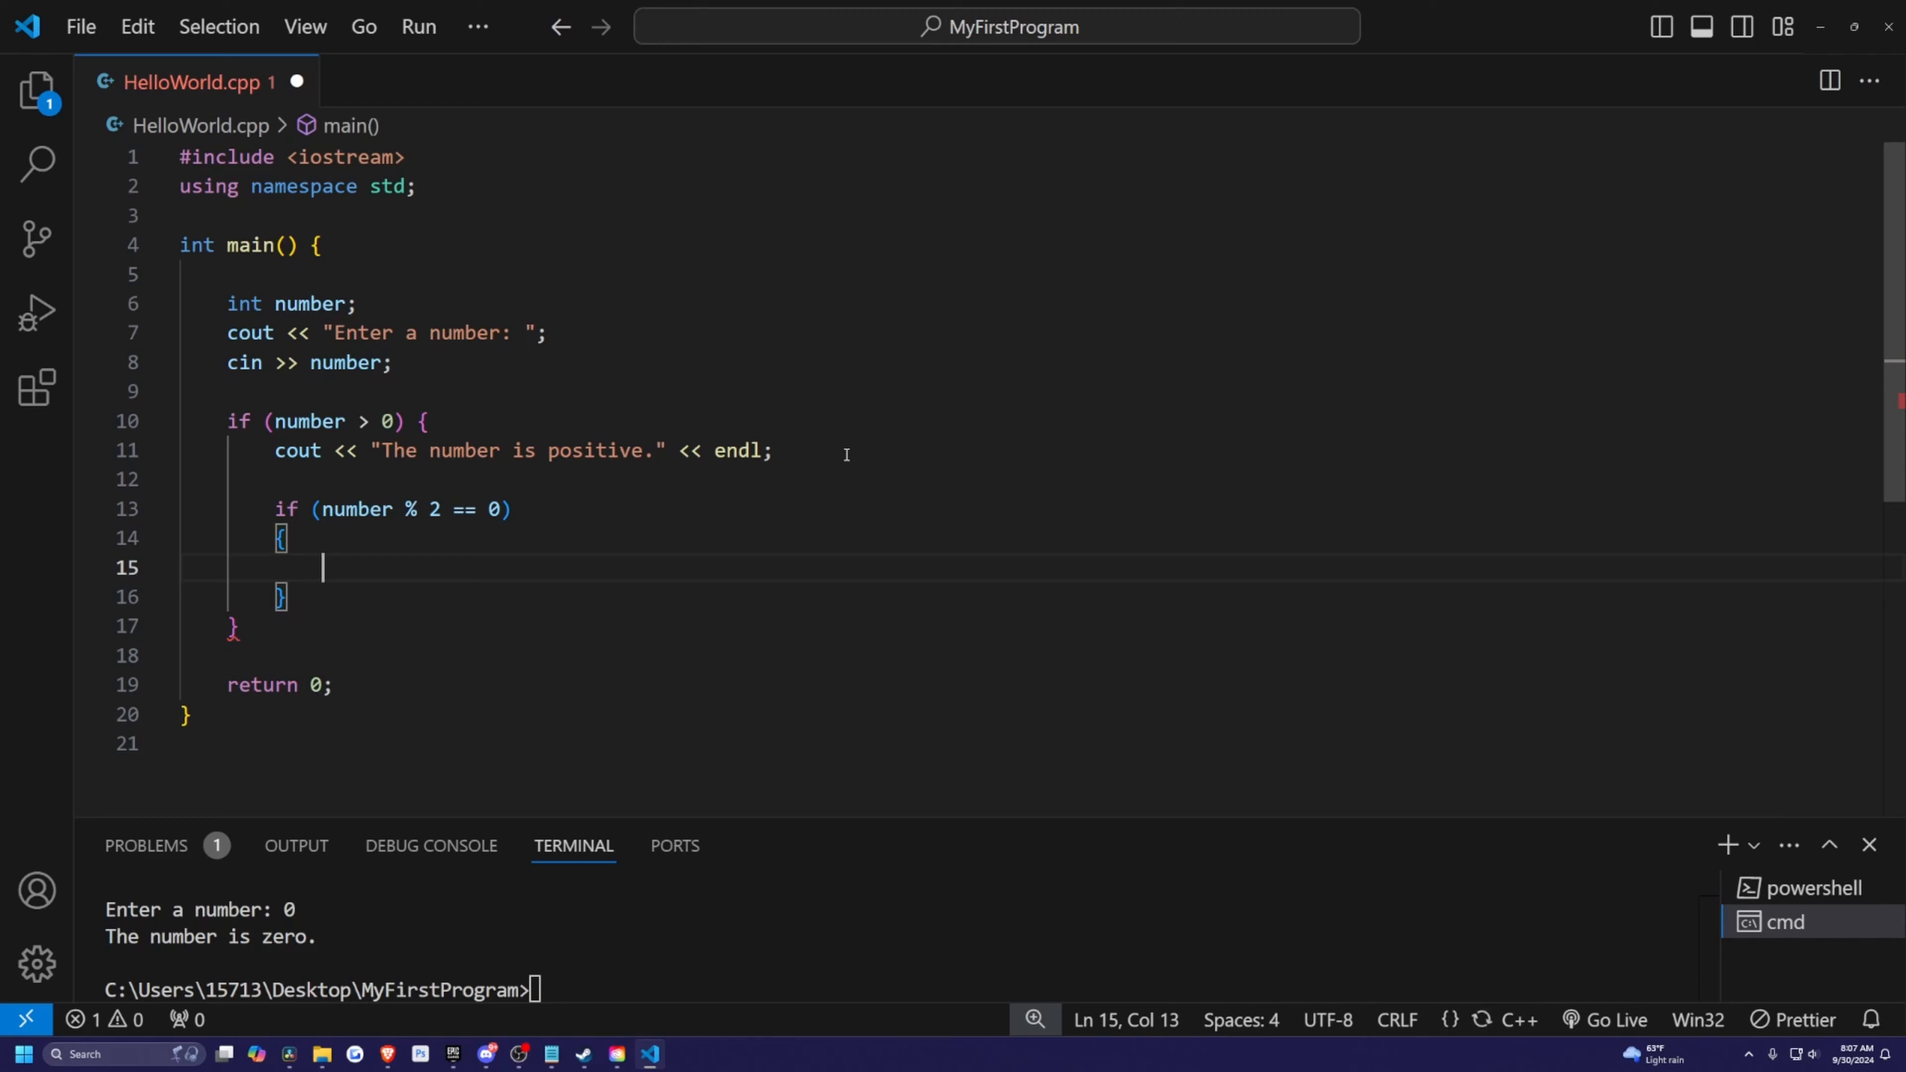
Step: Print "It is also an even number." in the nested if, else print the odd message
{"action": "type", "text": "cout << \"It is a"}
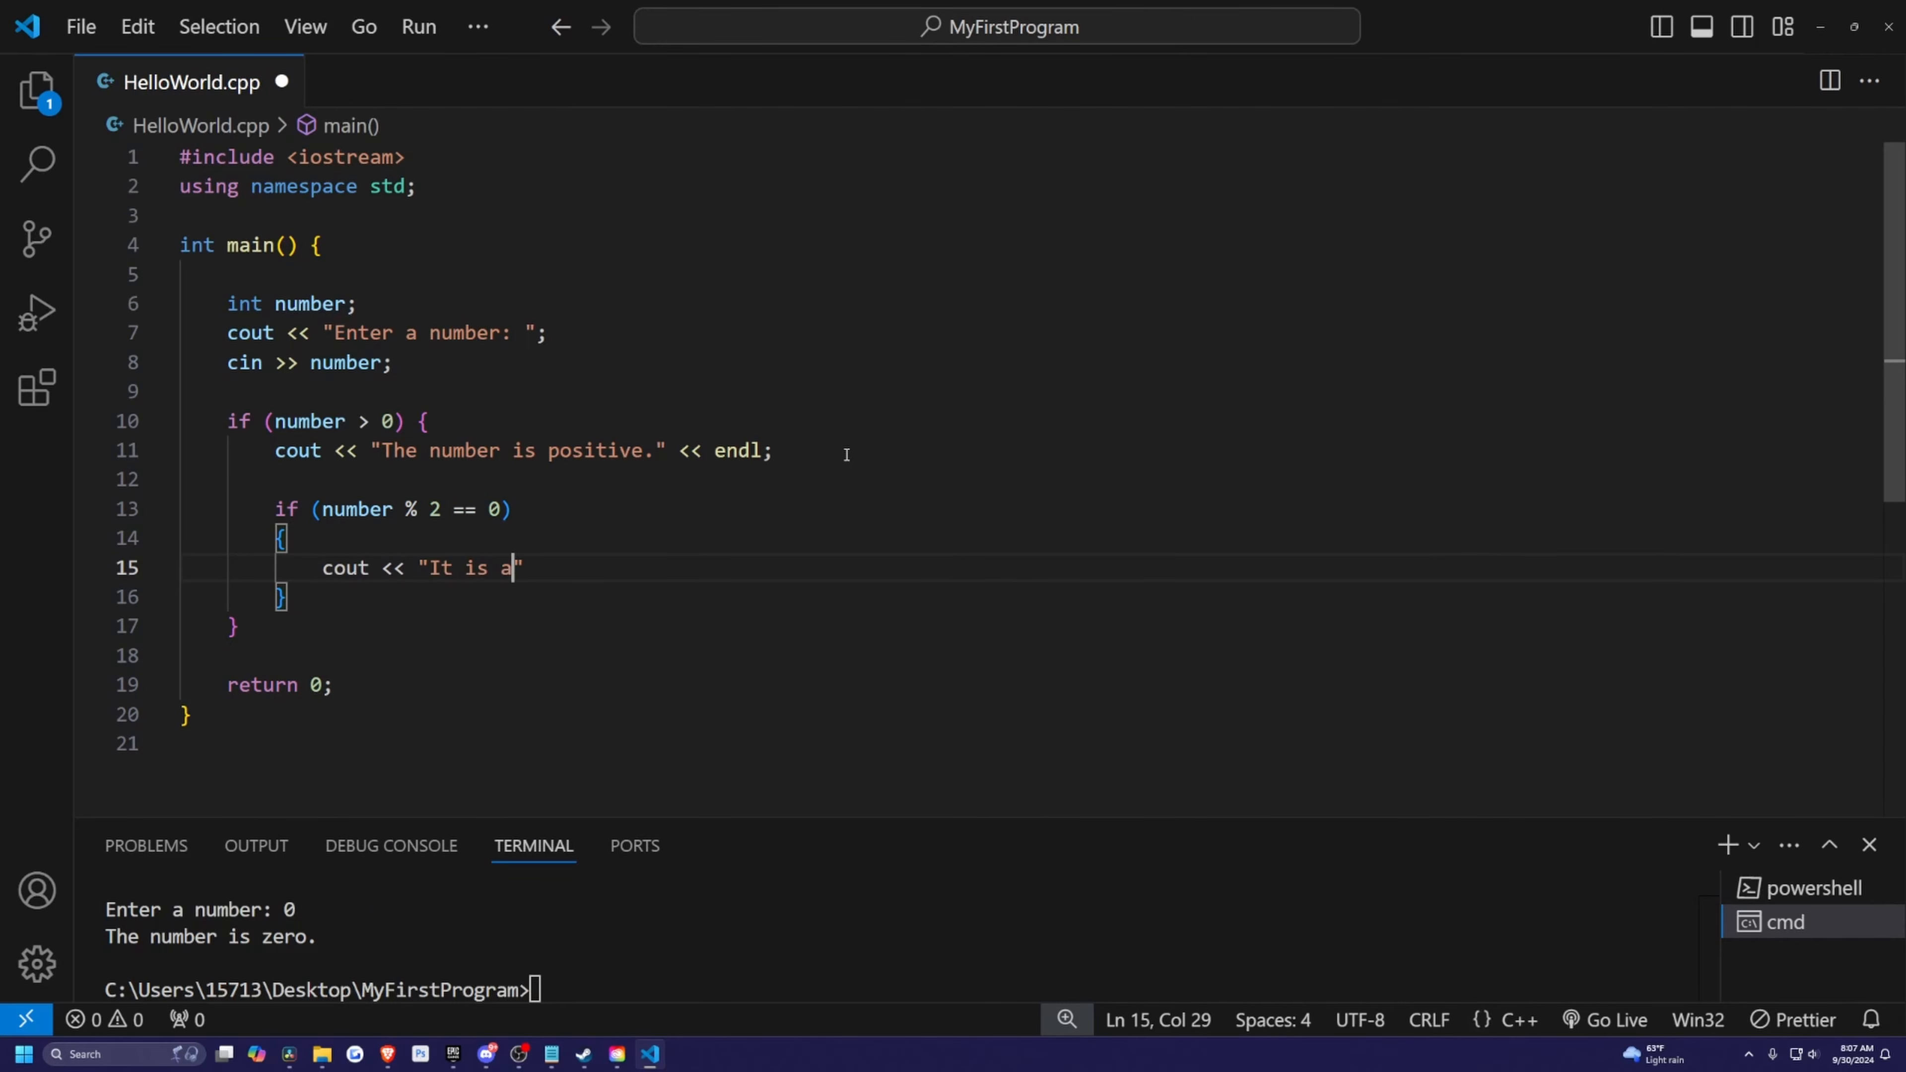
{"action": "type", "text": "lso an even number."}
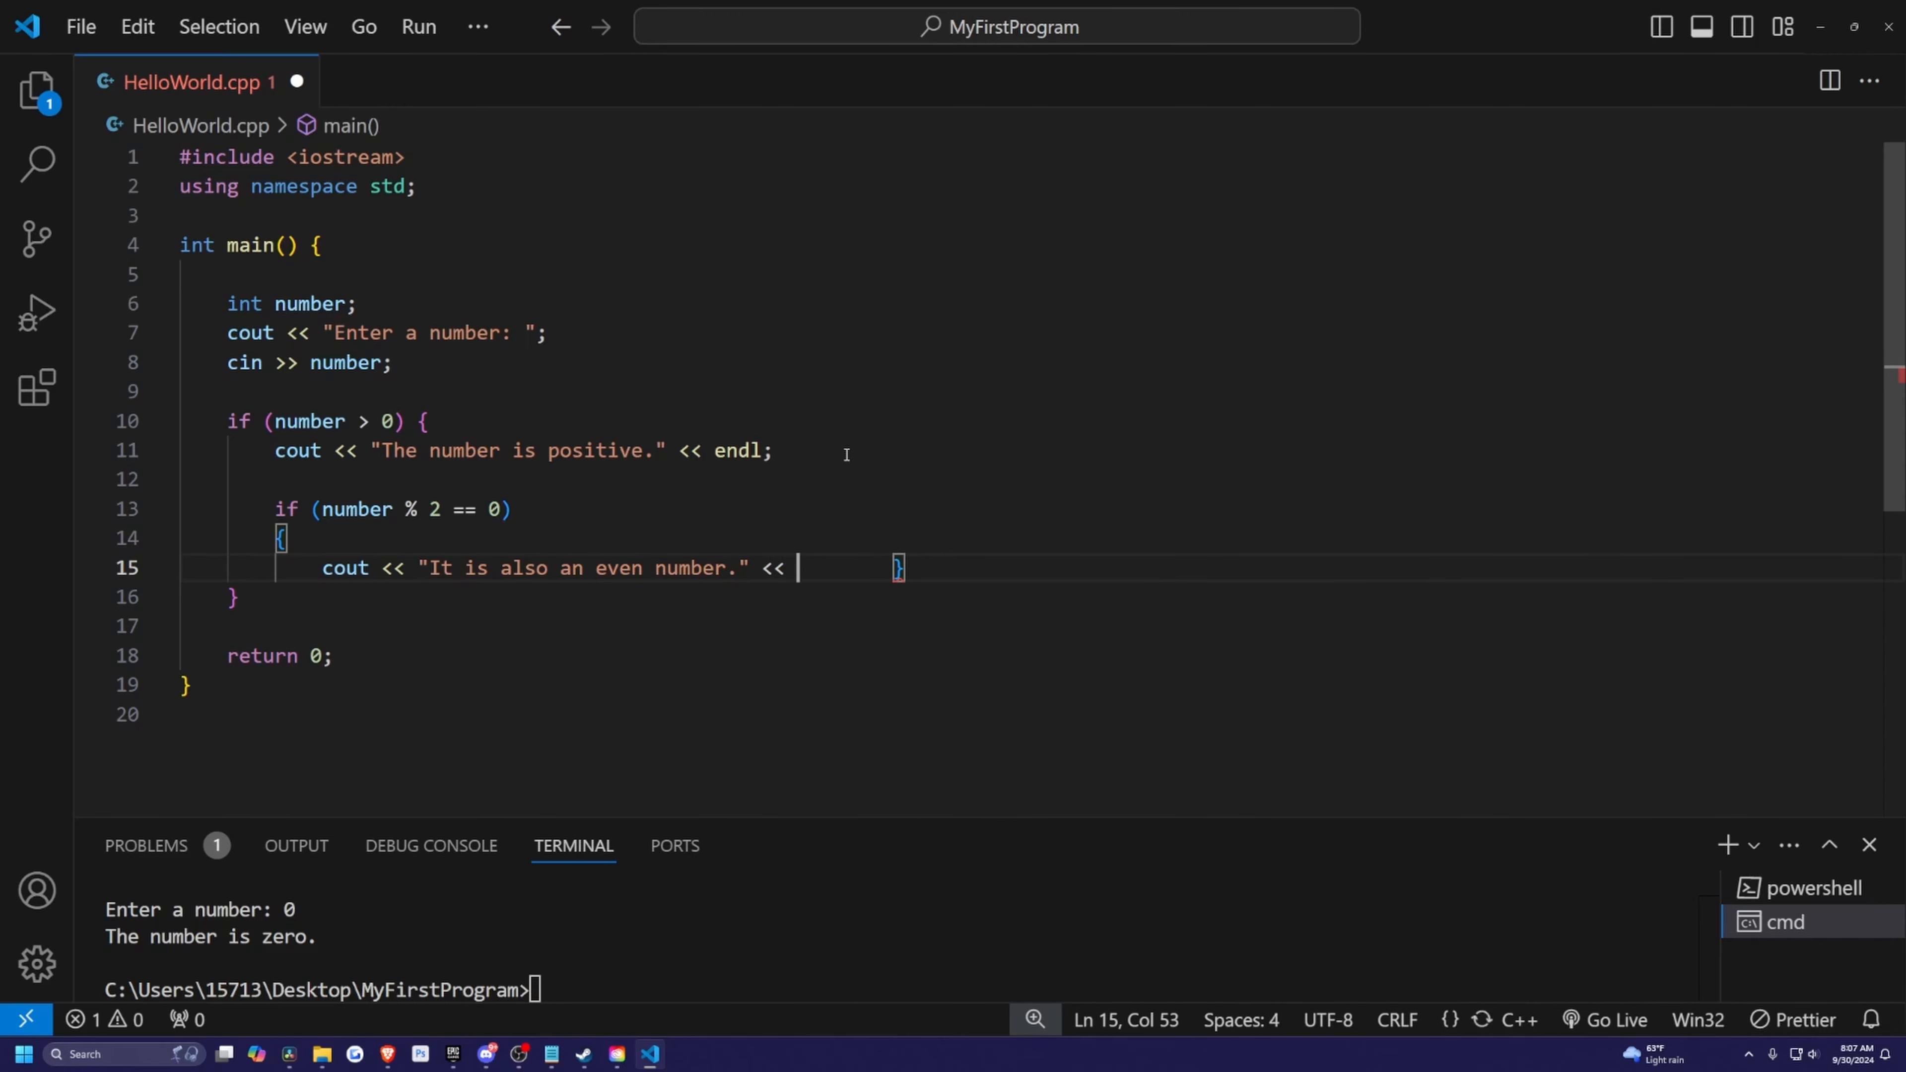
{"action": "type", "text": "endl;"}
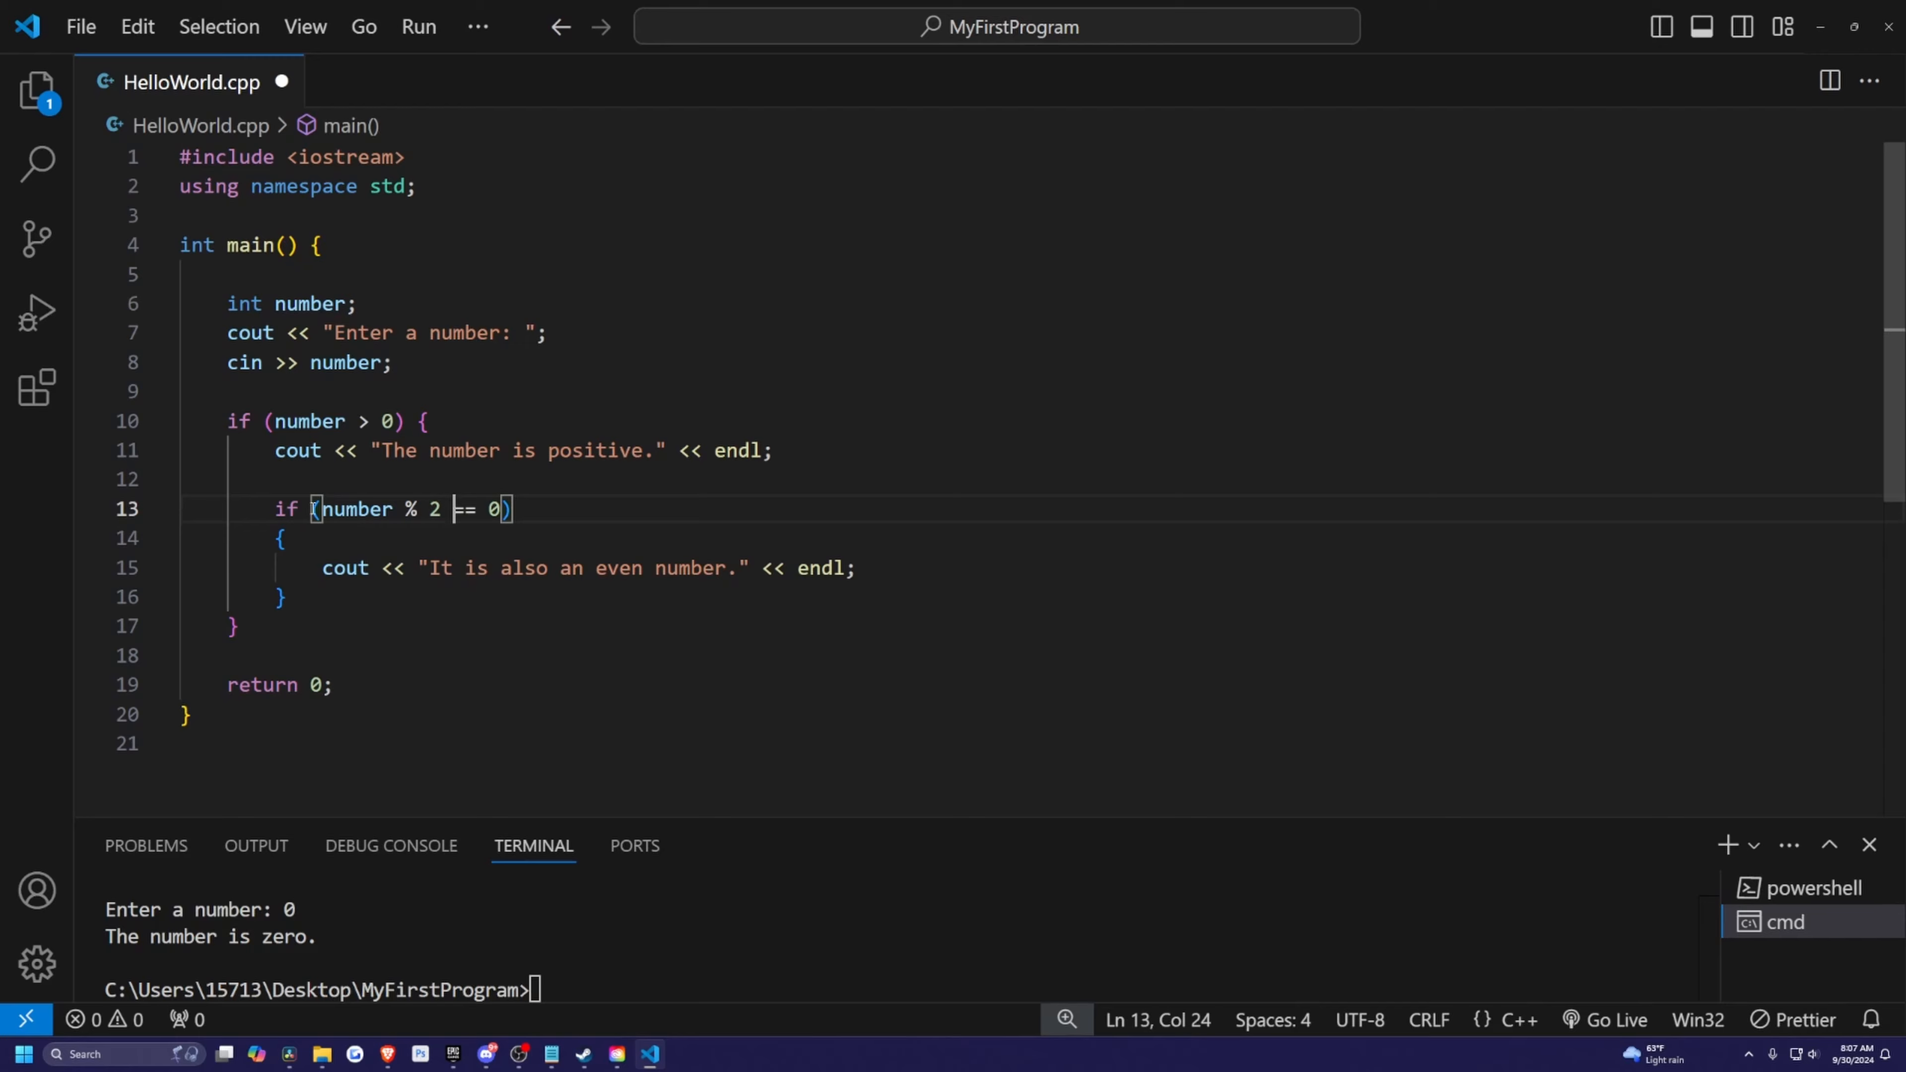
{"action": "left_click", "coordinate": [348, 508]}
{"action": "type", "text": "cout << \"It is an od"}
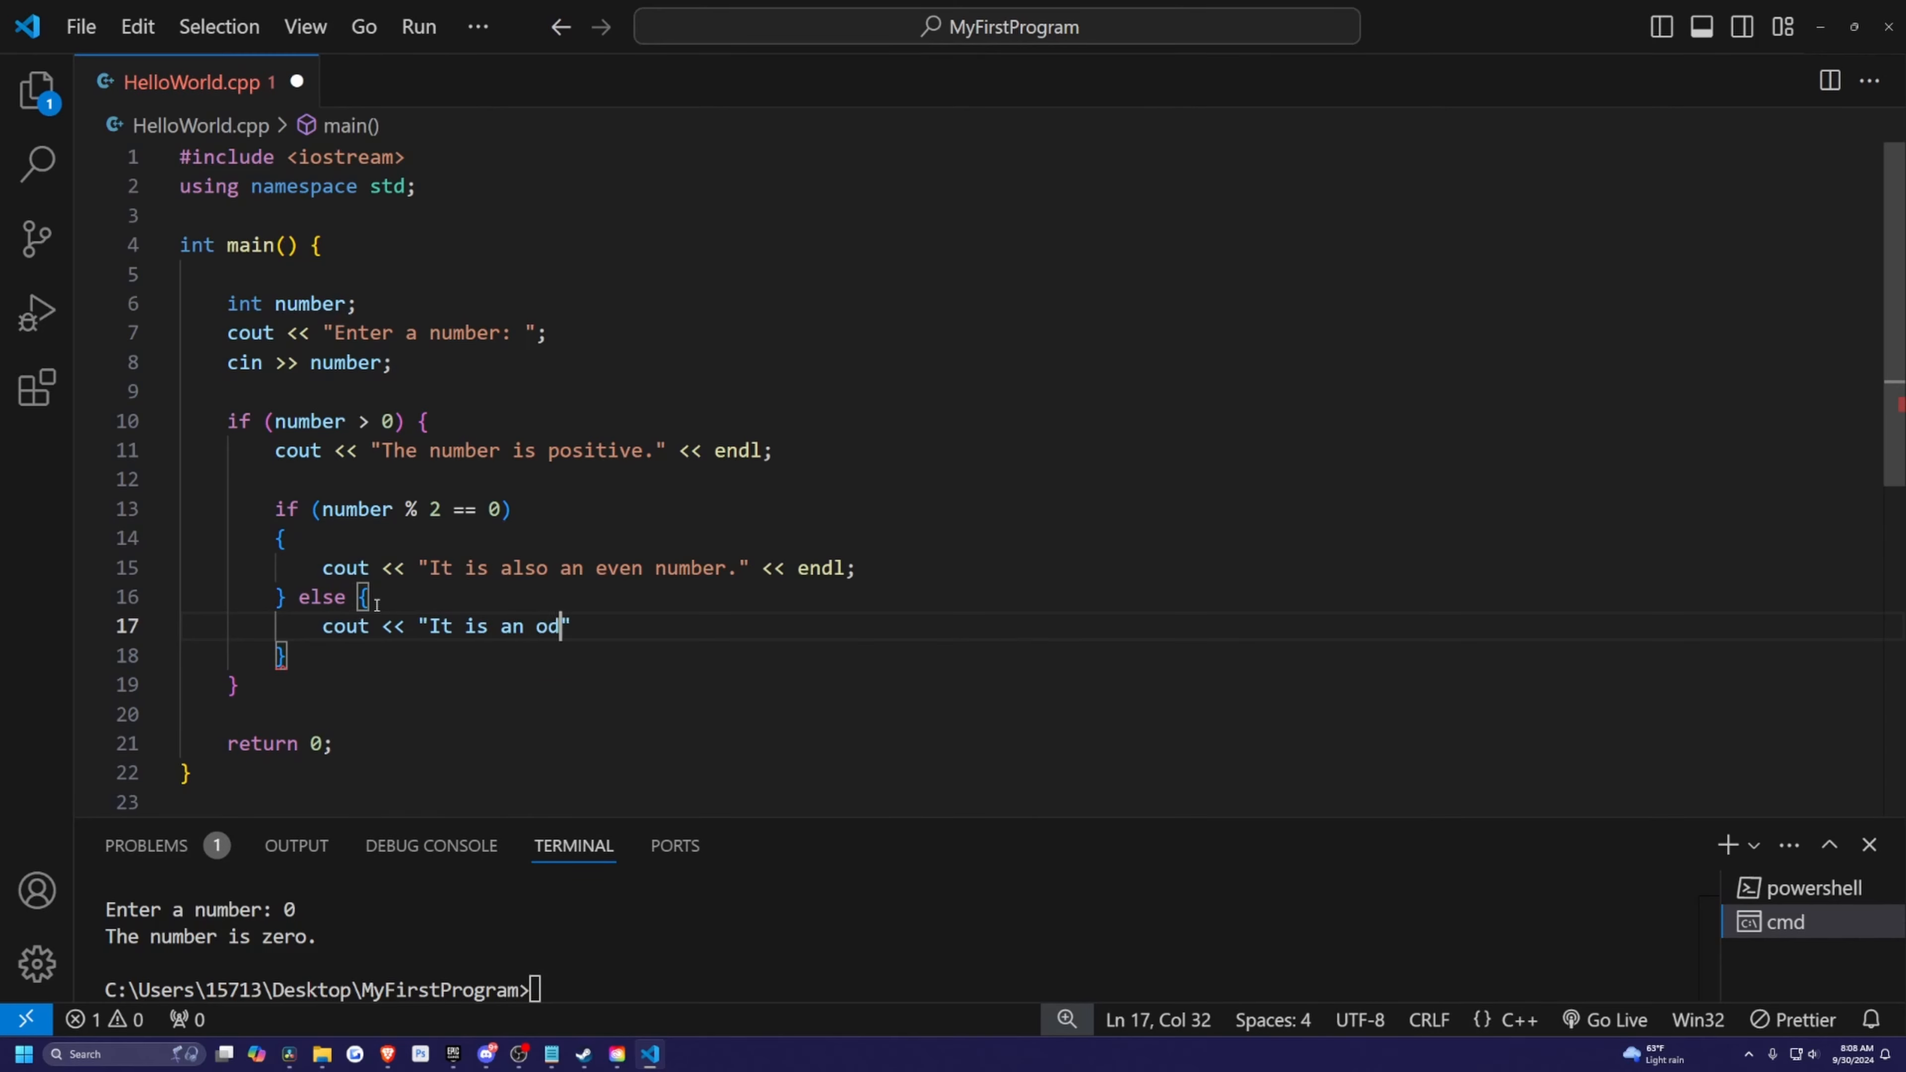
{"action": "type", "text": "d number.\" << endl;"}
{"action": "left_click", "coordinate": [327, 988]}
{"action": "type", "text": "HelloWorld"}
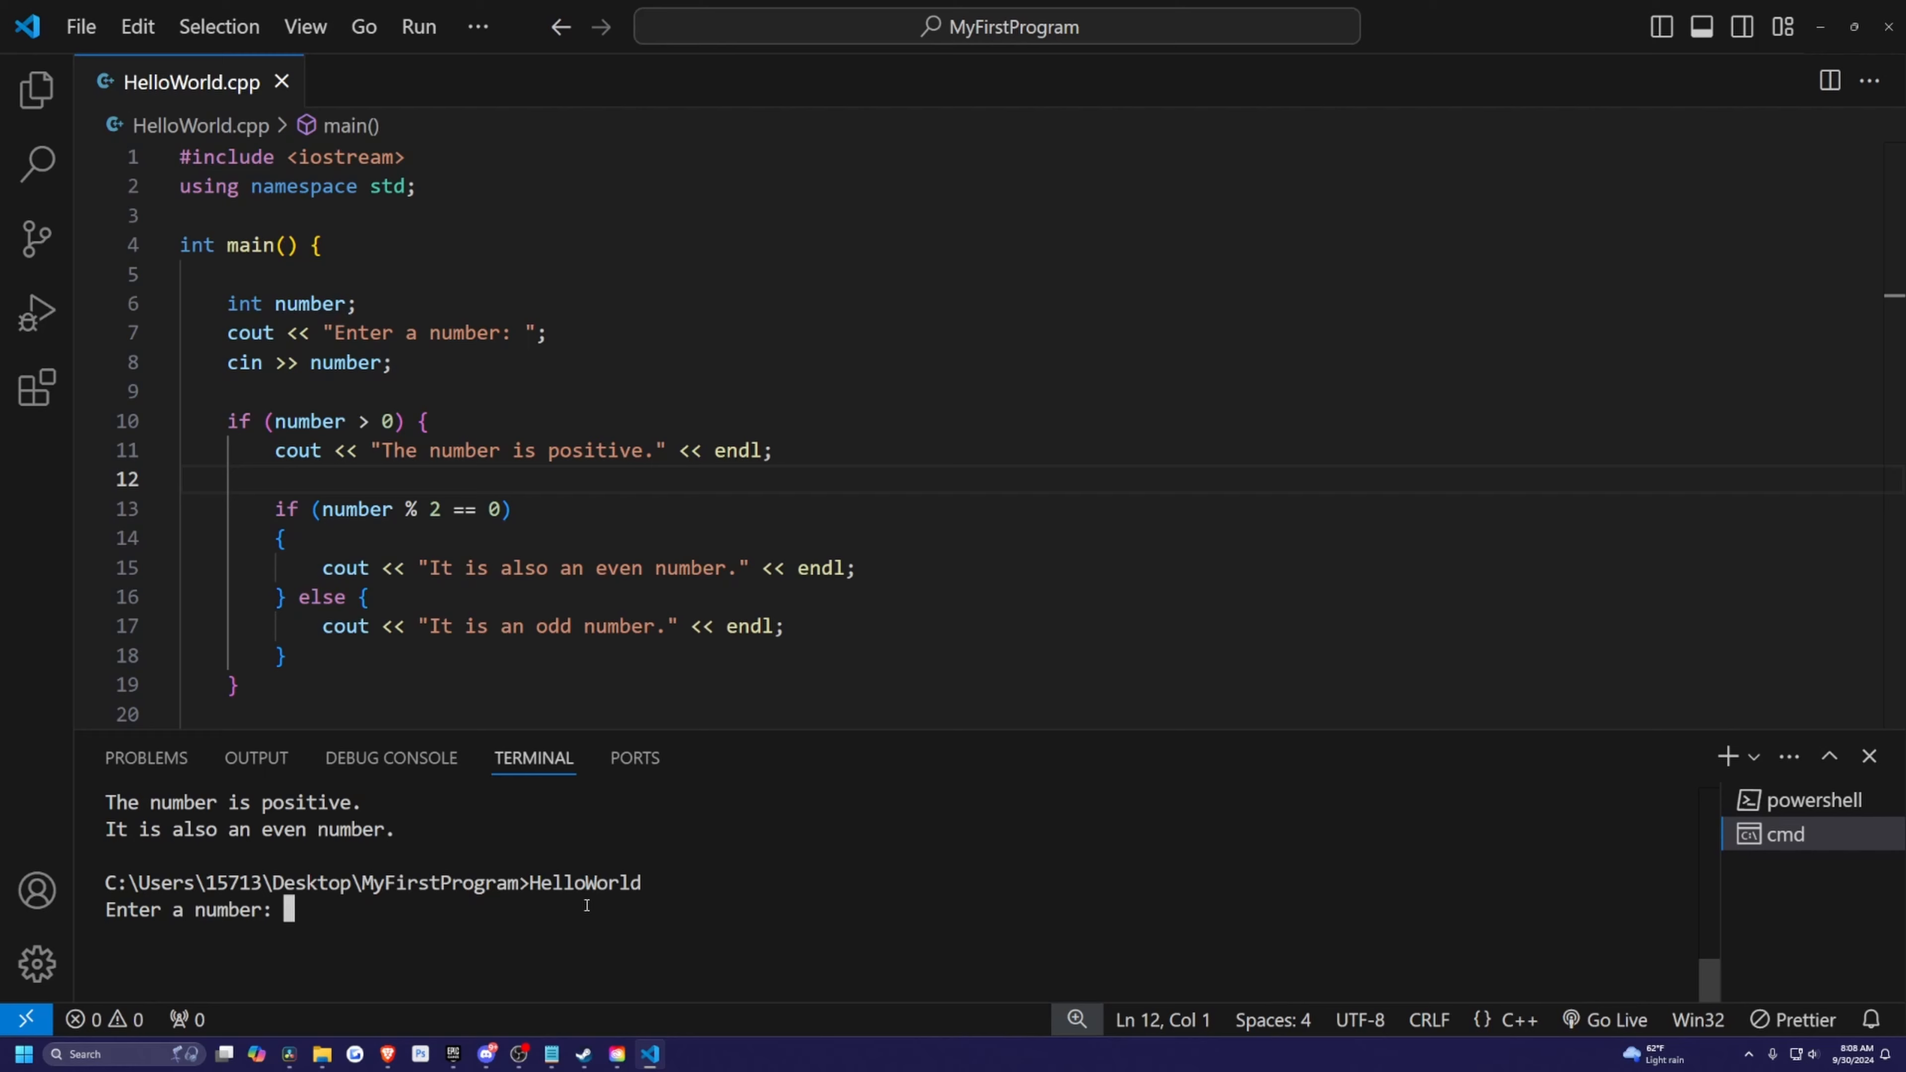
Step: Run HelloWorld with input 5 to see the positive and odd messages
{"action": "type", "text": "5"}
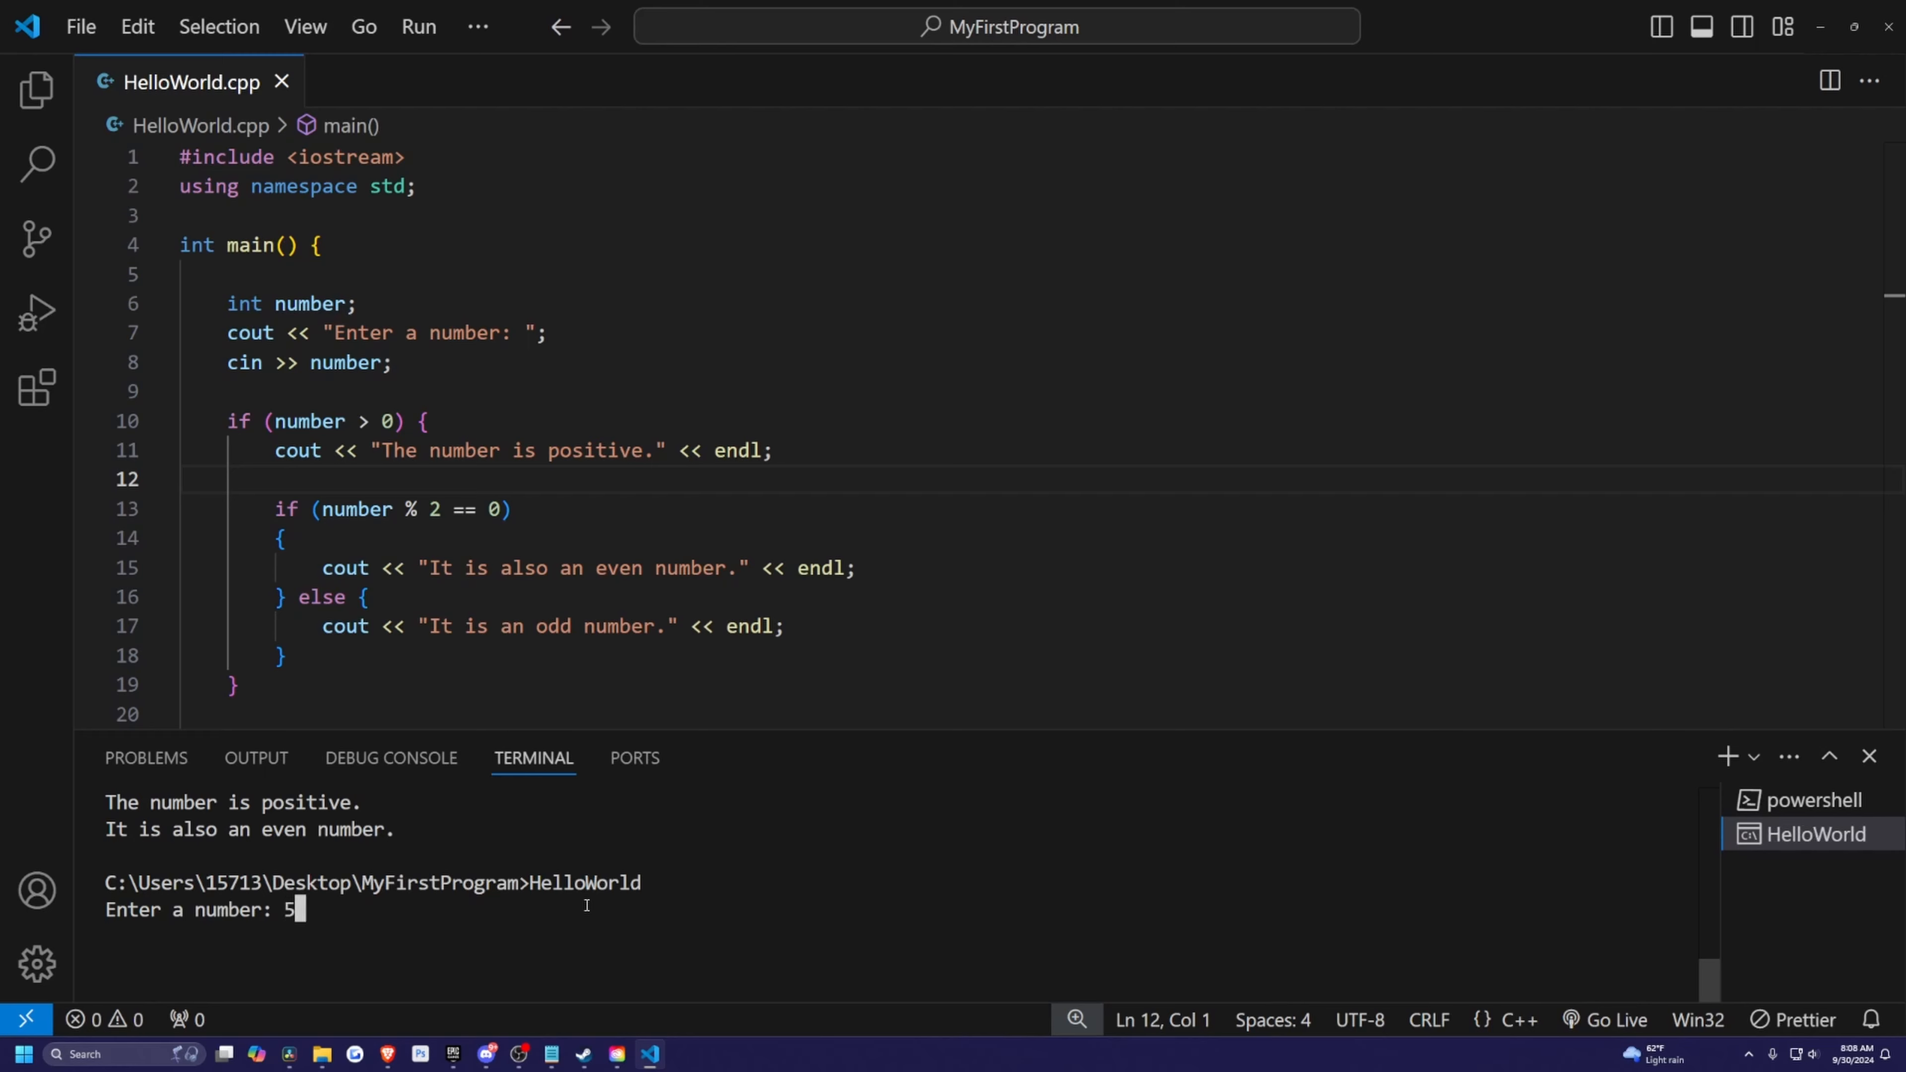
{"action": "key", "text": "Return"}
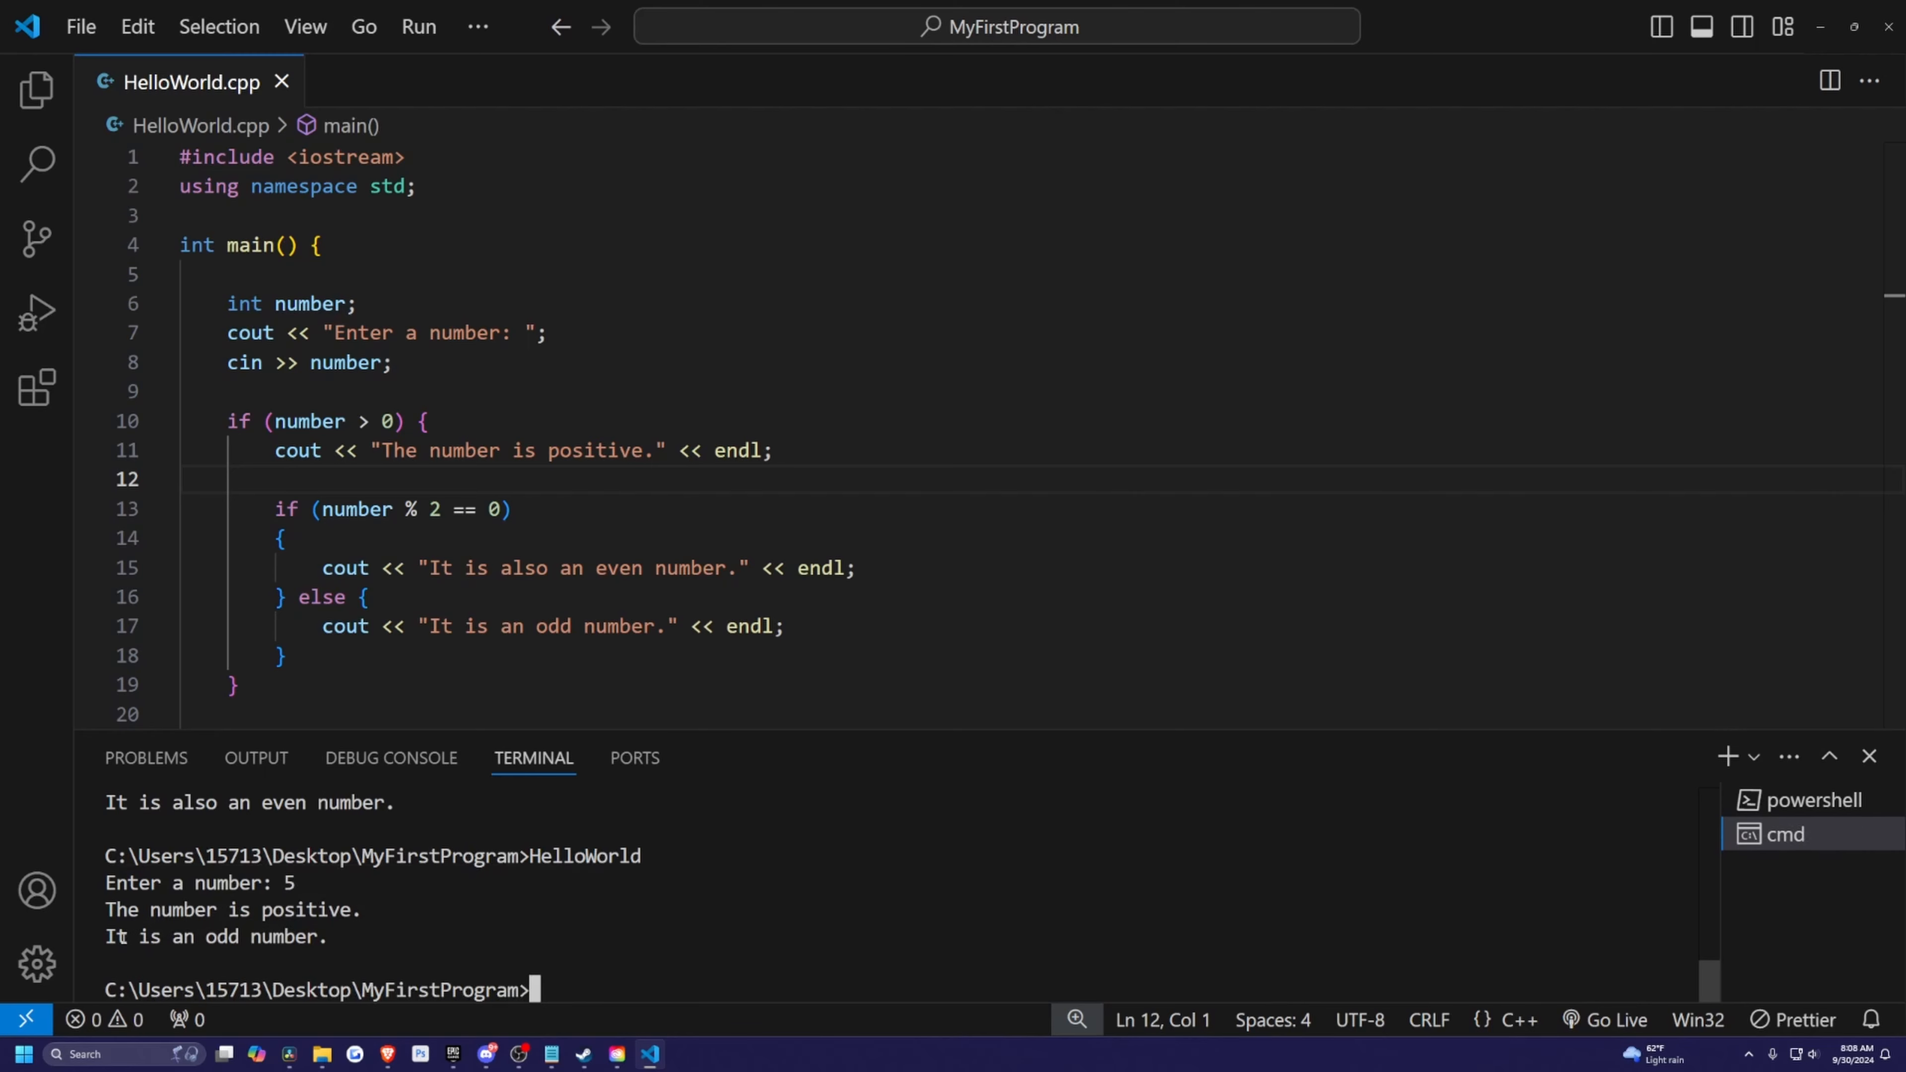